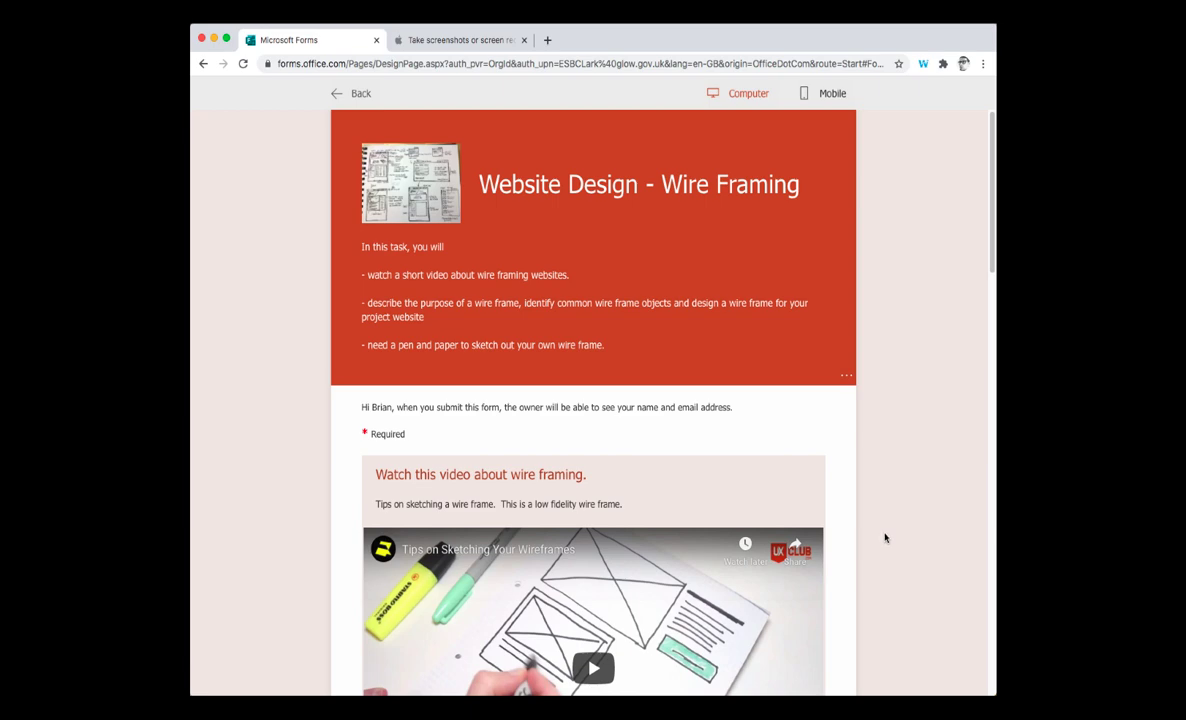
mouse_move(908, 534)
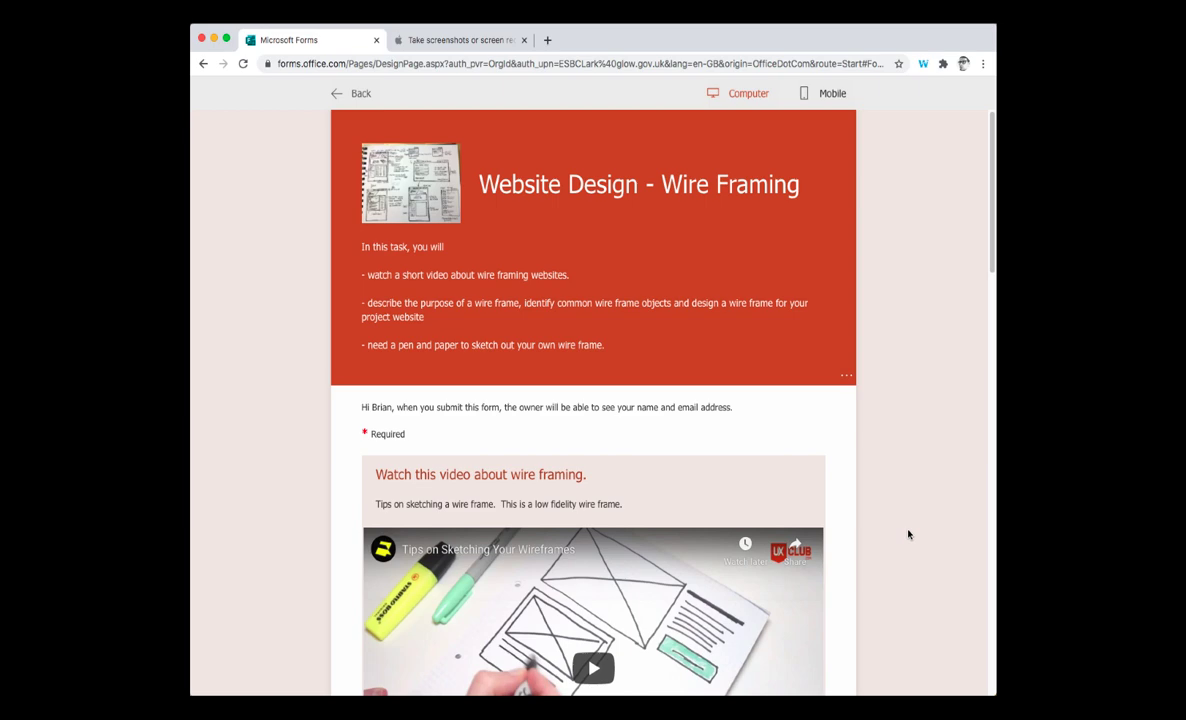
- Scroll through the desktop preview, then switch it to the mobile phone layout
scroll("down", 3)
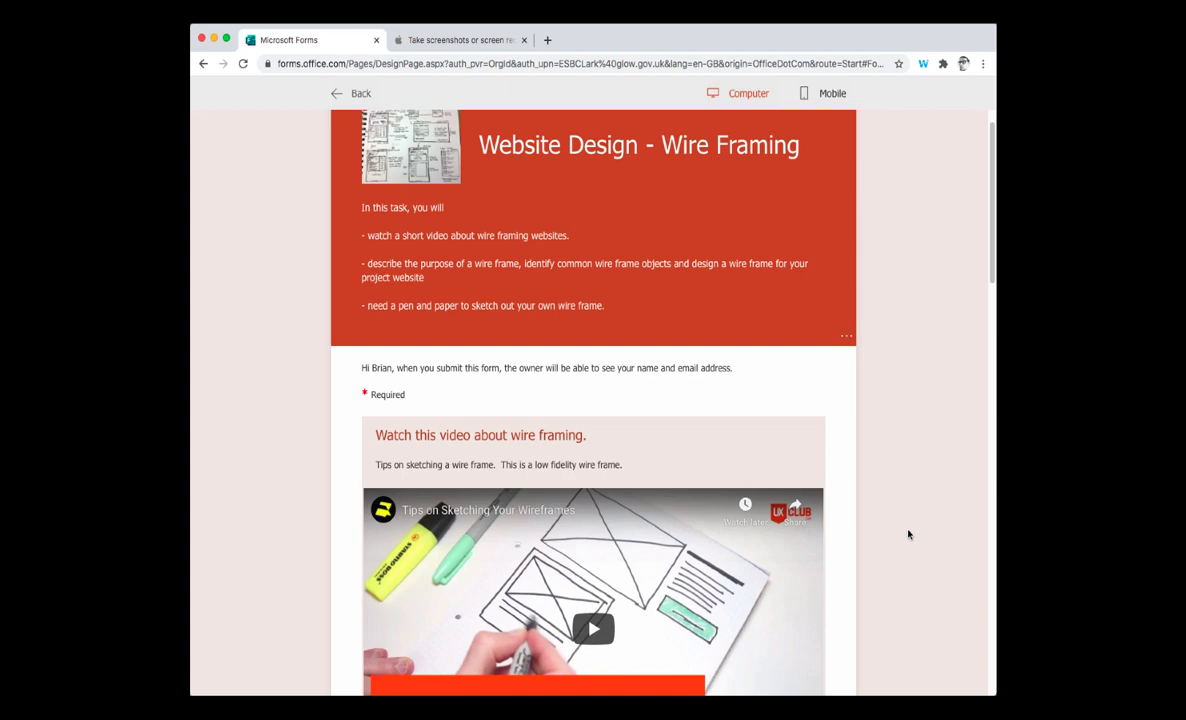
scroll("down", 3)
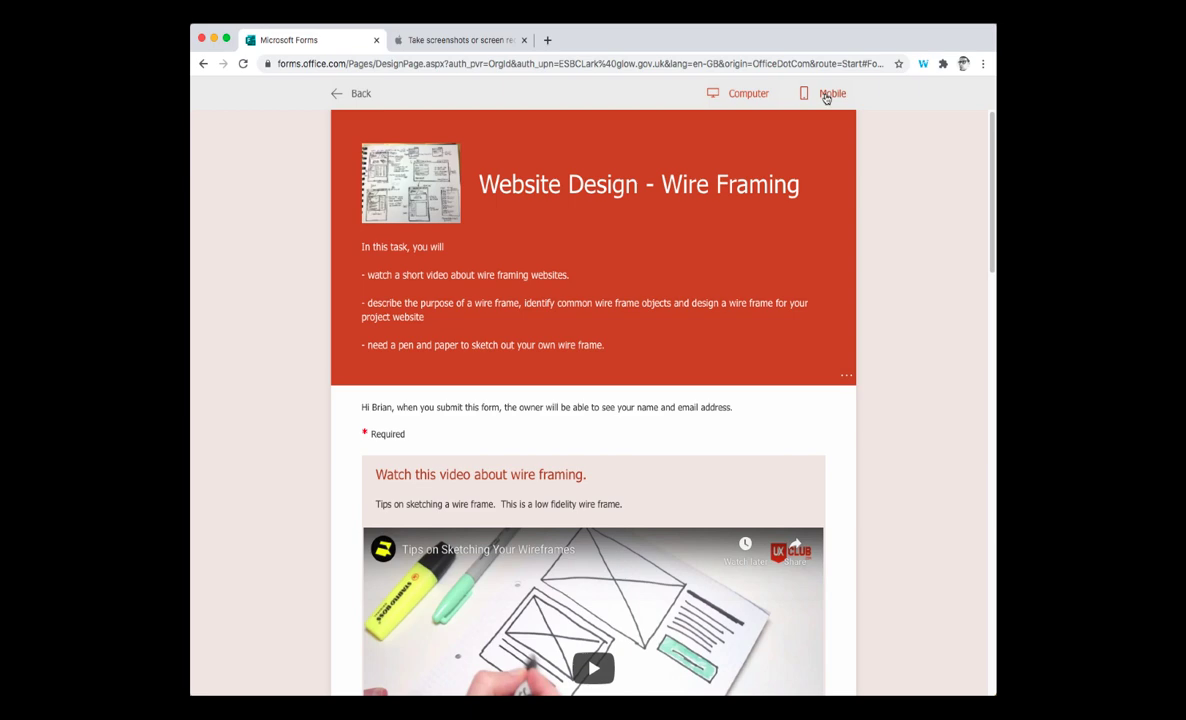
left_click(832, 93)
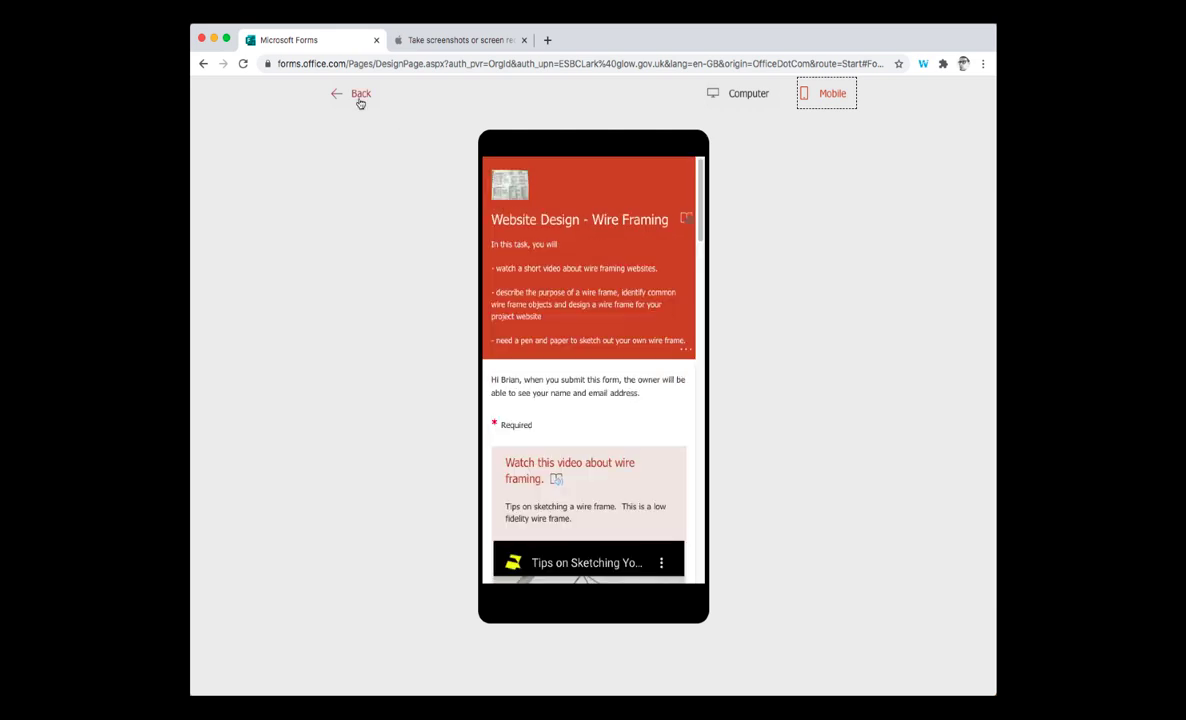
- Exit the preview and review the wire framing form's sections, video and upload question
left_click(352, 93)
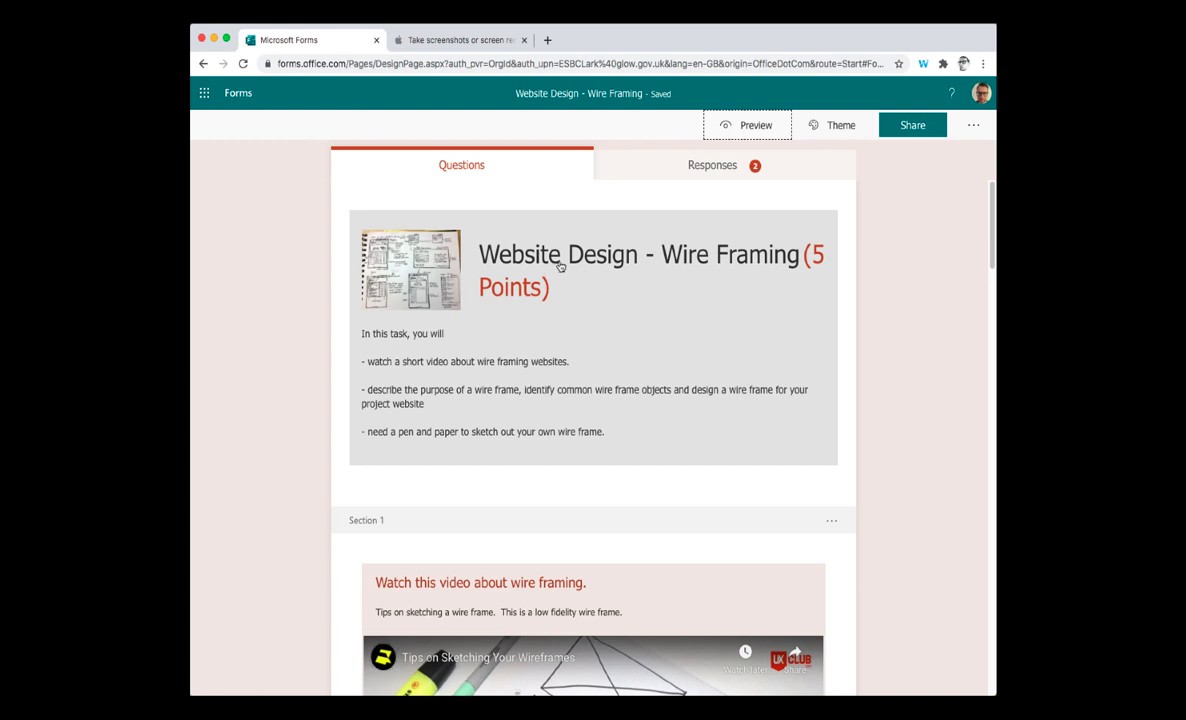
mouse_move(406, 436)
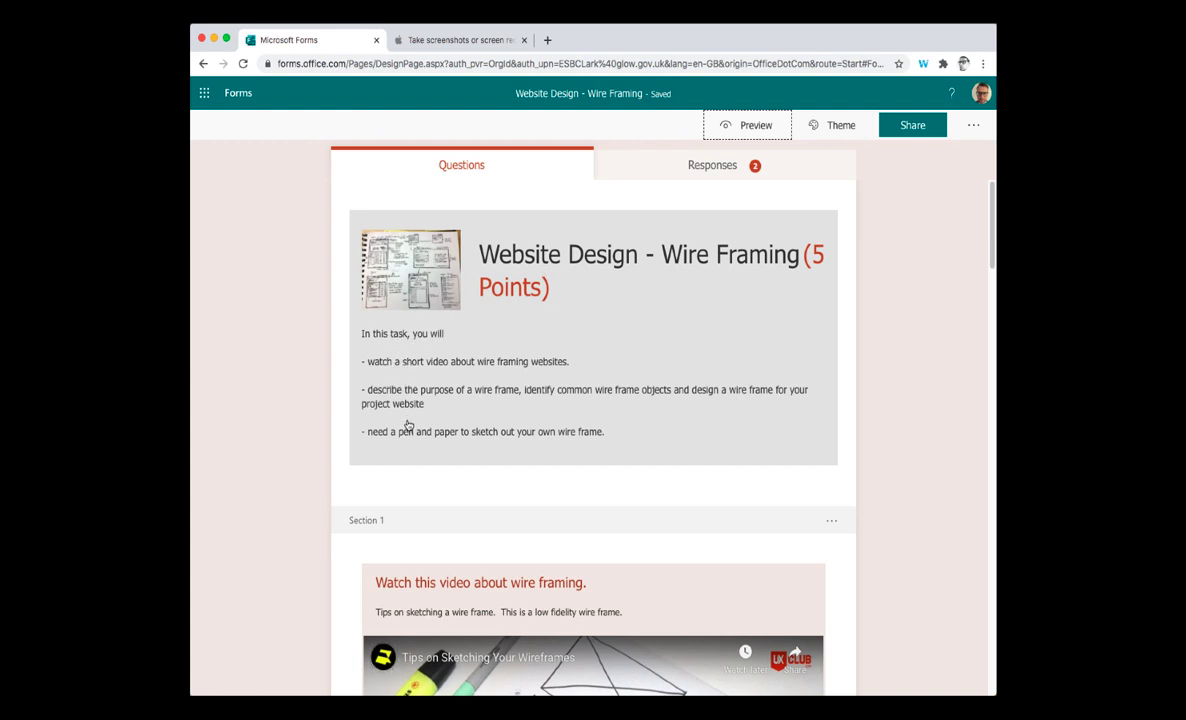
scroll("down", 3)
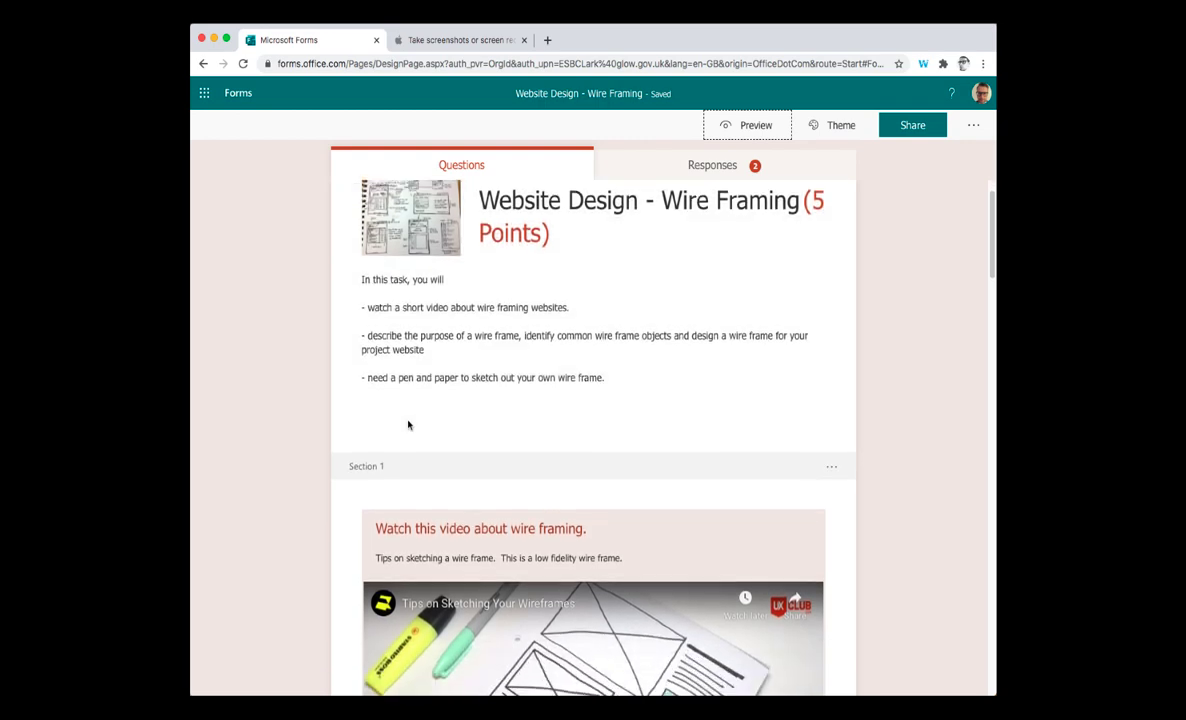
scroll("down", 3)
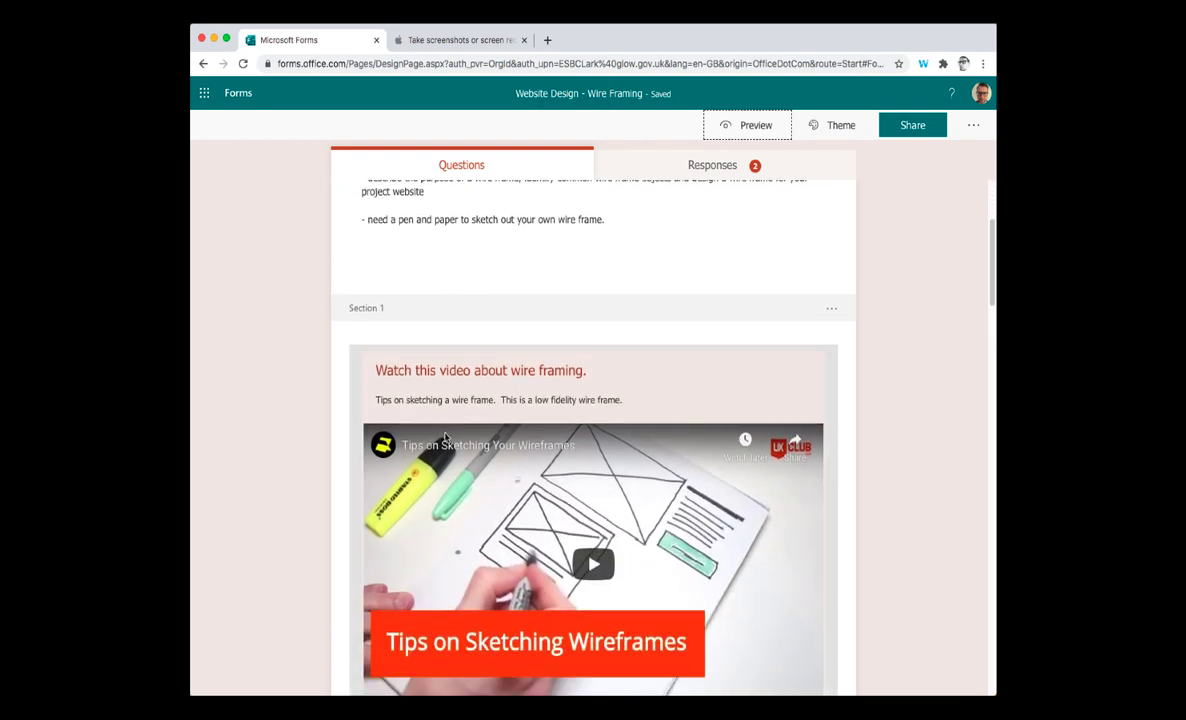
scroll("down", 3)
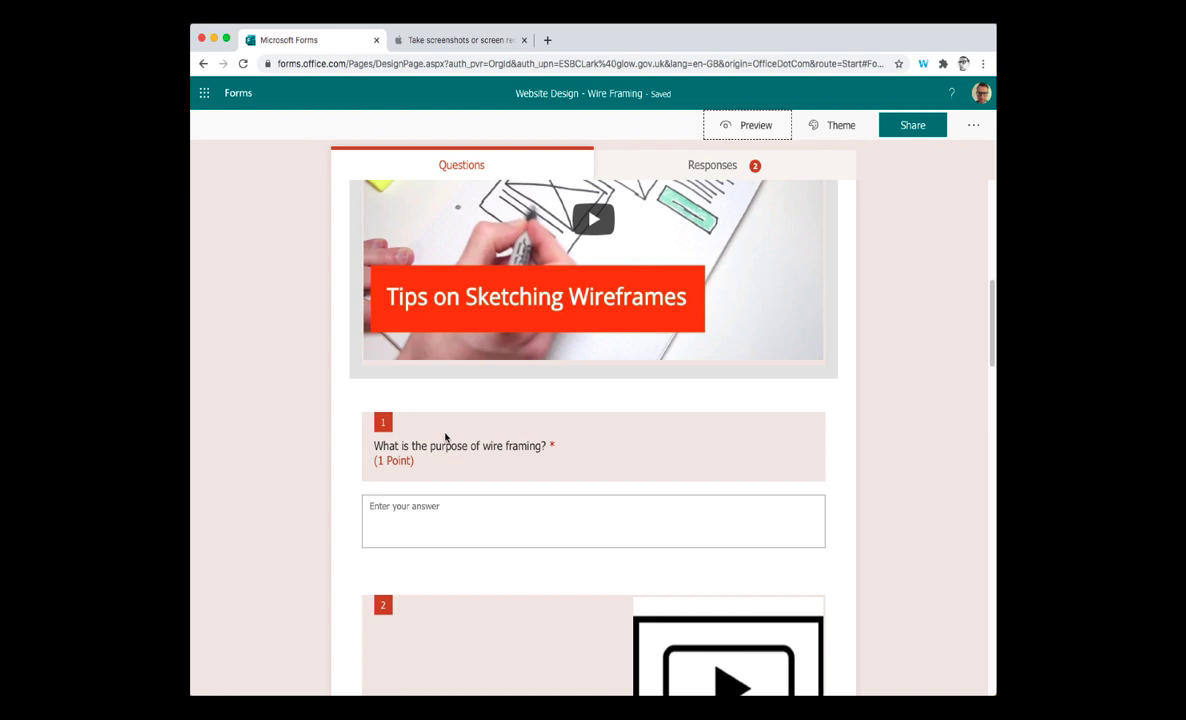
scroll("down", 3)
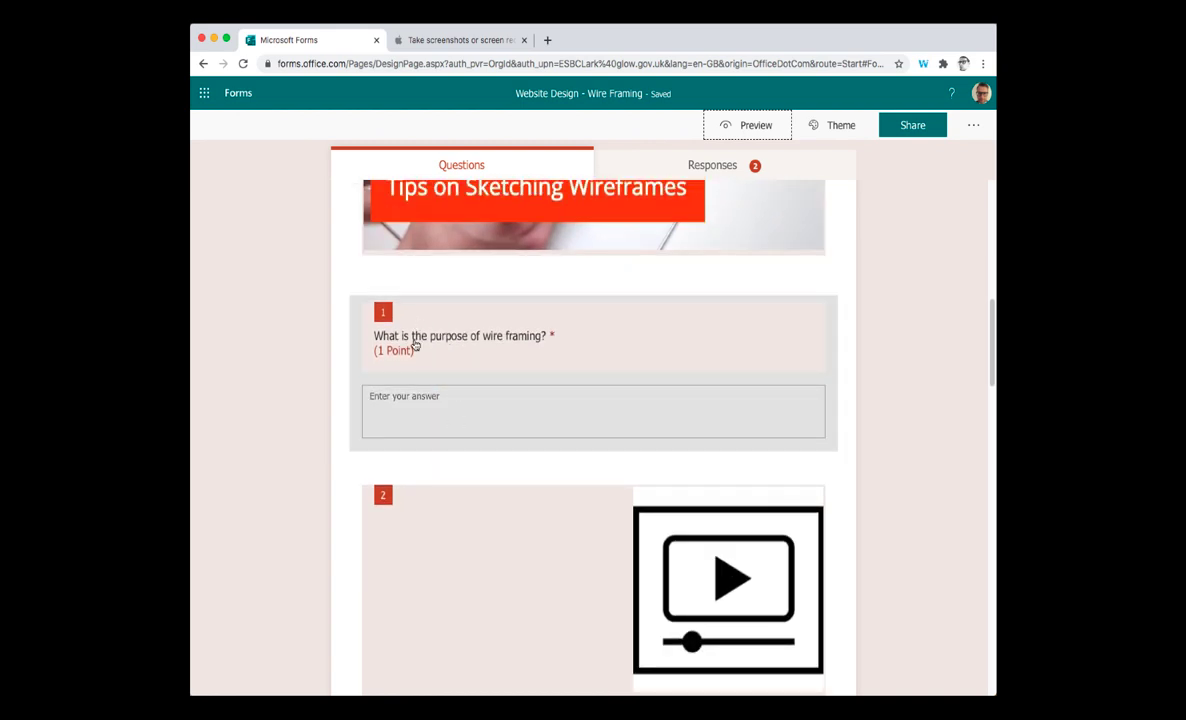
scroll("down", 3)
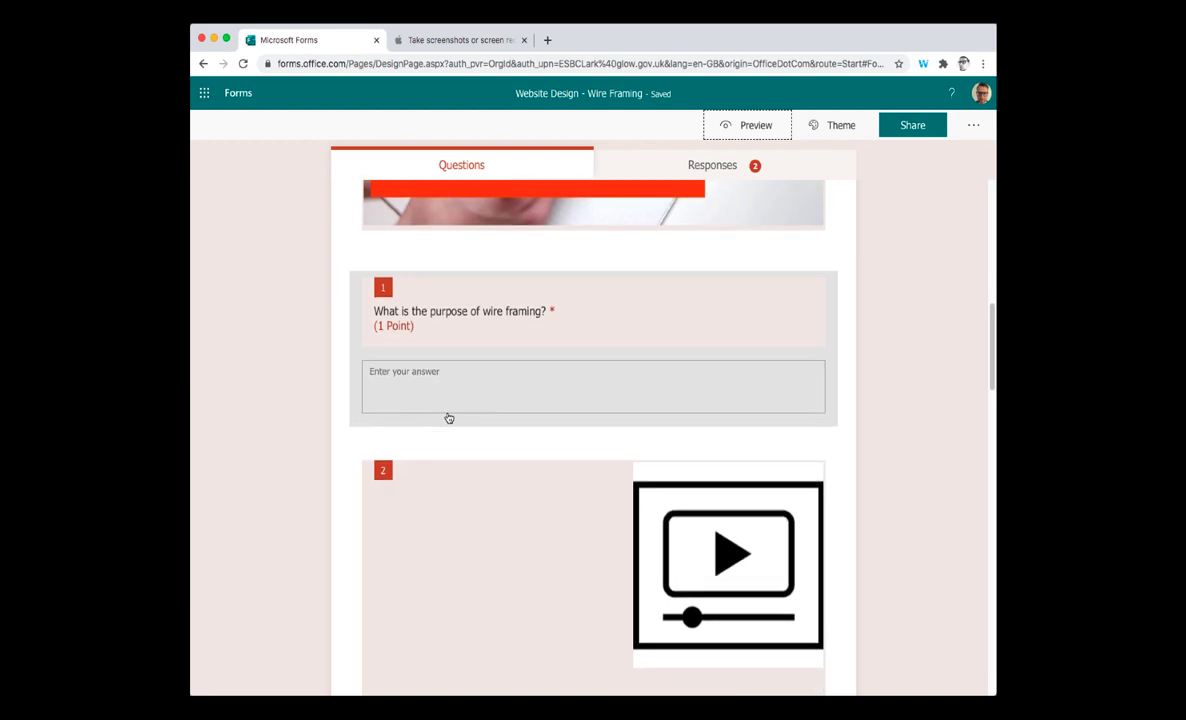
scroll("down", 3)
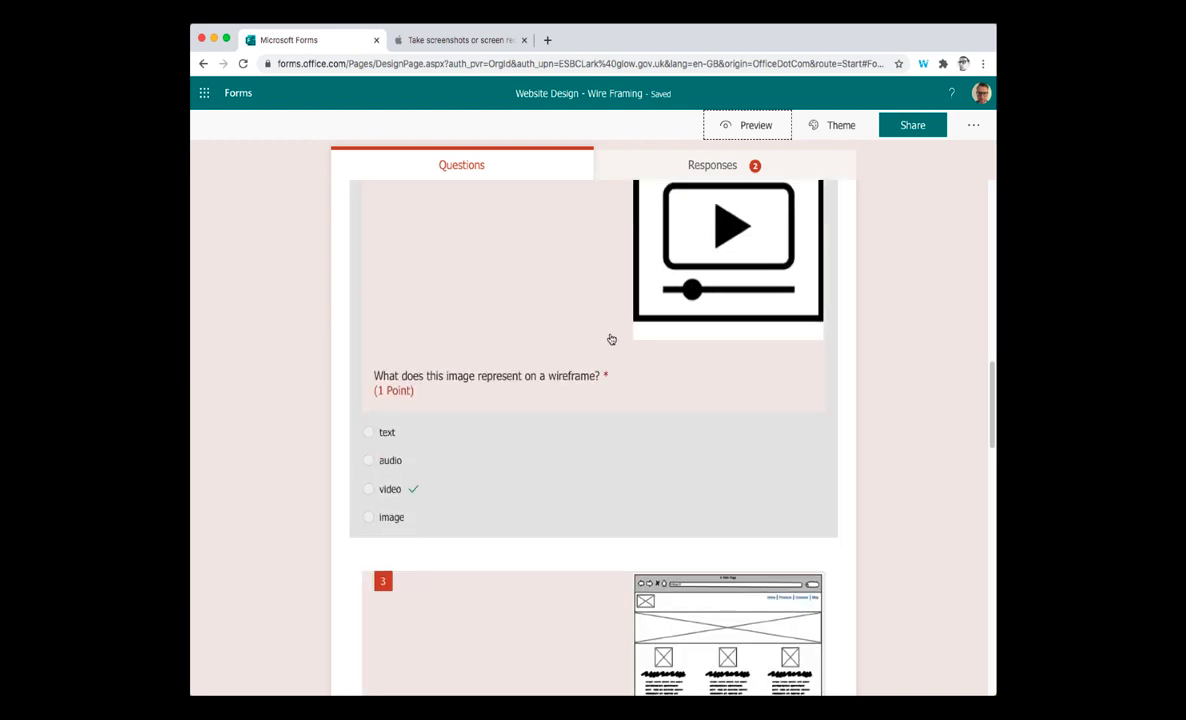
scroll("down", 3)
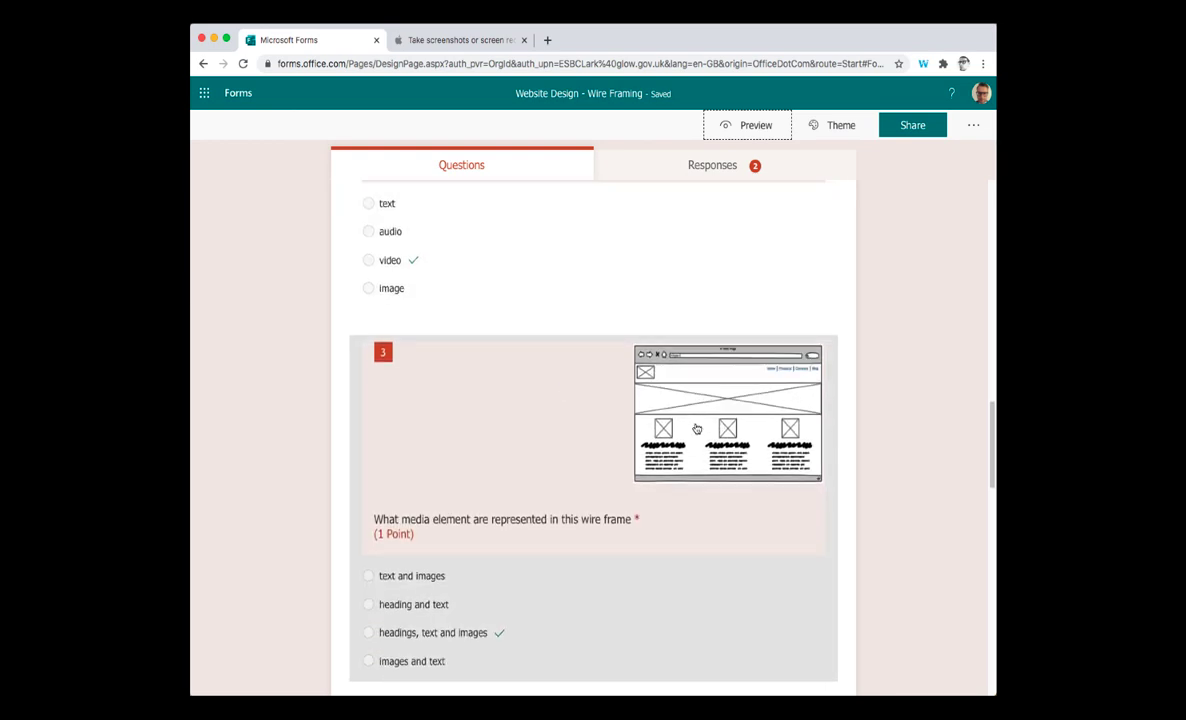
scroll("down", 3)
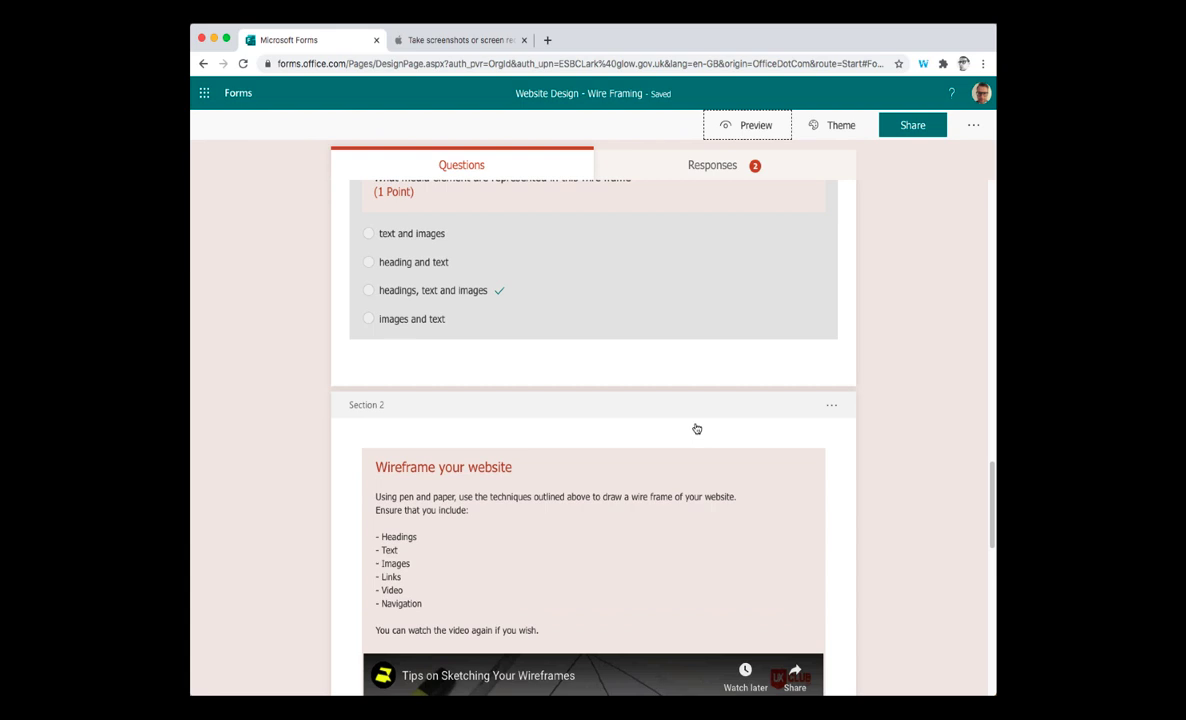
scroll("down", 3)
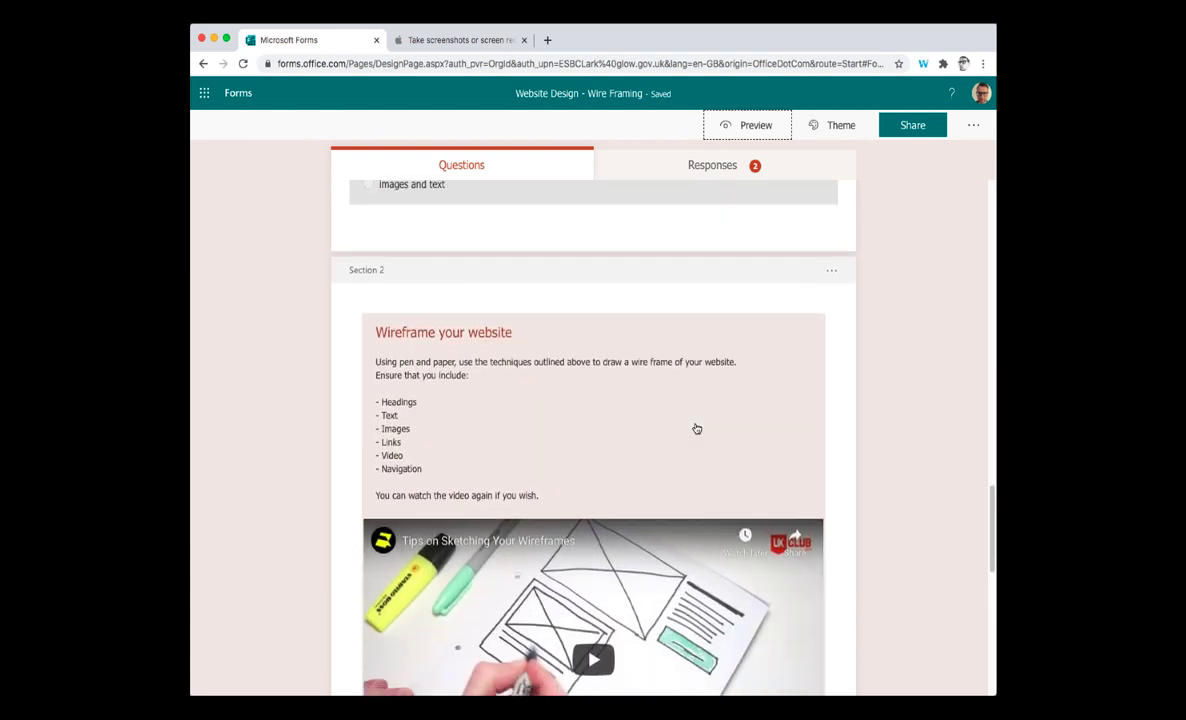
scroll("down", 3)
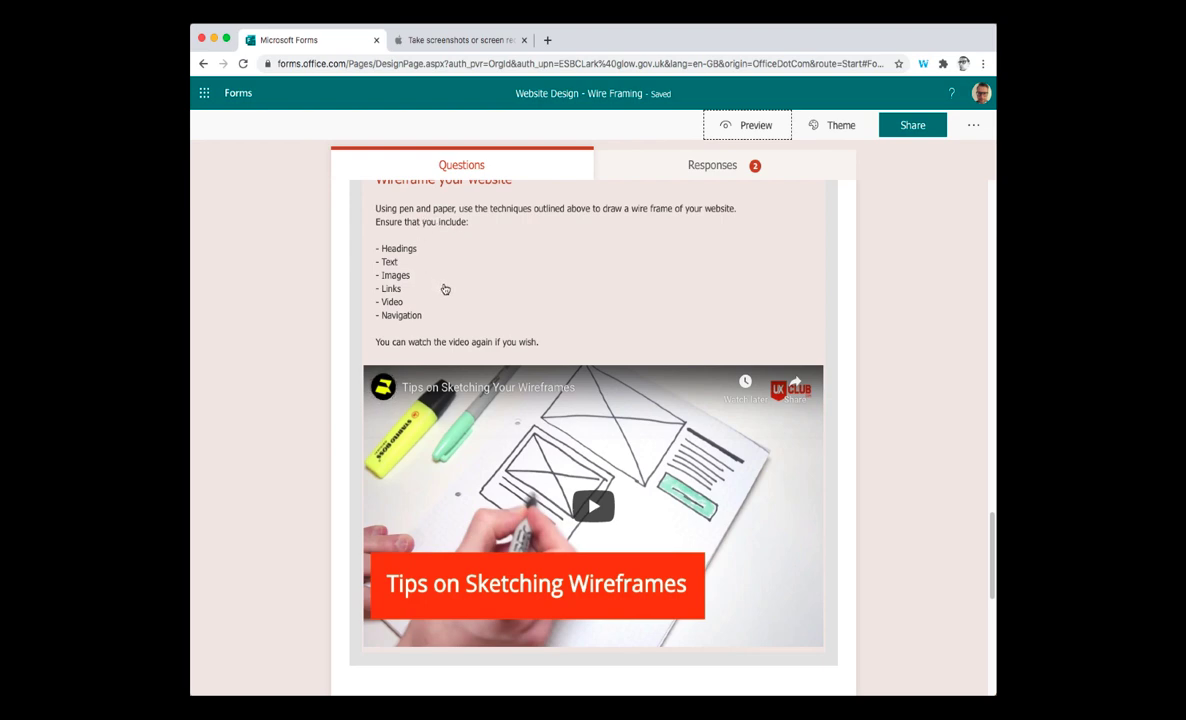
scroll("down", 3)
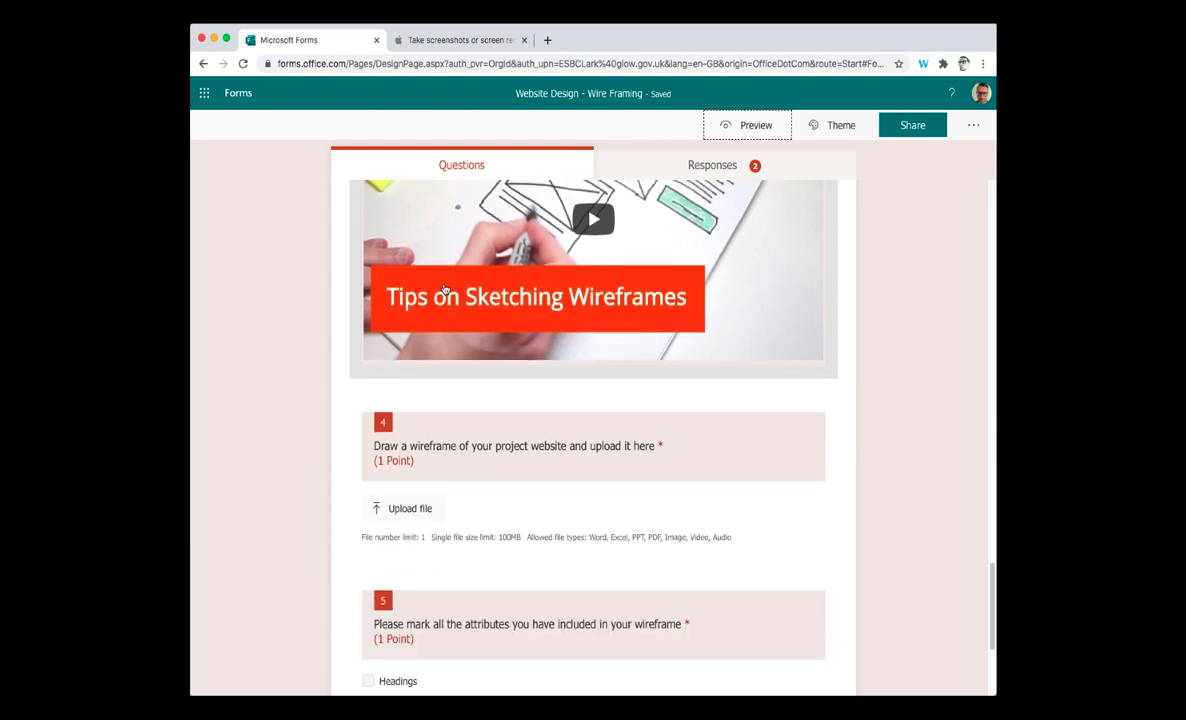
scroll("down", 3)
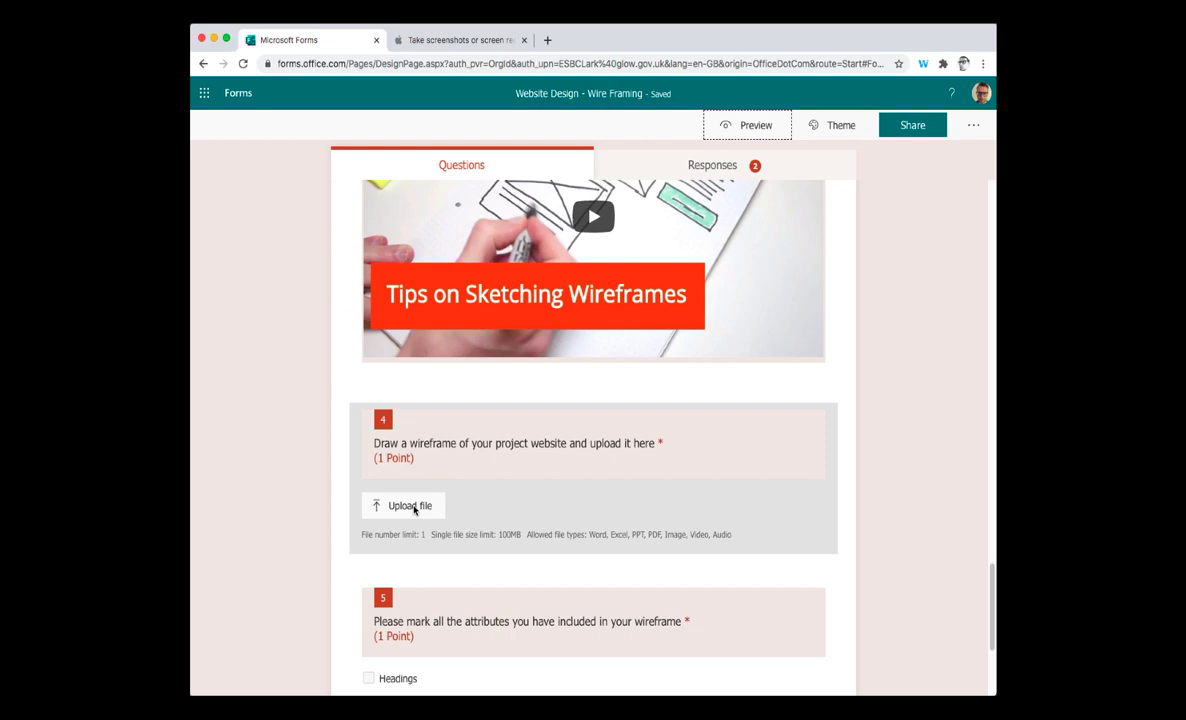
scroll("down", 3)
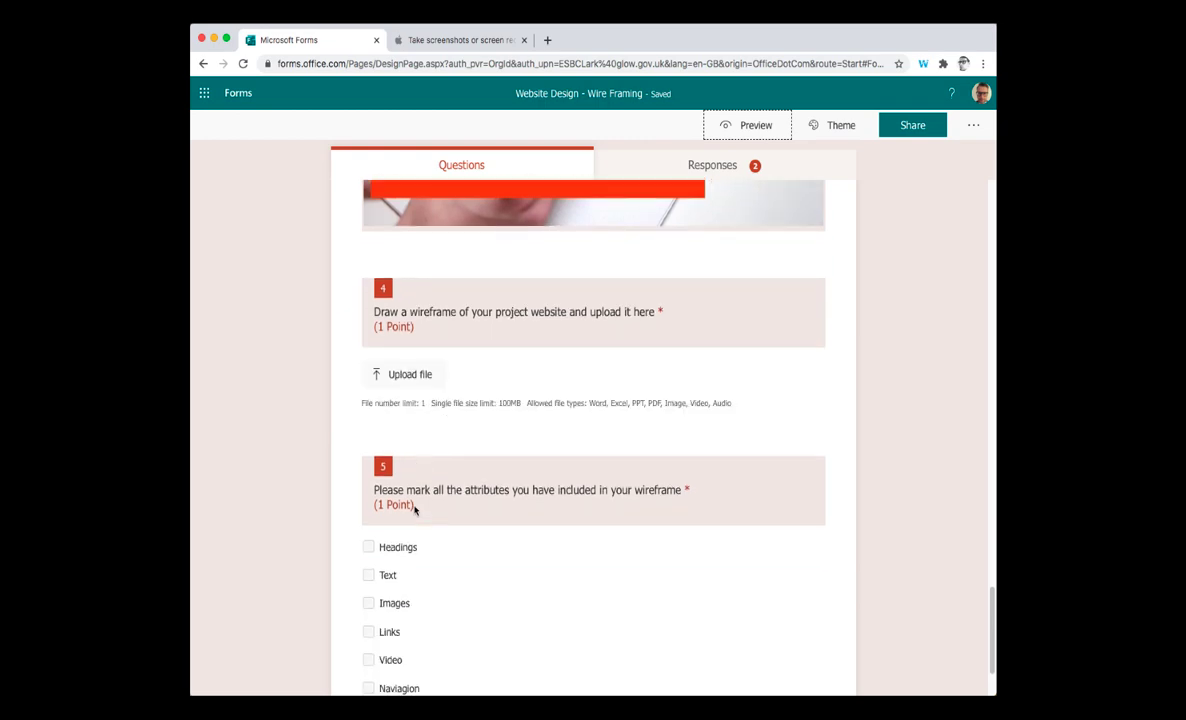
scroll("down", 3)
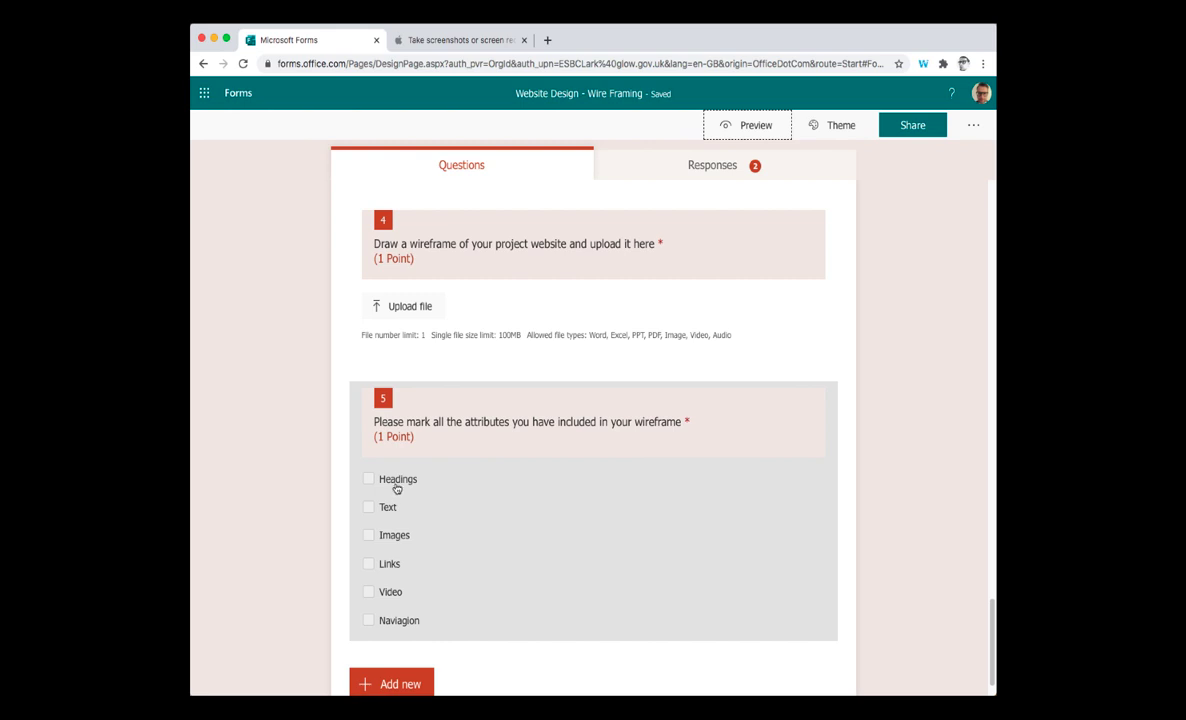
scroll("down", 3)
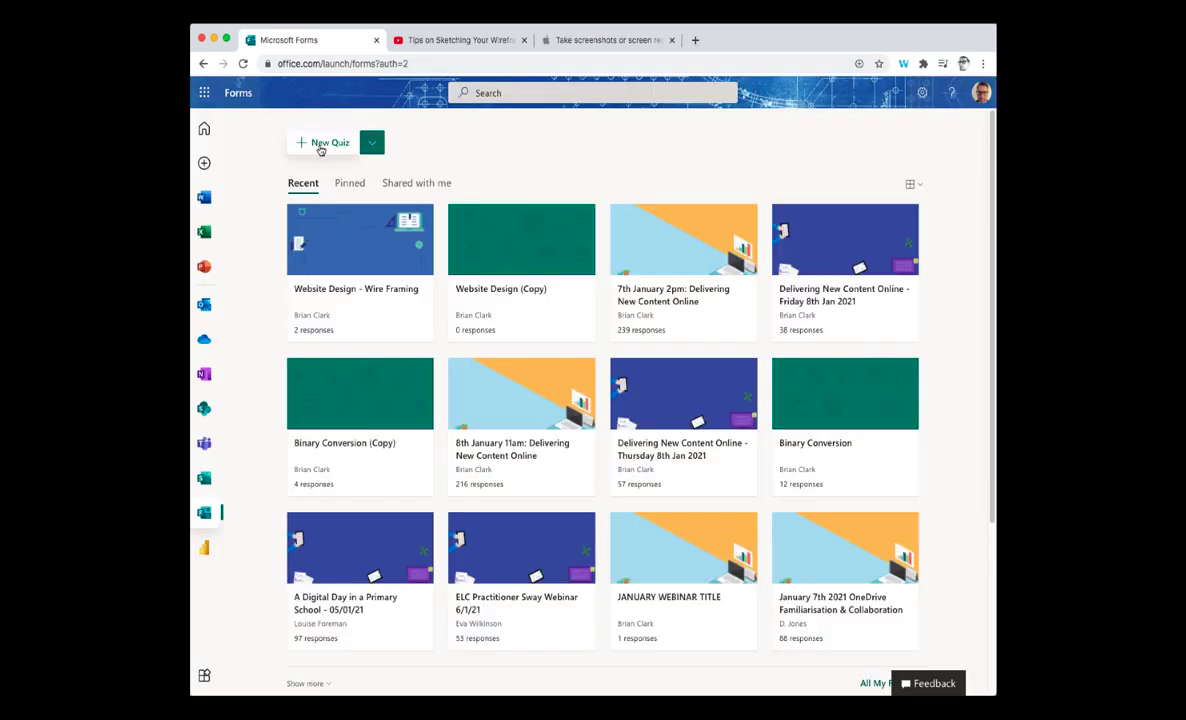
- Create a new quiz titled 'Wire Framing a Website' and edit its instructions description
left_click(321, 142)
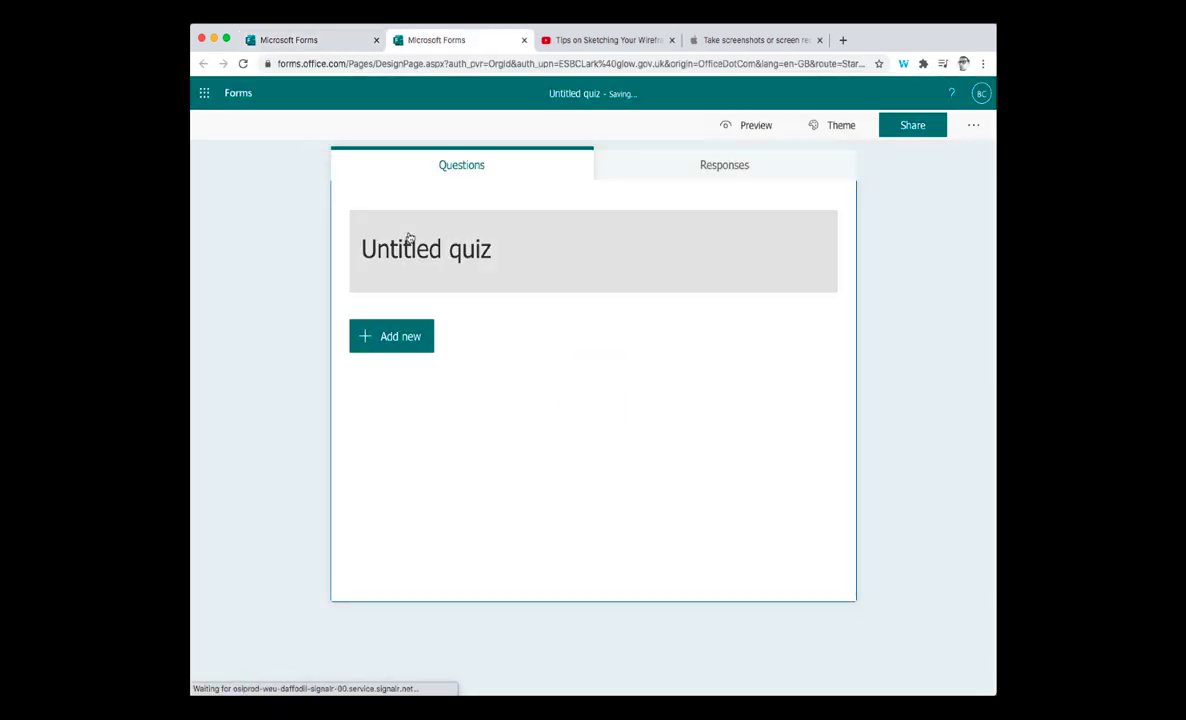
left_click(425, 248)
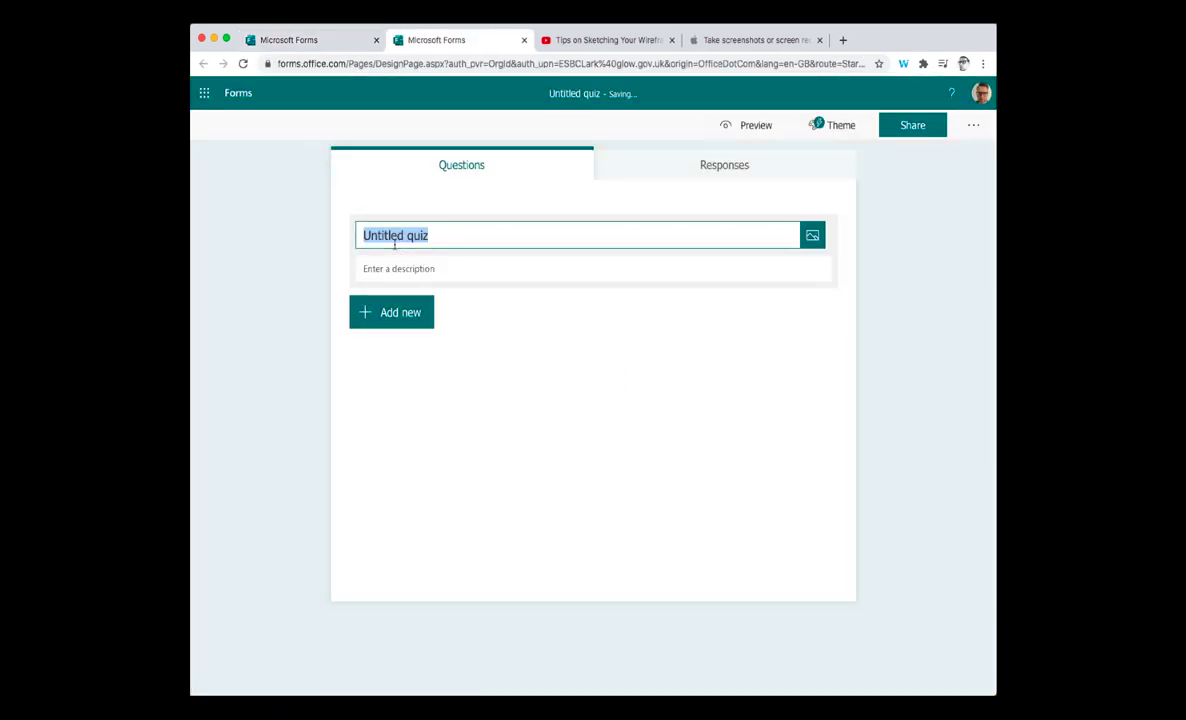
type("Wire Framing a")
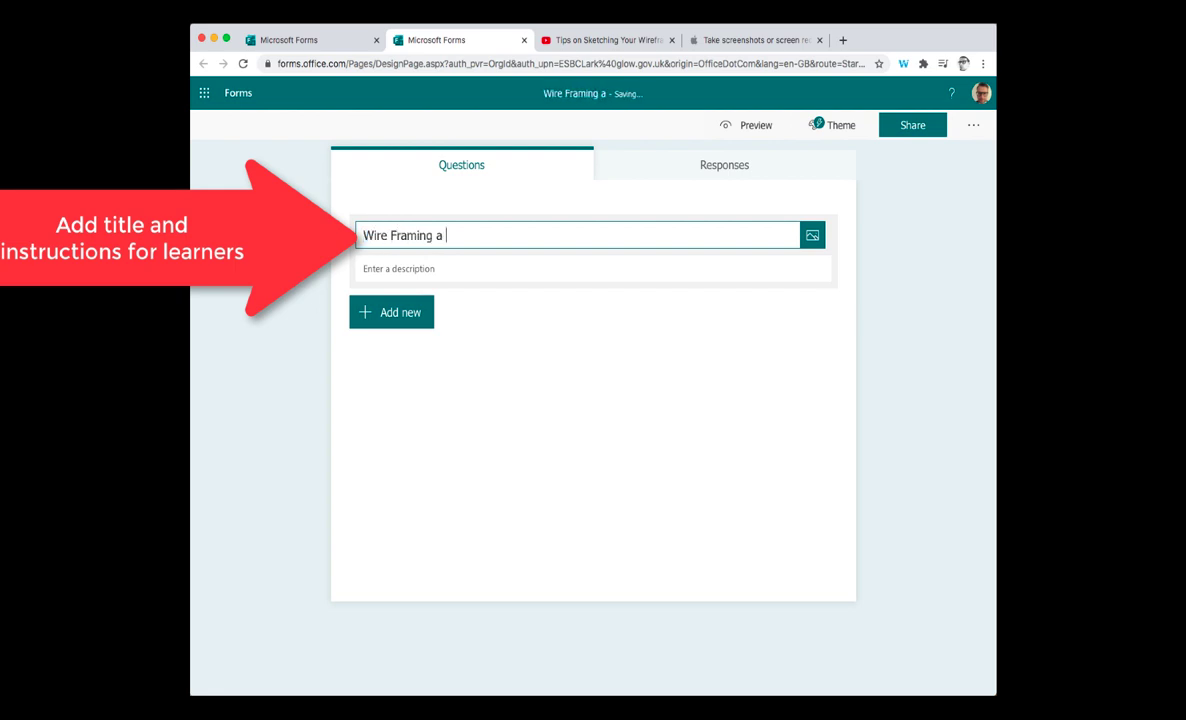
type("Website")
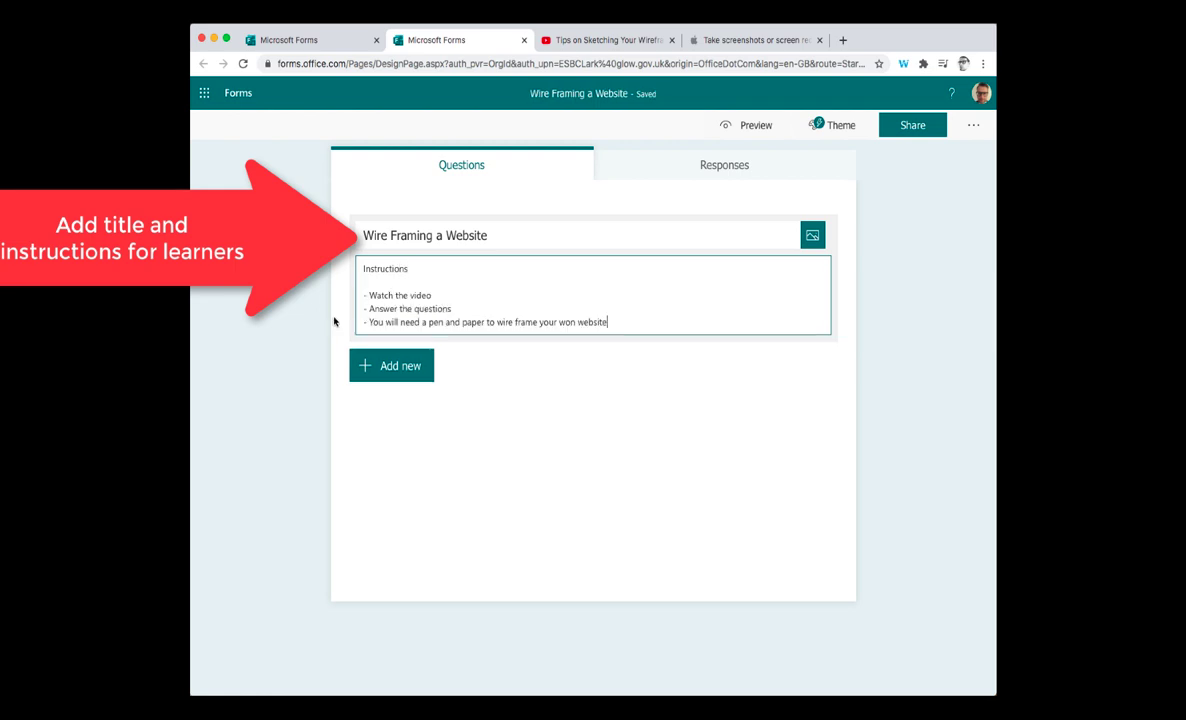
triple_click(425, 235)
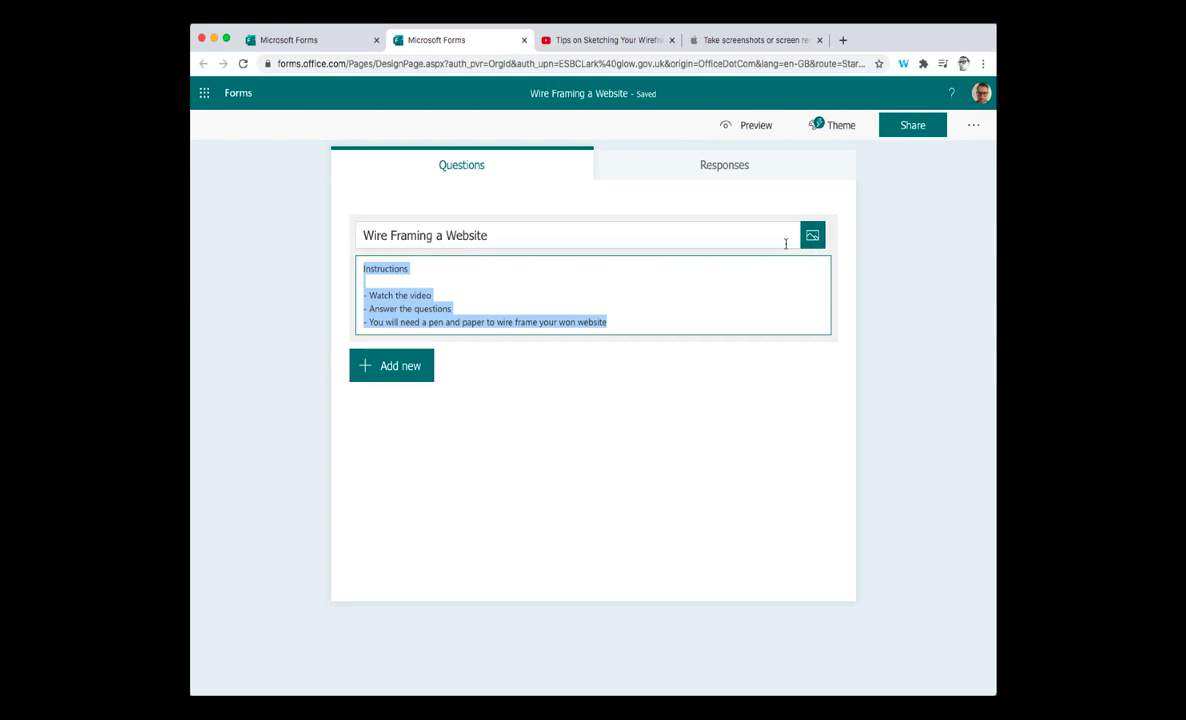
- Search Bing images for 'wireframe' to find a header picture for the quiz title
left_click(811, 235)
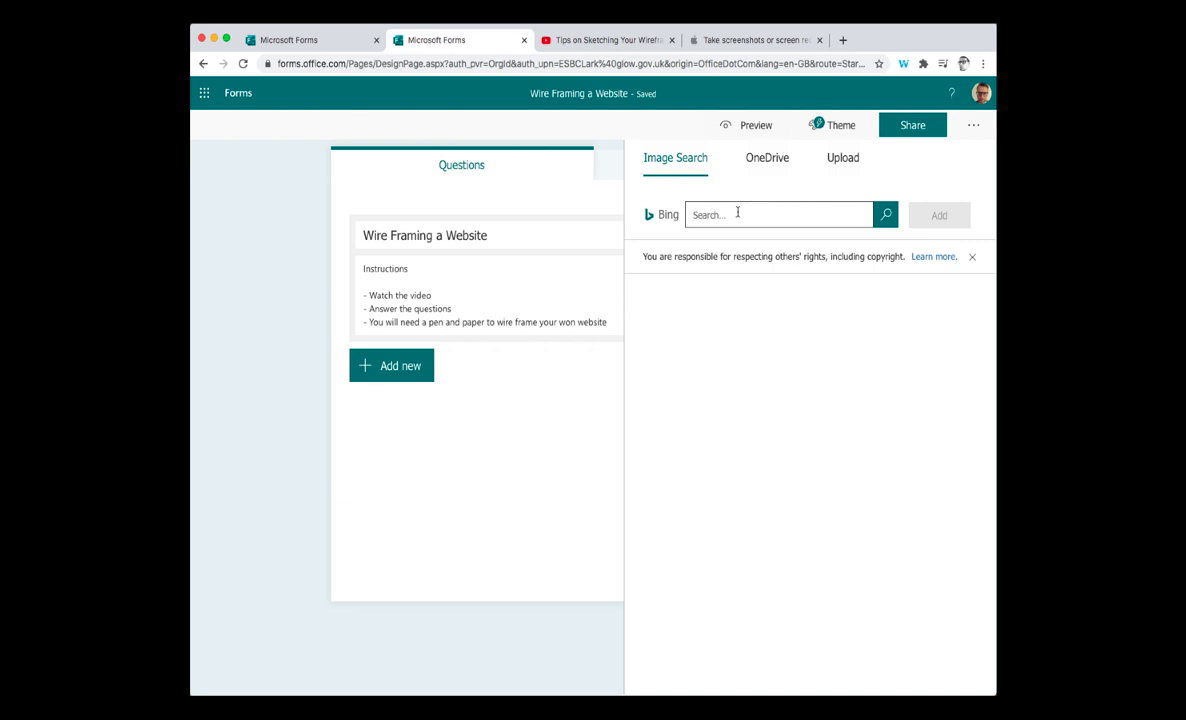
type("wireframe")
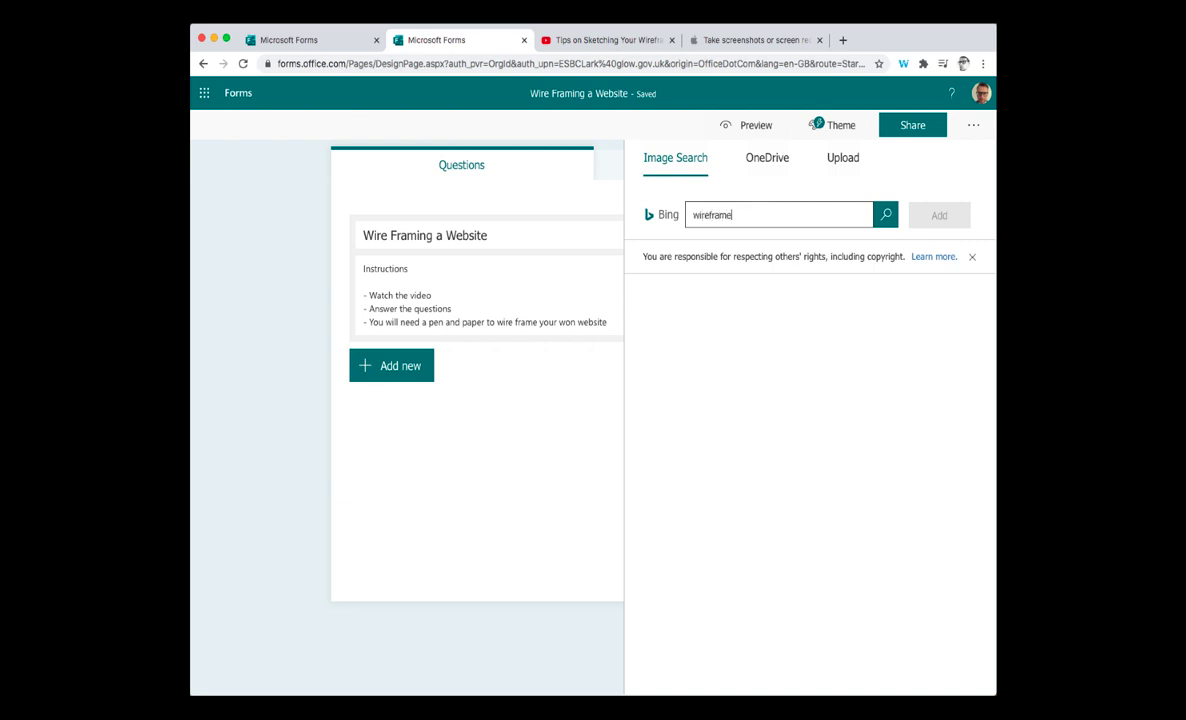
left_click(884, 214)
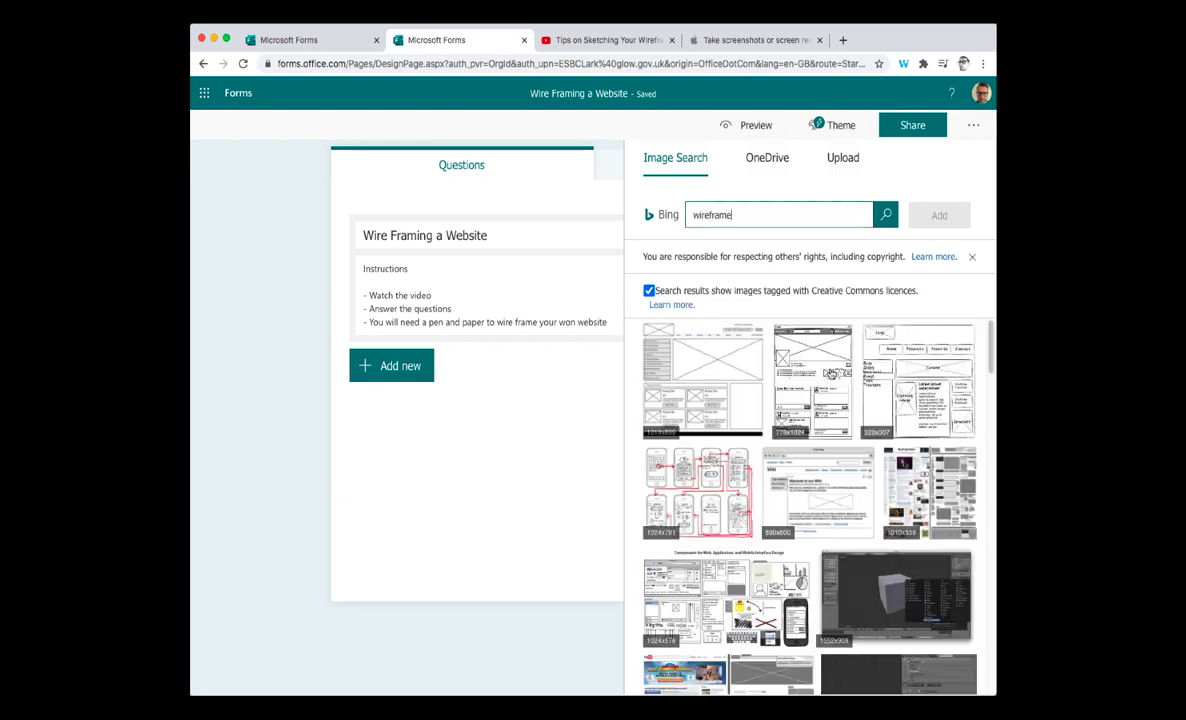
mouse_move(813, 380)
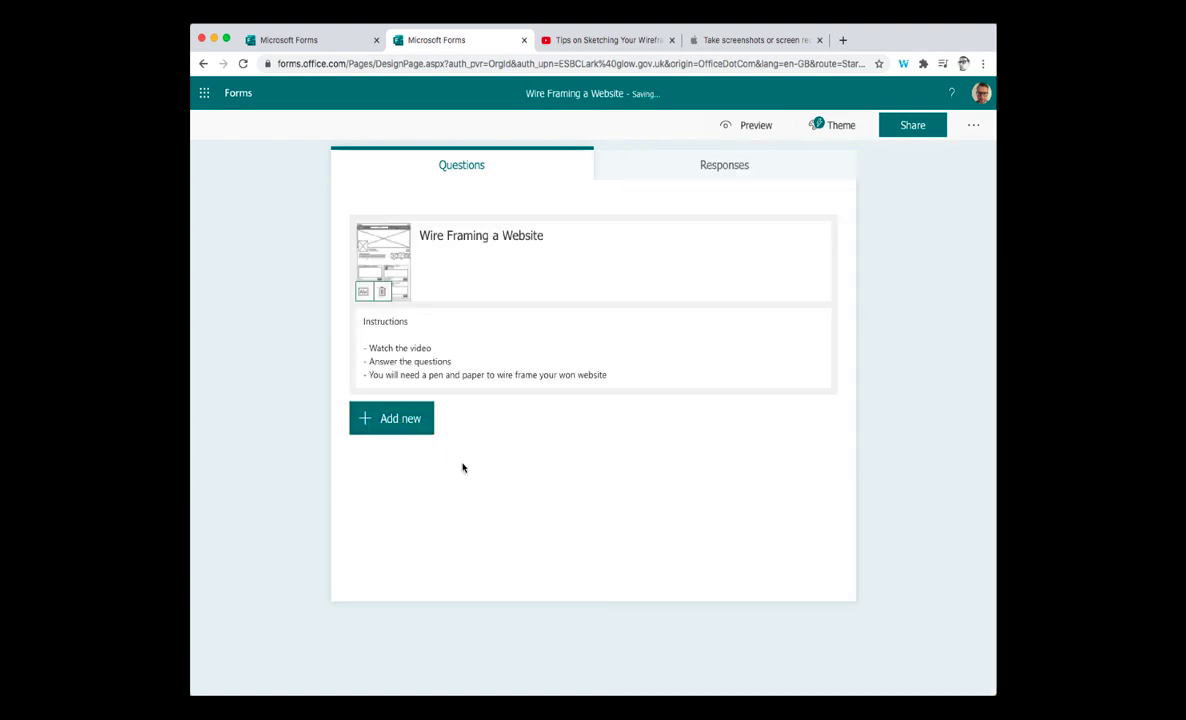
- Add a section 'What is a wire frame?' about watching the videos and answering questions
left_click(391, 418)
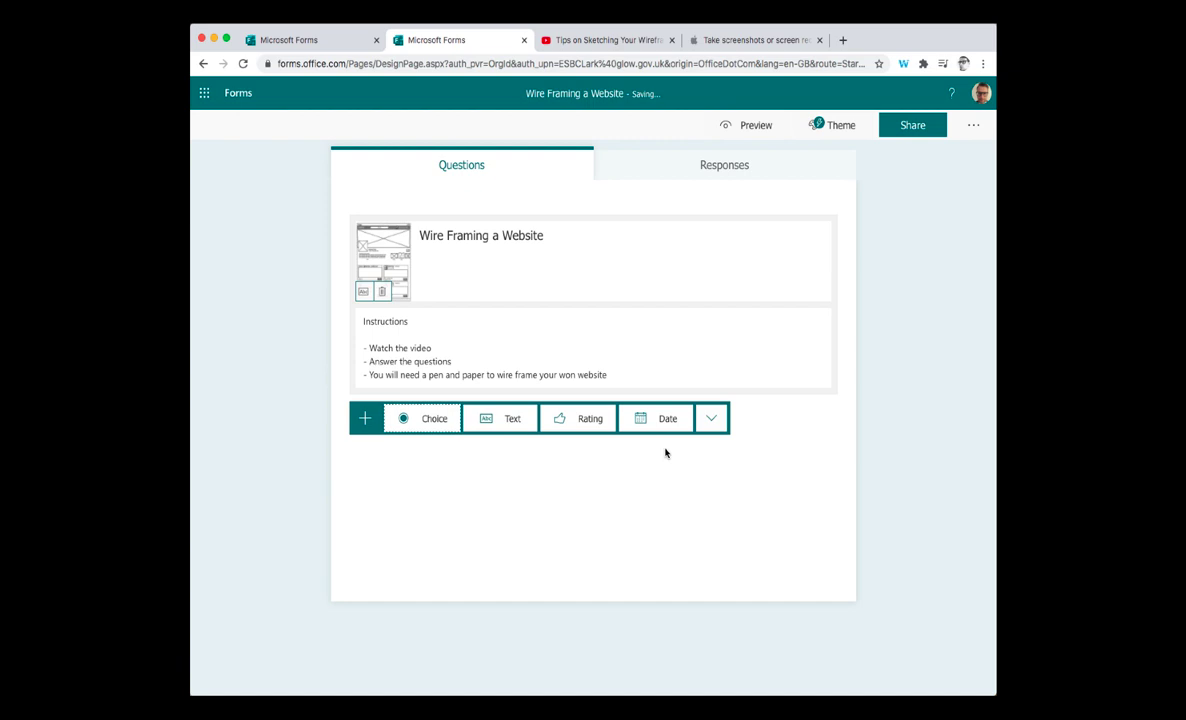
left_click(711, 418)
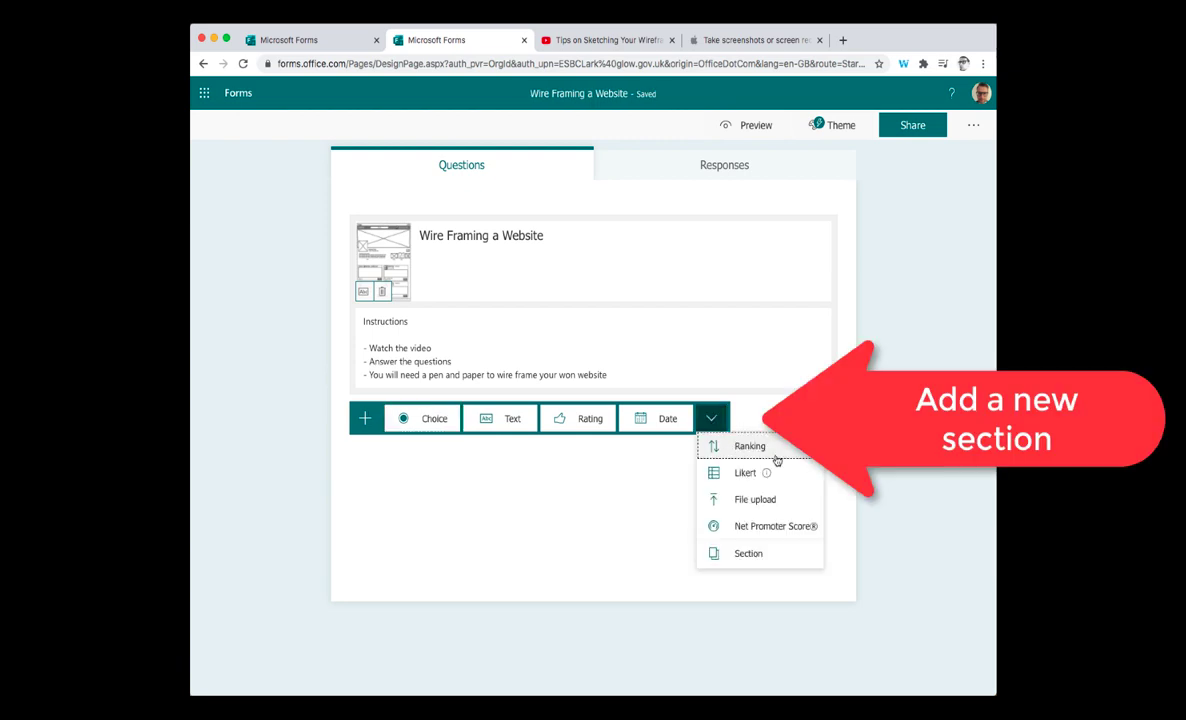
left_click(748, 553)
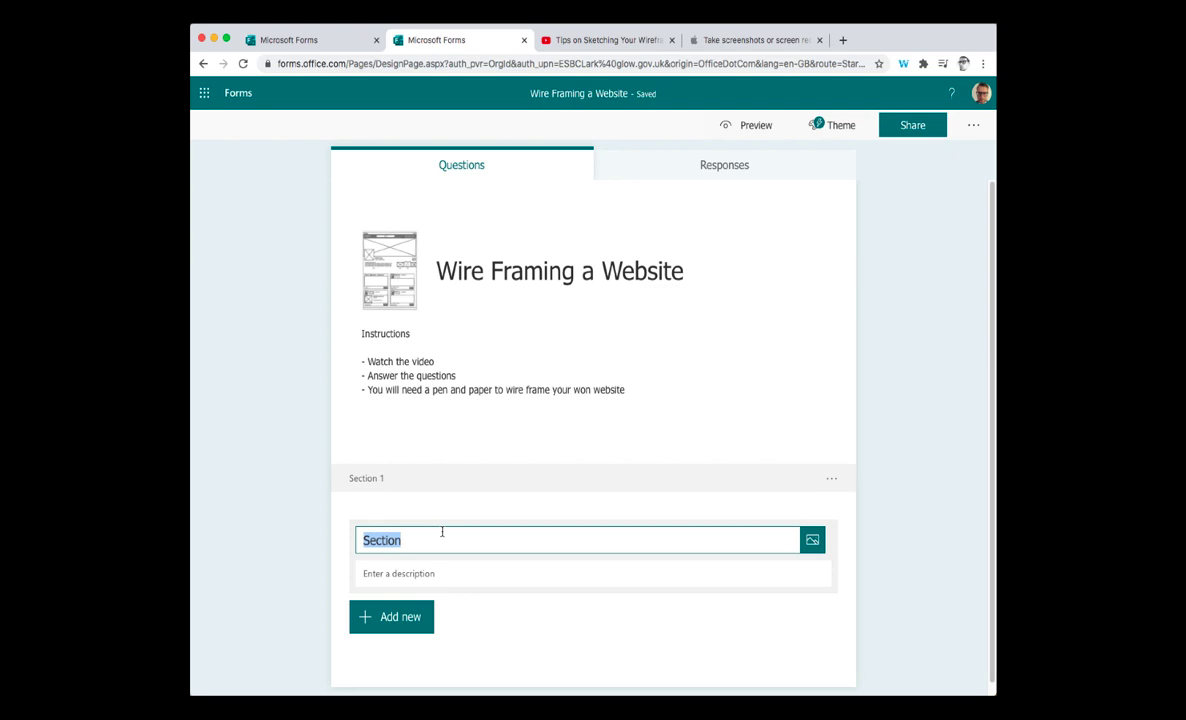
type("W")
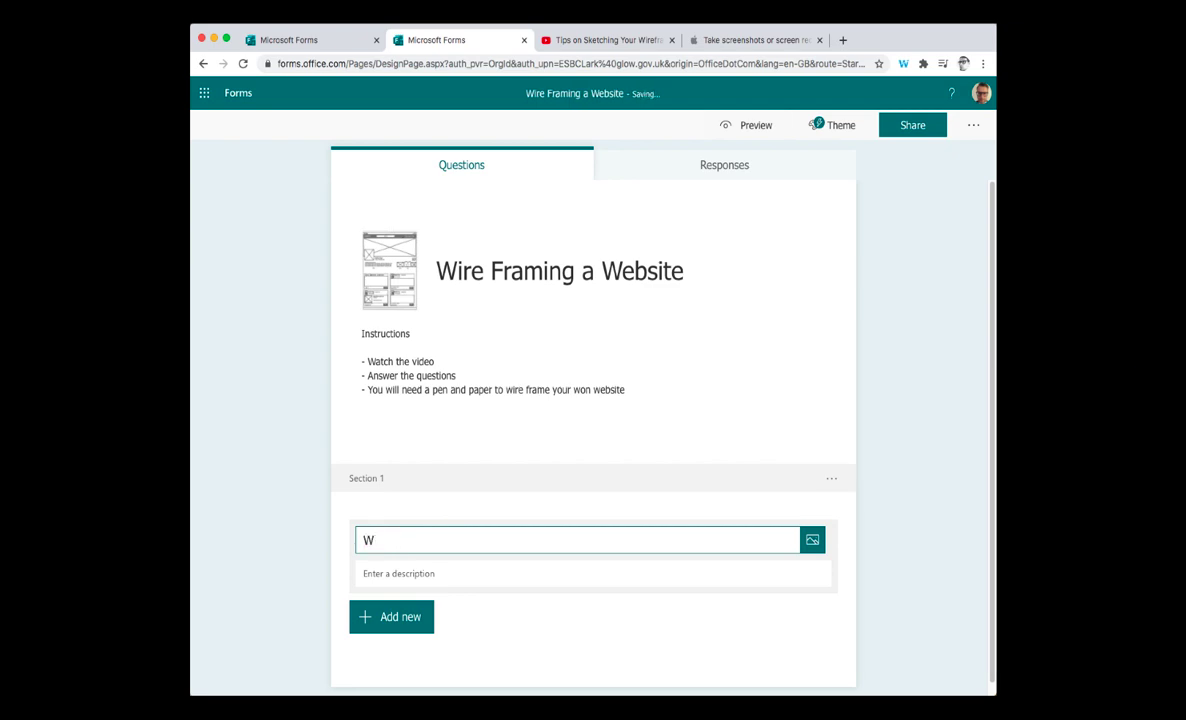
type("hat is a wir")
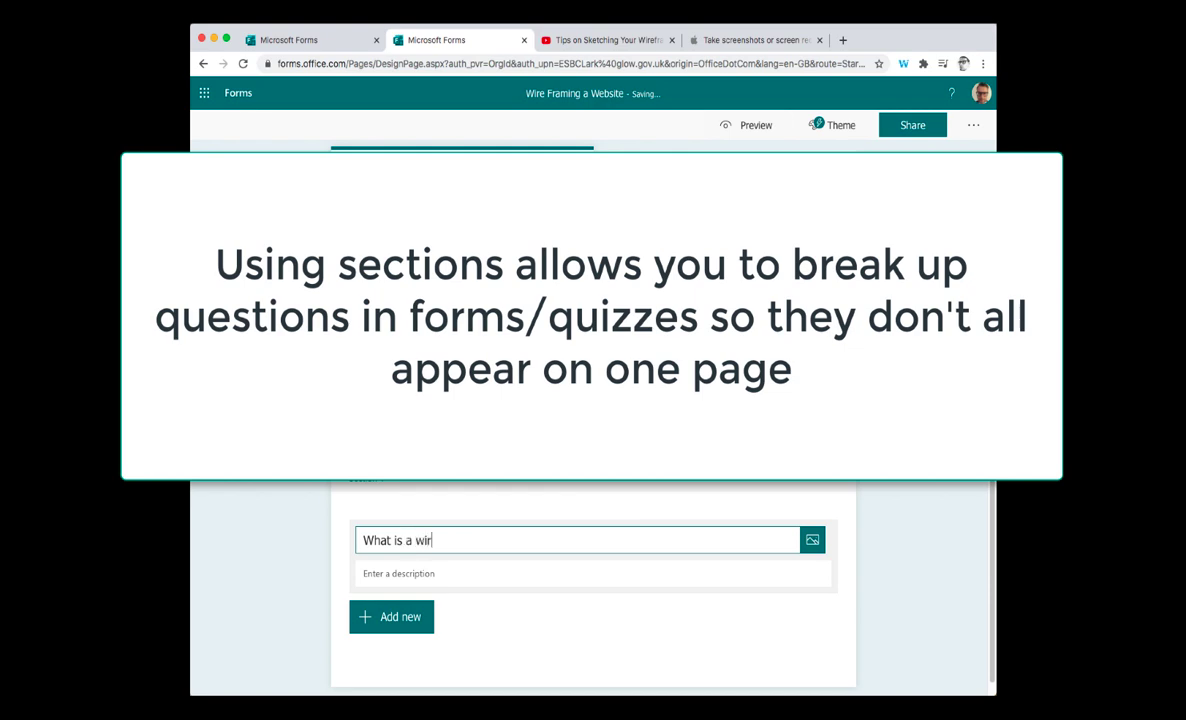
type("e frame?")
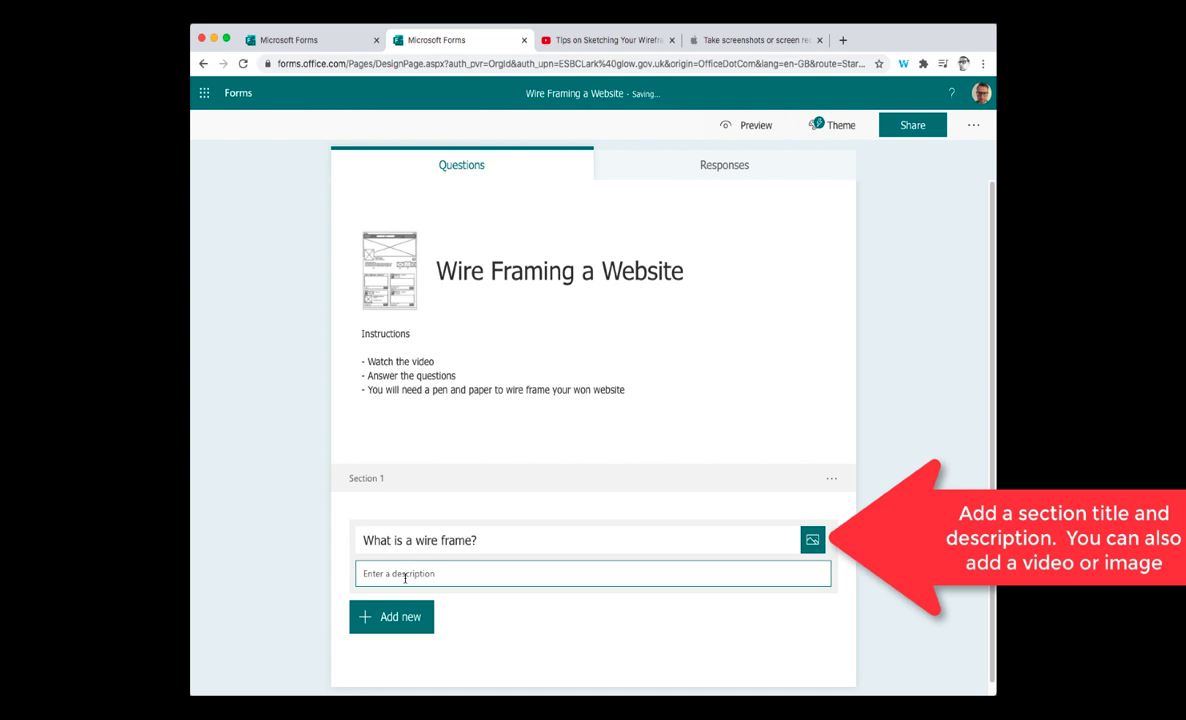
type("You will watch the videos and answer a few questions to check your understanding.")
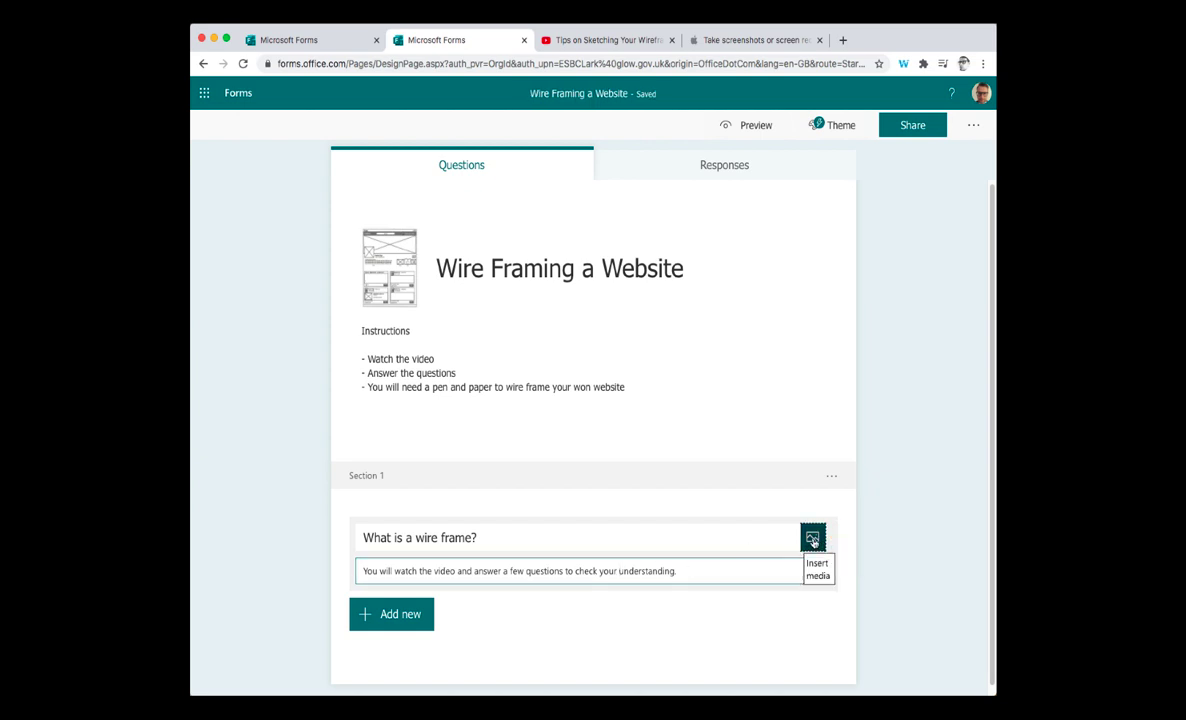
- Embed the 'Tips on Sketching Your Wireframes' YouTube video in Section 1 from its pasted link
left_click(813, 538)
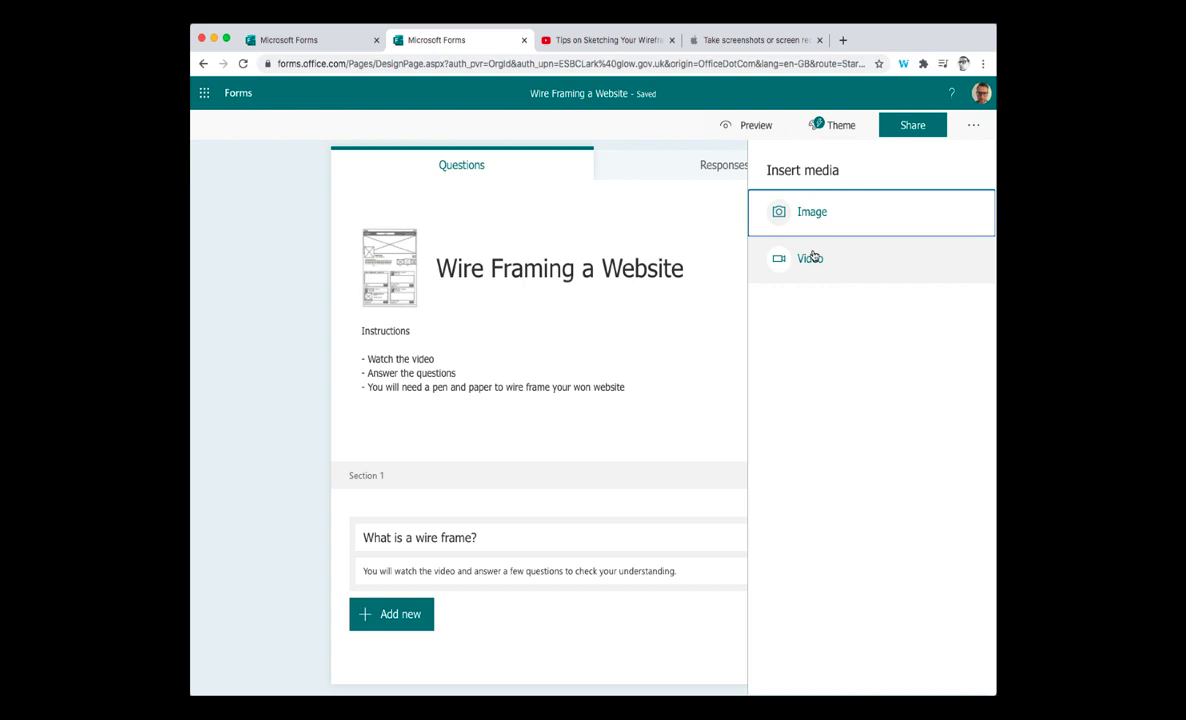
left_click(810, 258)
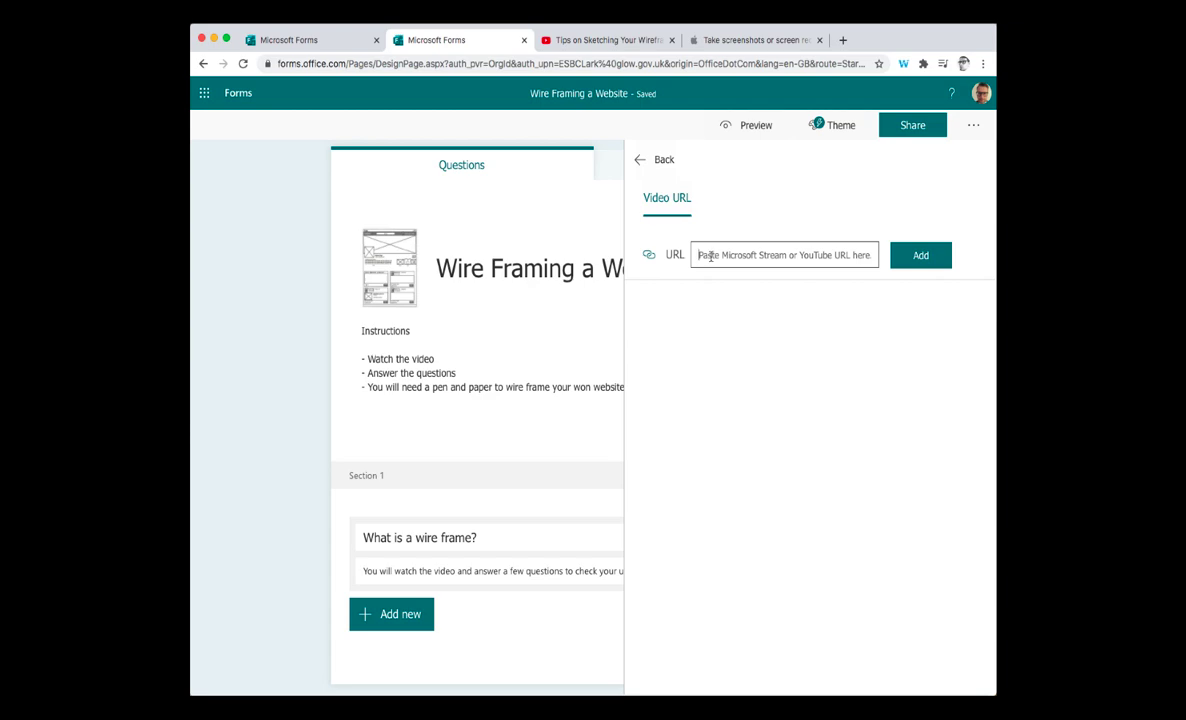
left_click(606, 40)
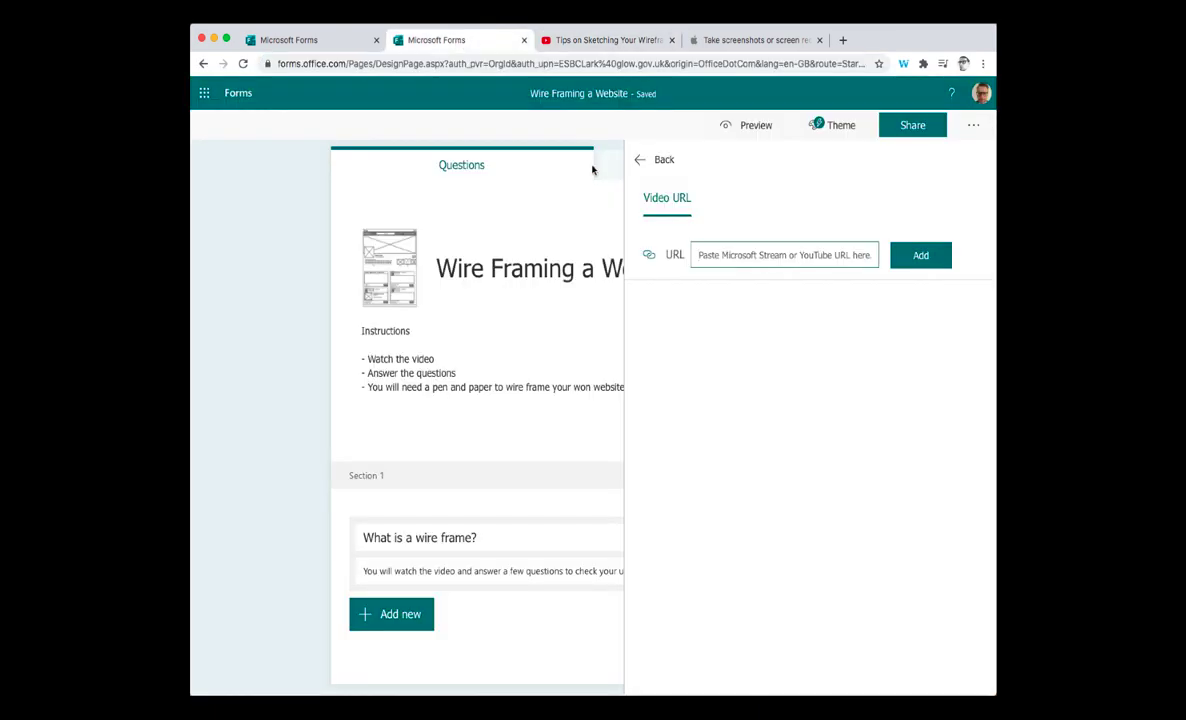
right_click(785, 255)
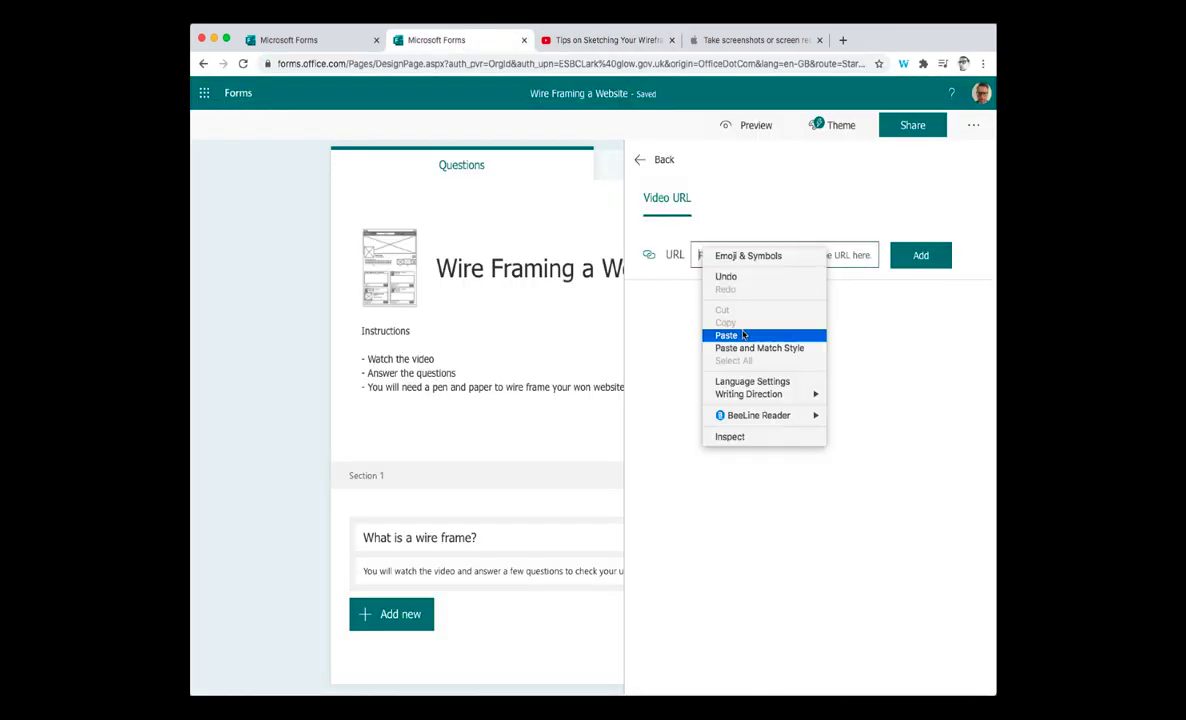
left_click(727, 335)
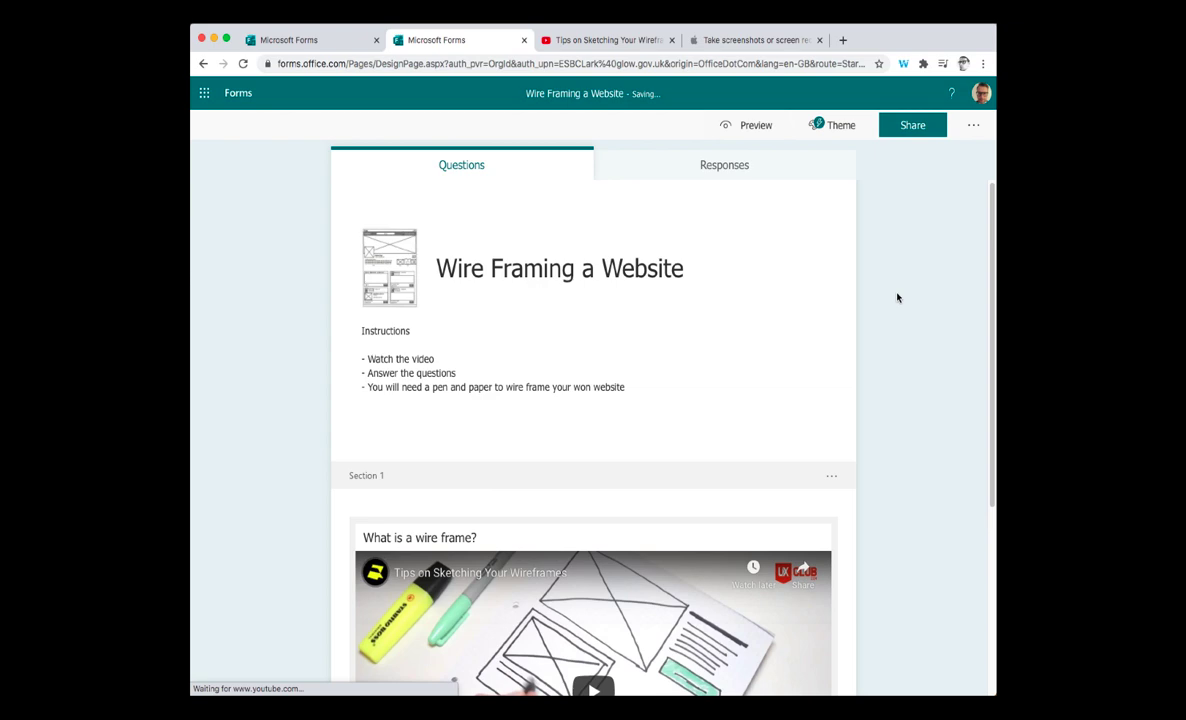
scroll("down", 3)
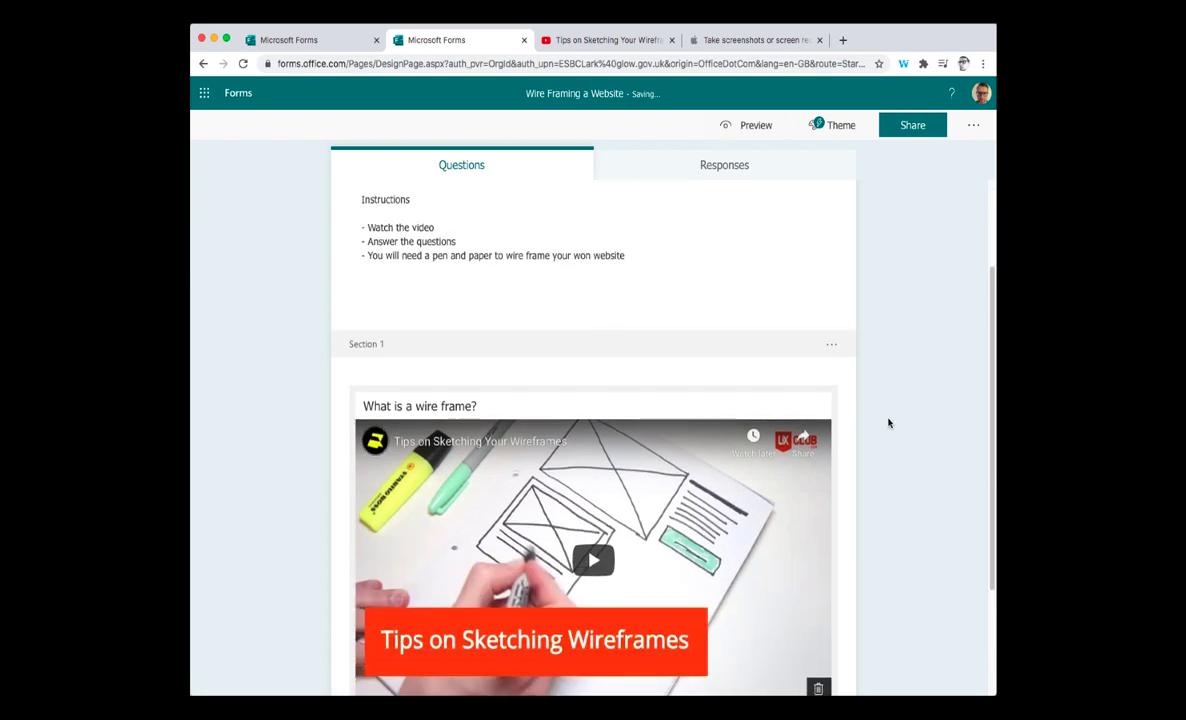
scroll("down", 3)
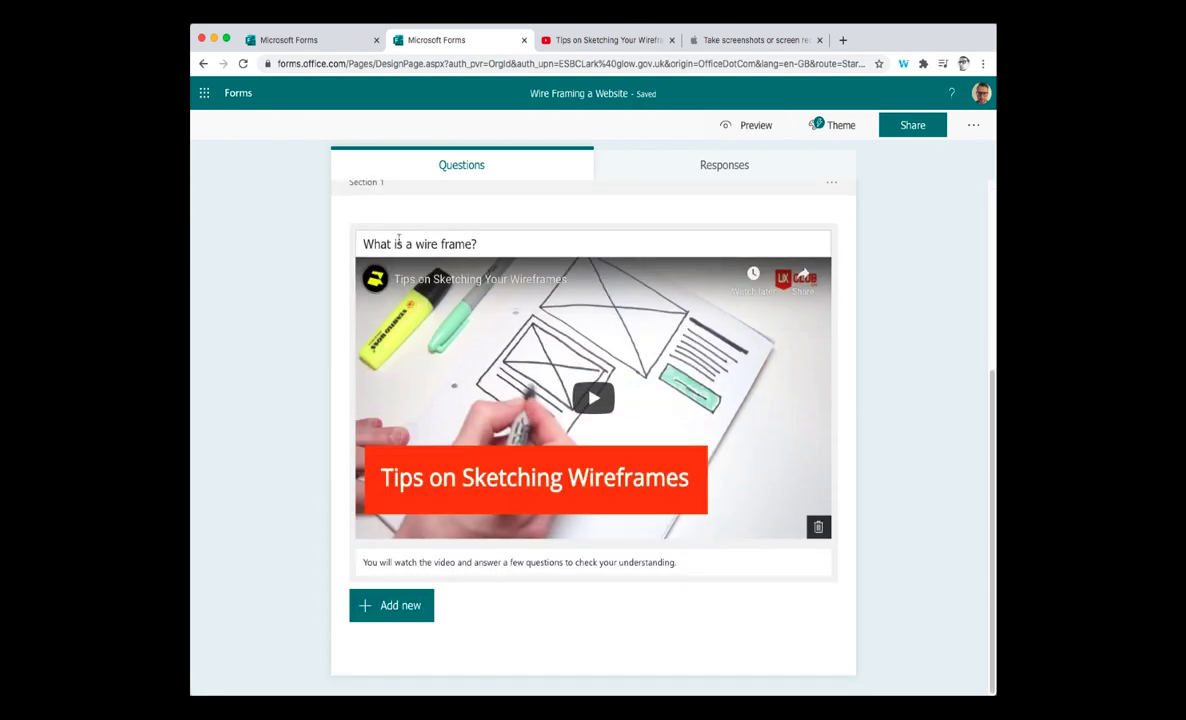
mouse_move(593, 398)
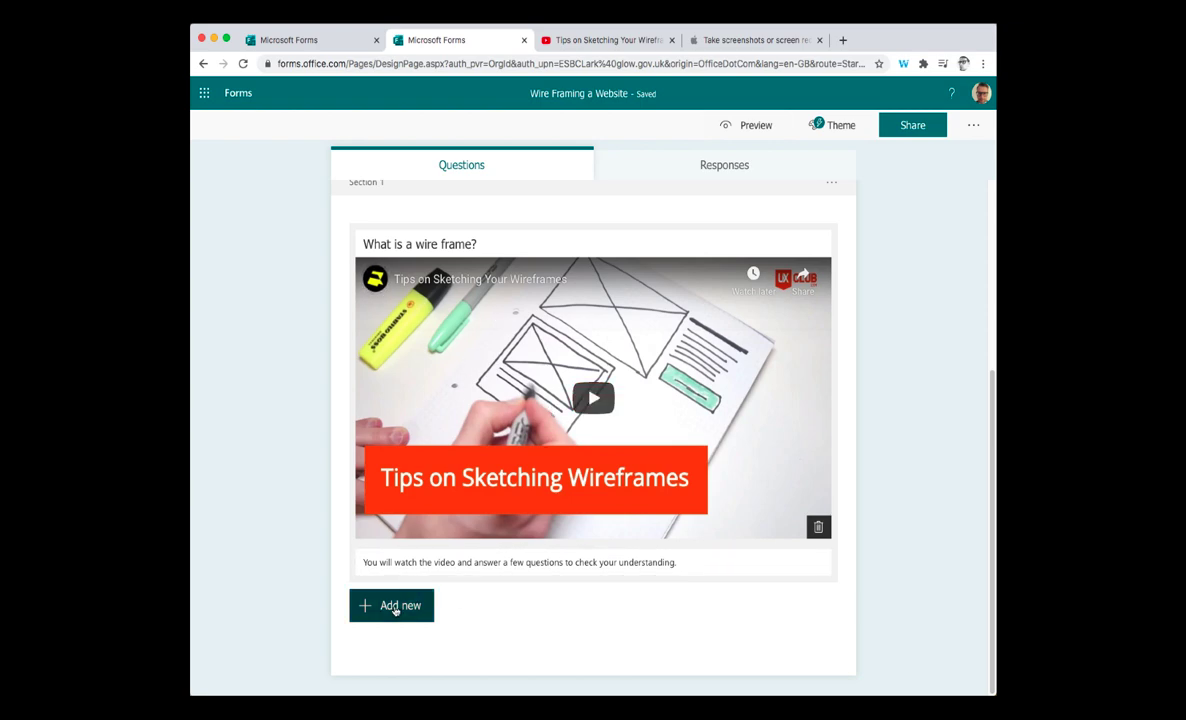
- Add a text question 'What is the purpose of a wire frame?' and fix the typo
left_click(391, 605)
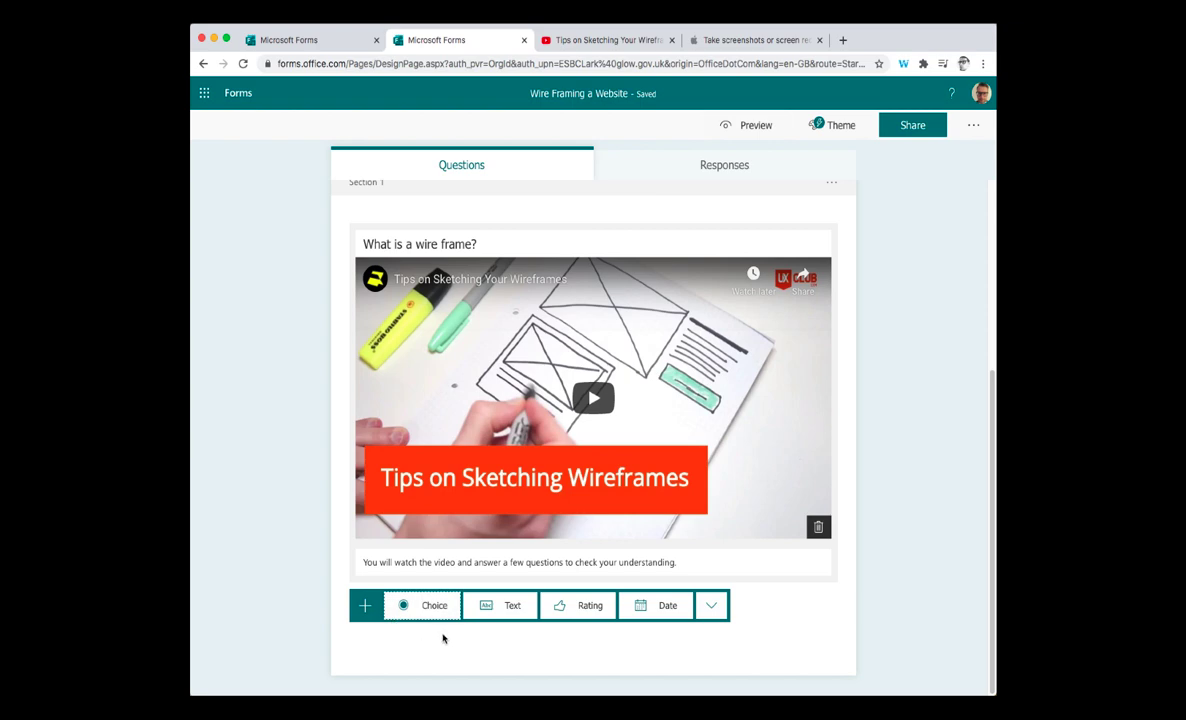
mouse_move(543, 458)
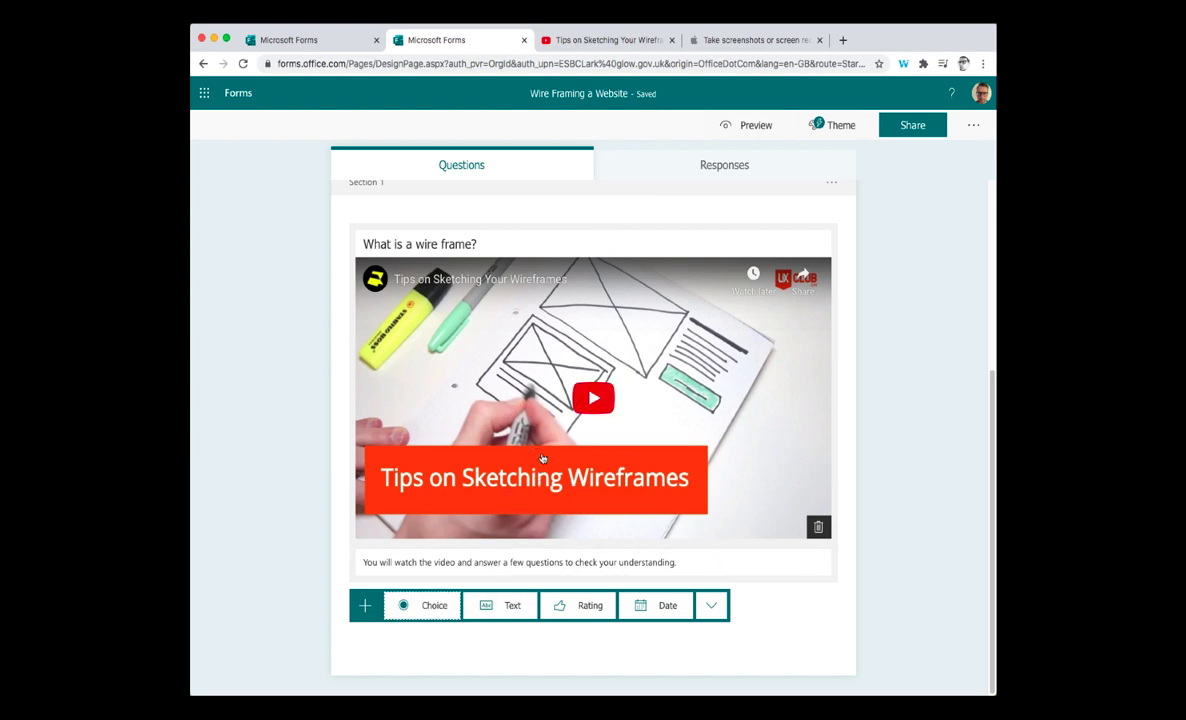
mouse_move(525, 422)
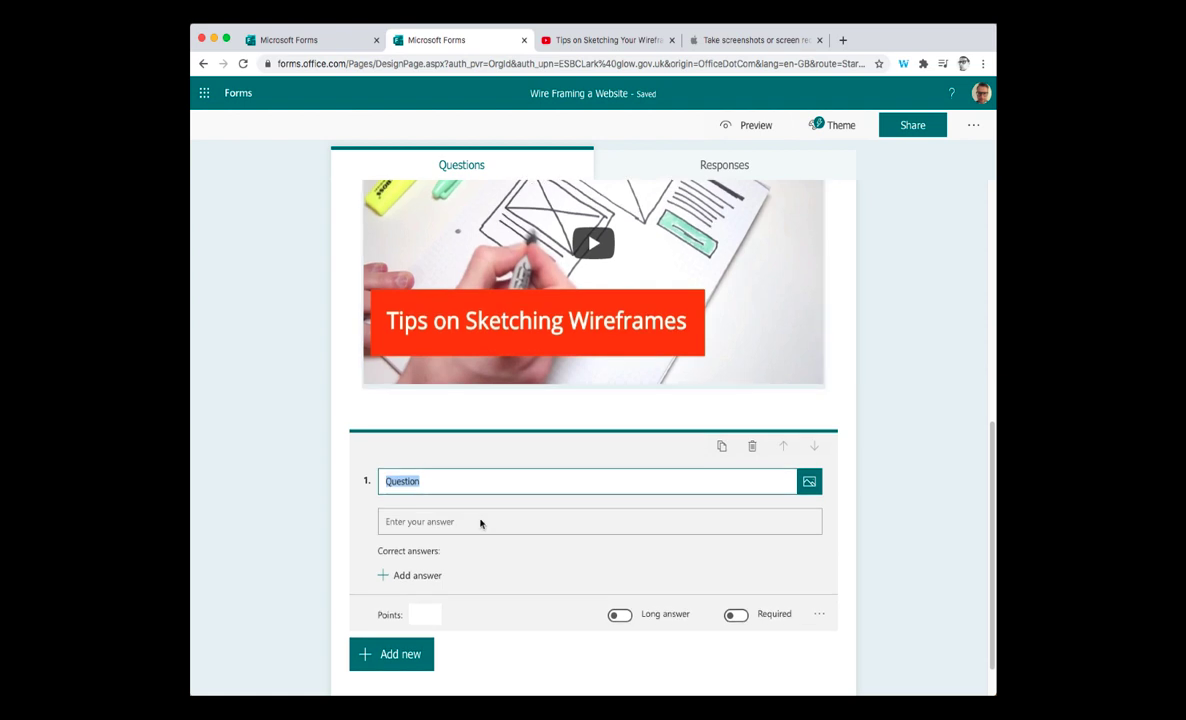
type("WHat is the p")
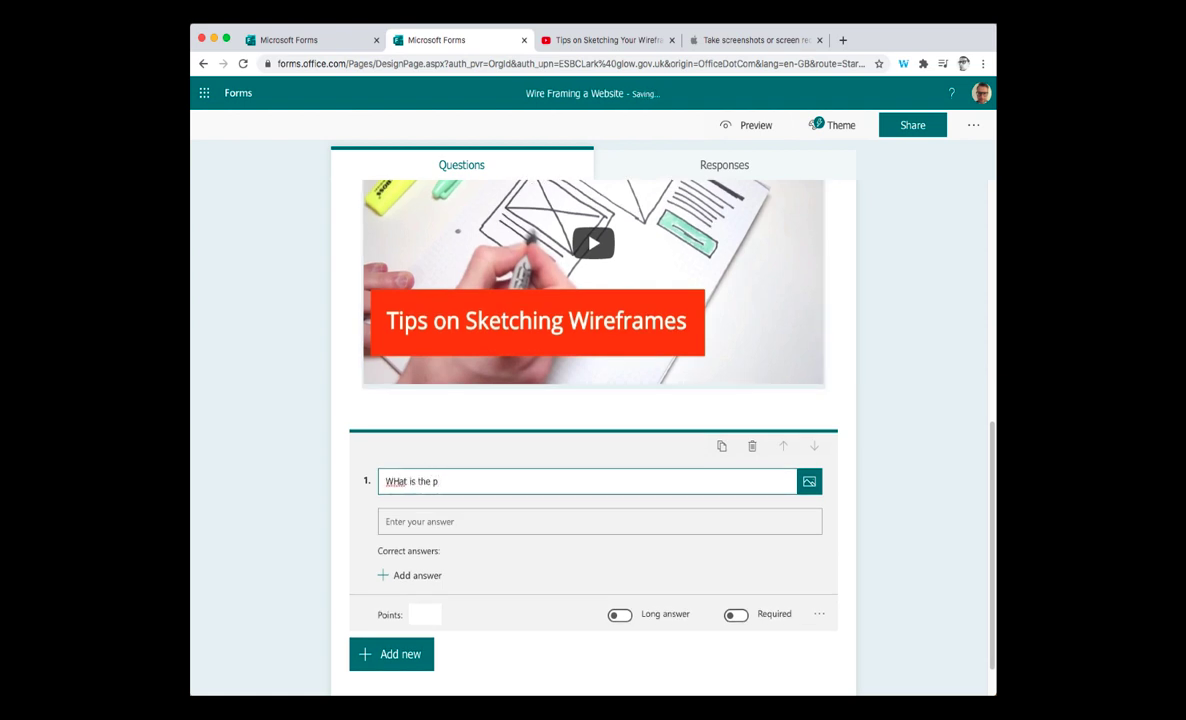
type("urpose of a wire frame?")
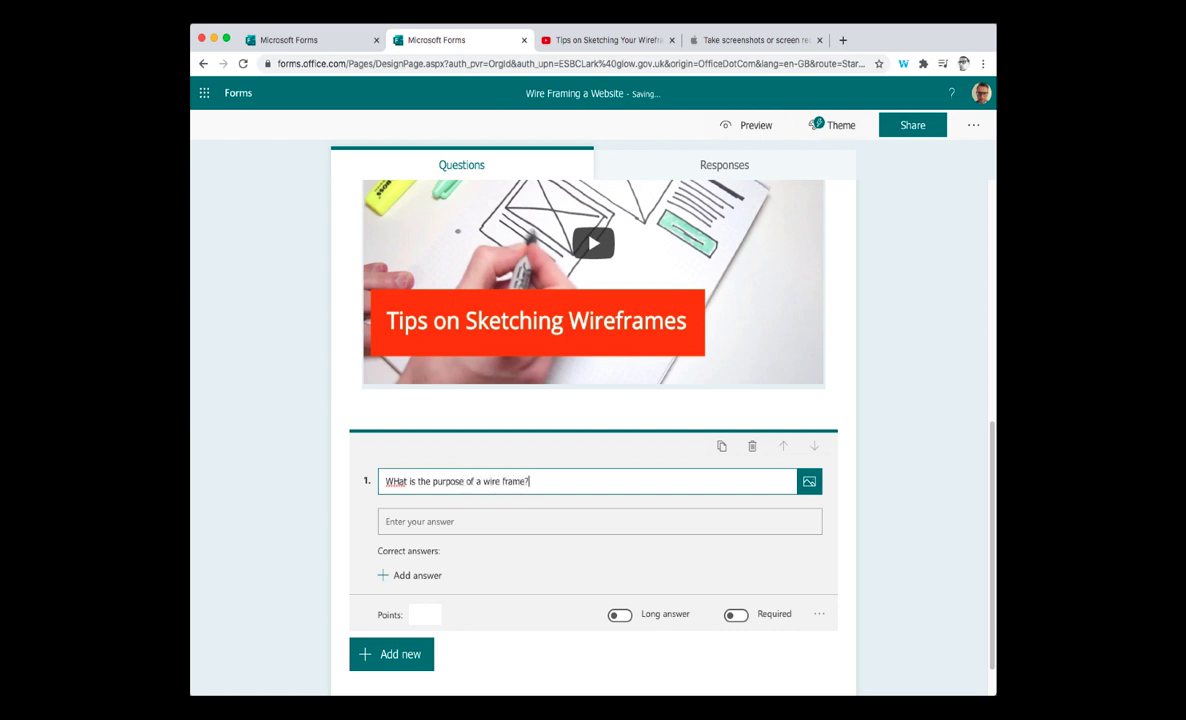
double_click(396, 481)
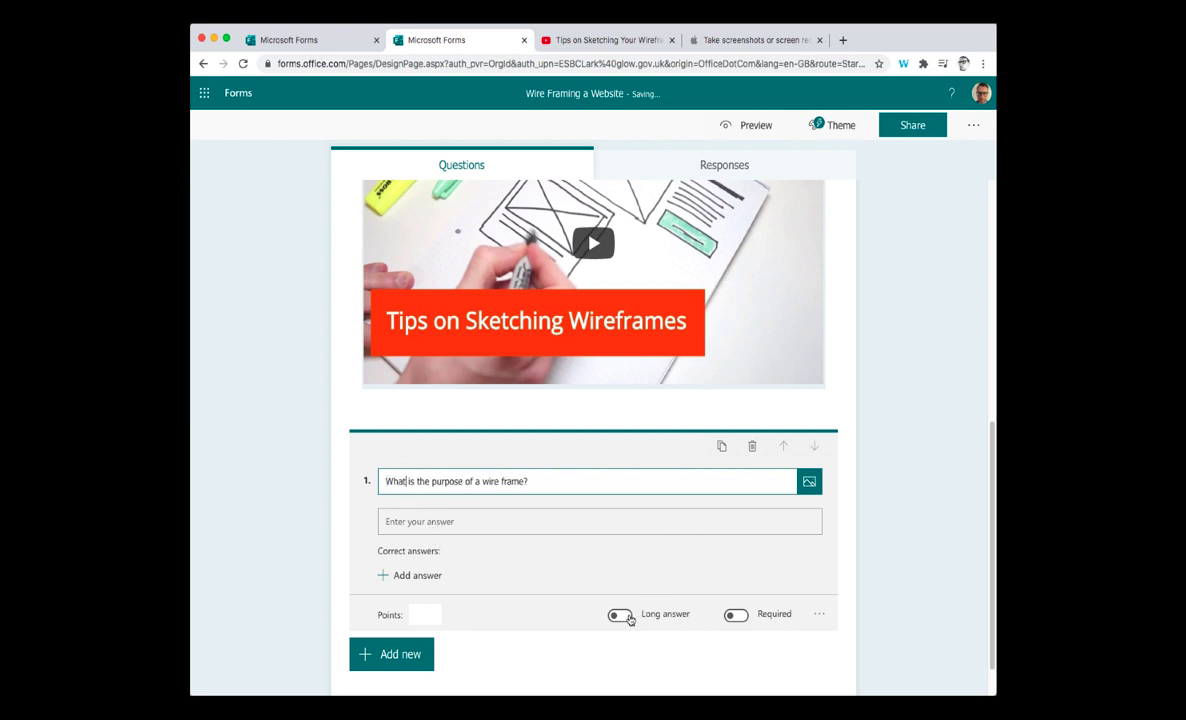
- Make question 1 a required long-answer question worth 2 points
left_click(620, 614)
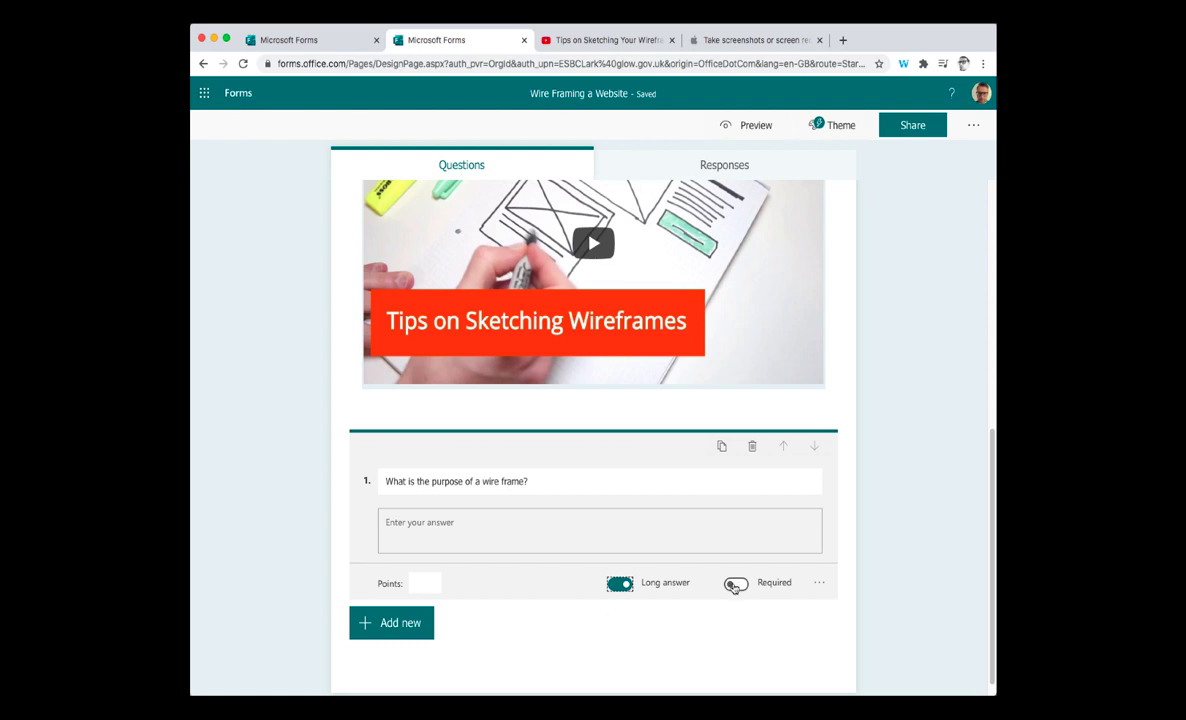
left_click(735, 582)
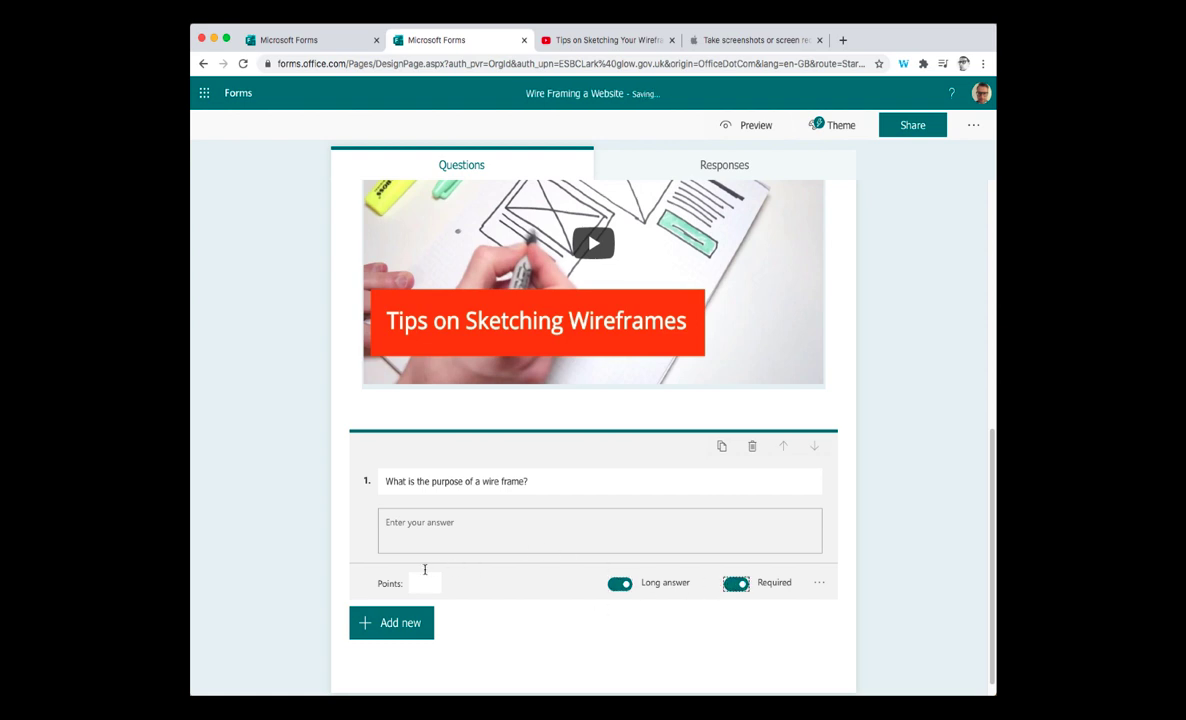
type("2")
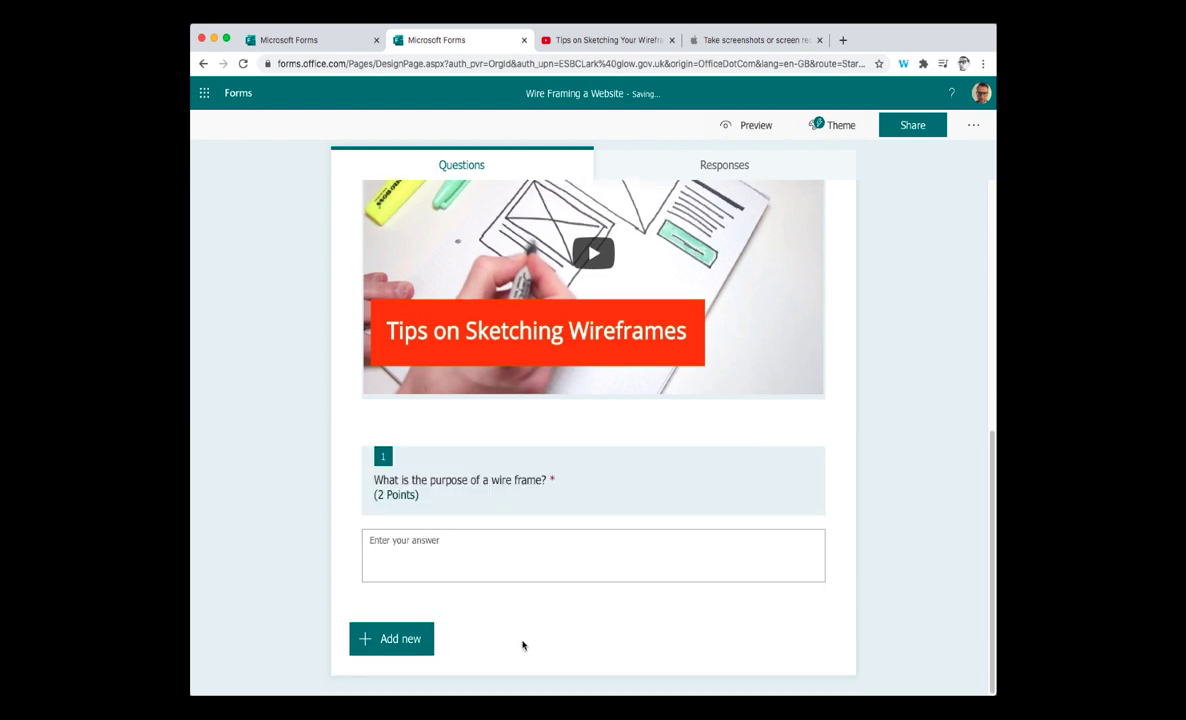
- Add a choice question reading 'What does the represent in a wire frame'
left_click(391, 638)
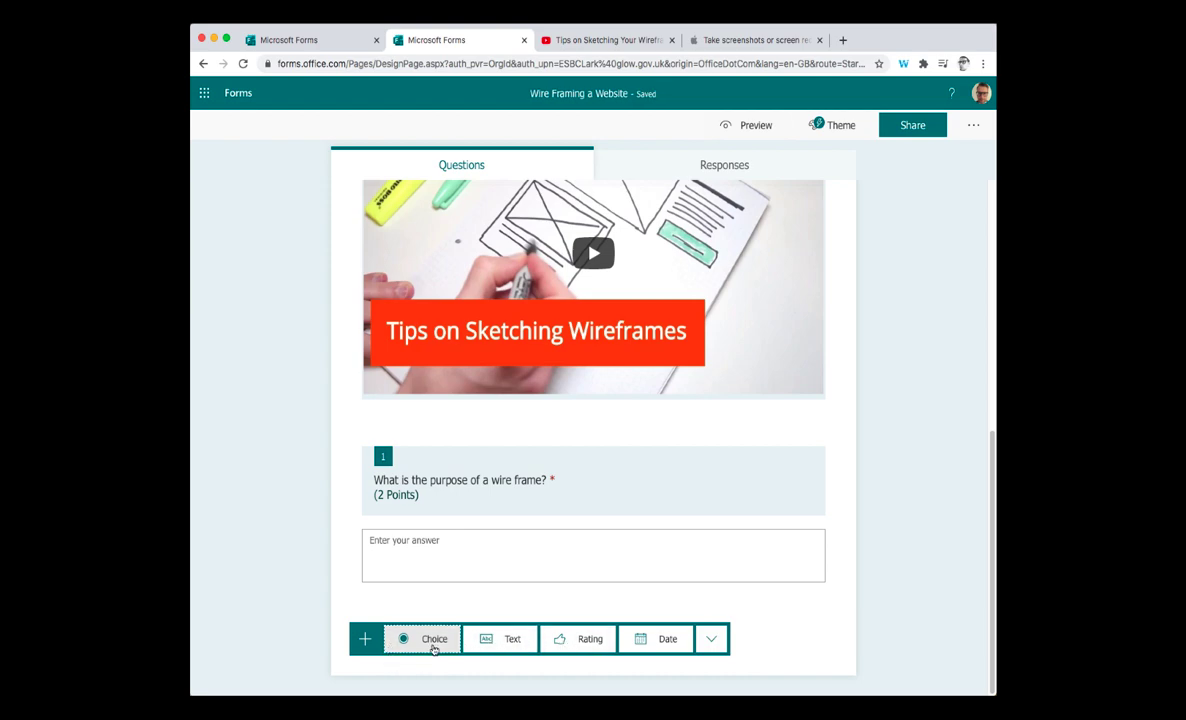
left_click(434, 639)
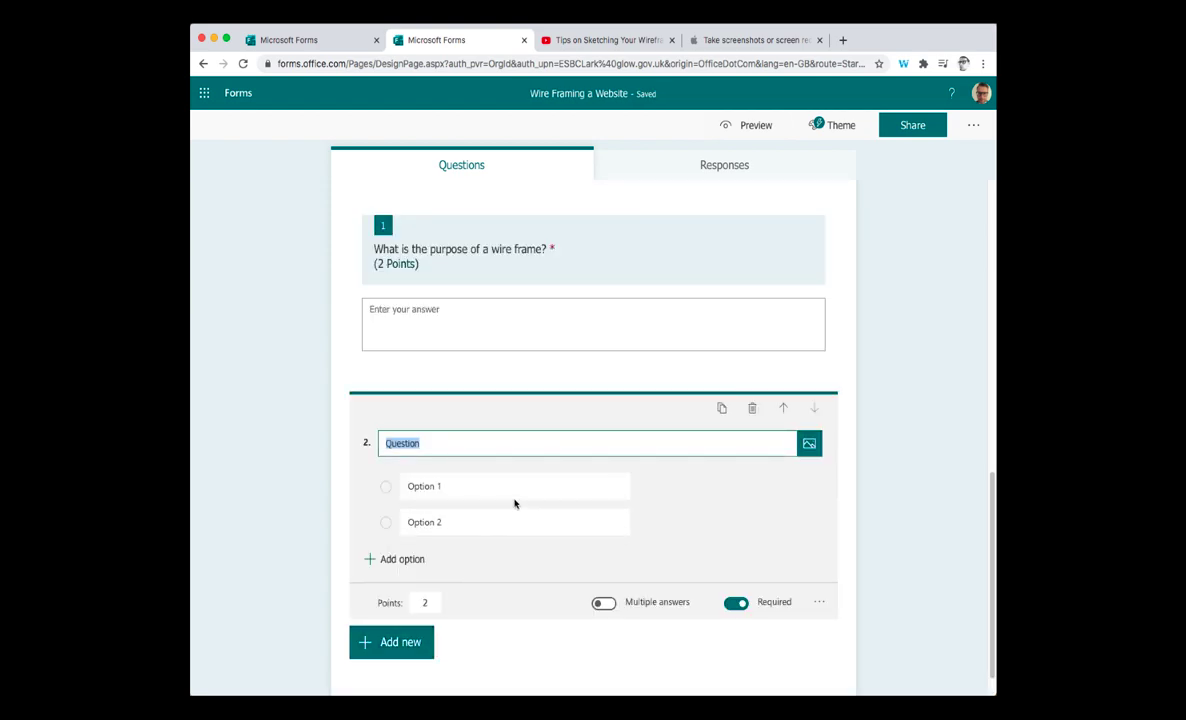
type("WHat")
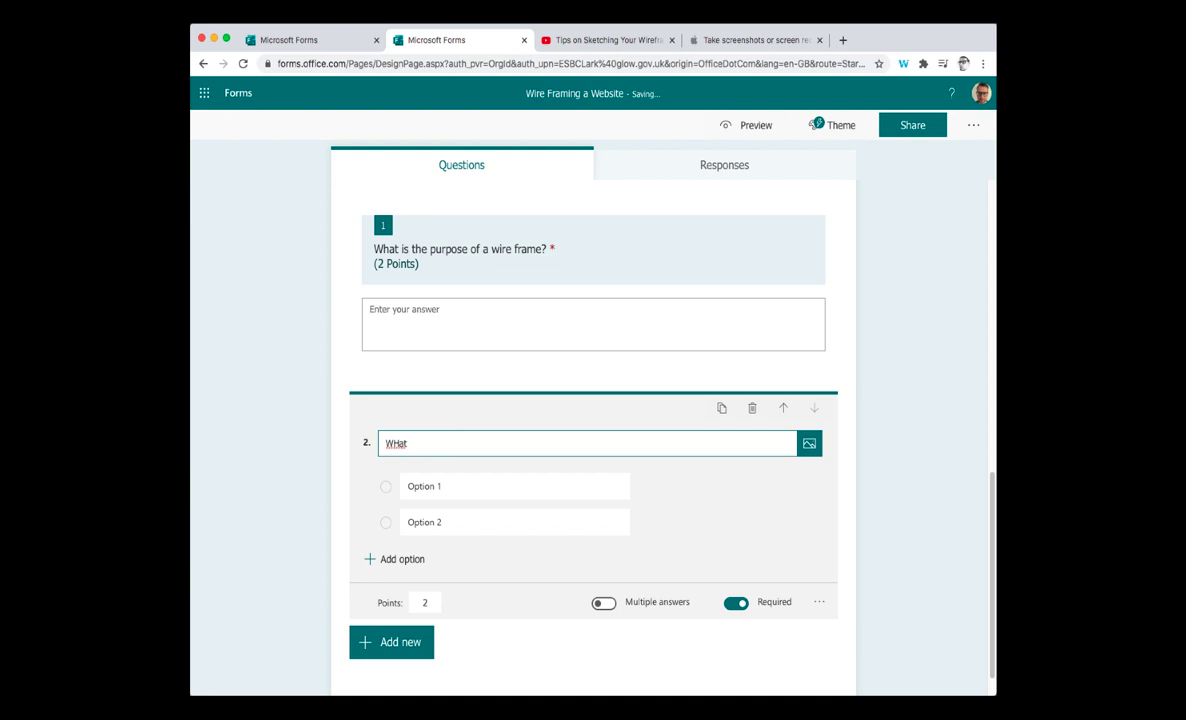
type("does the")
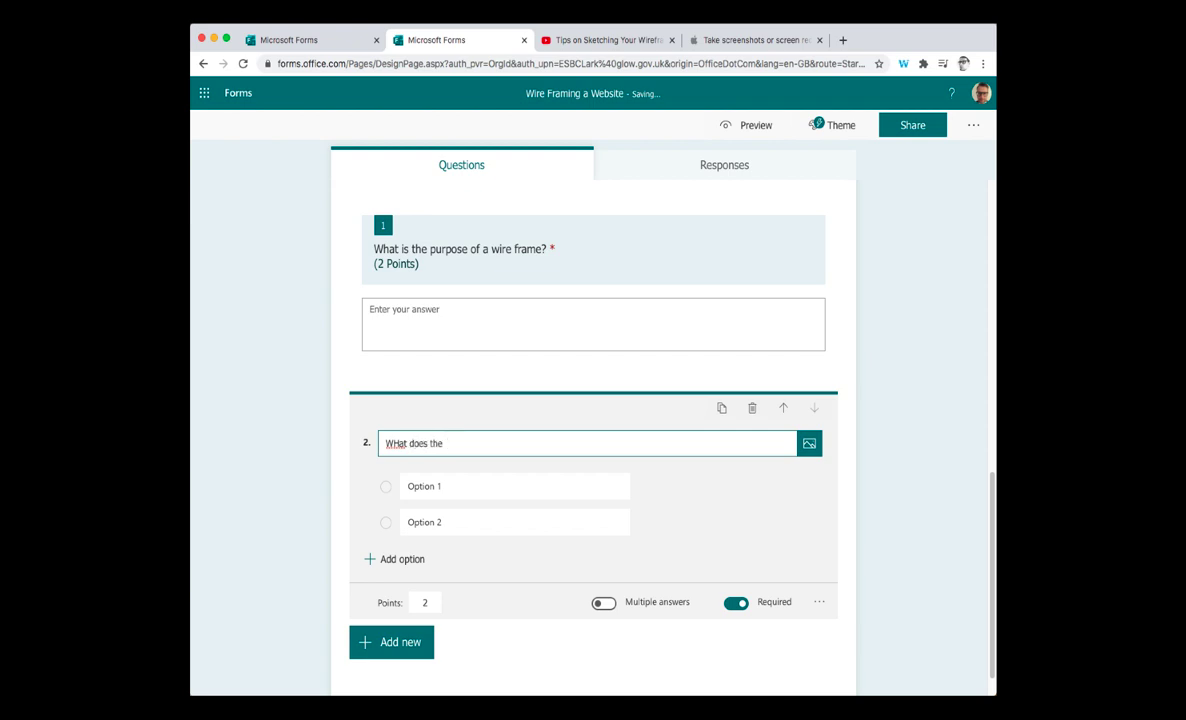
type("r")
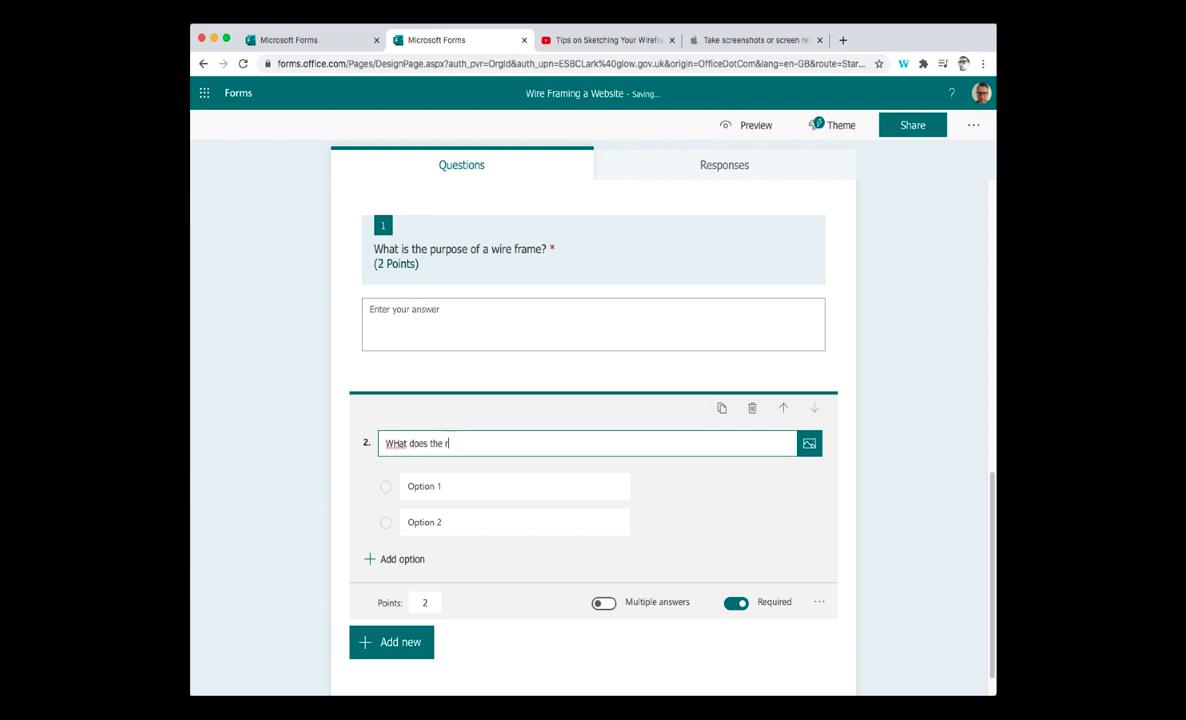
type("epresent in a")
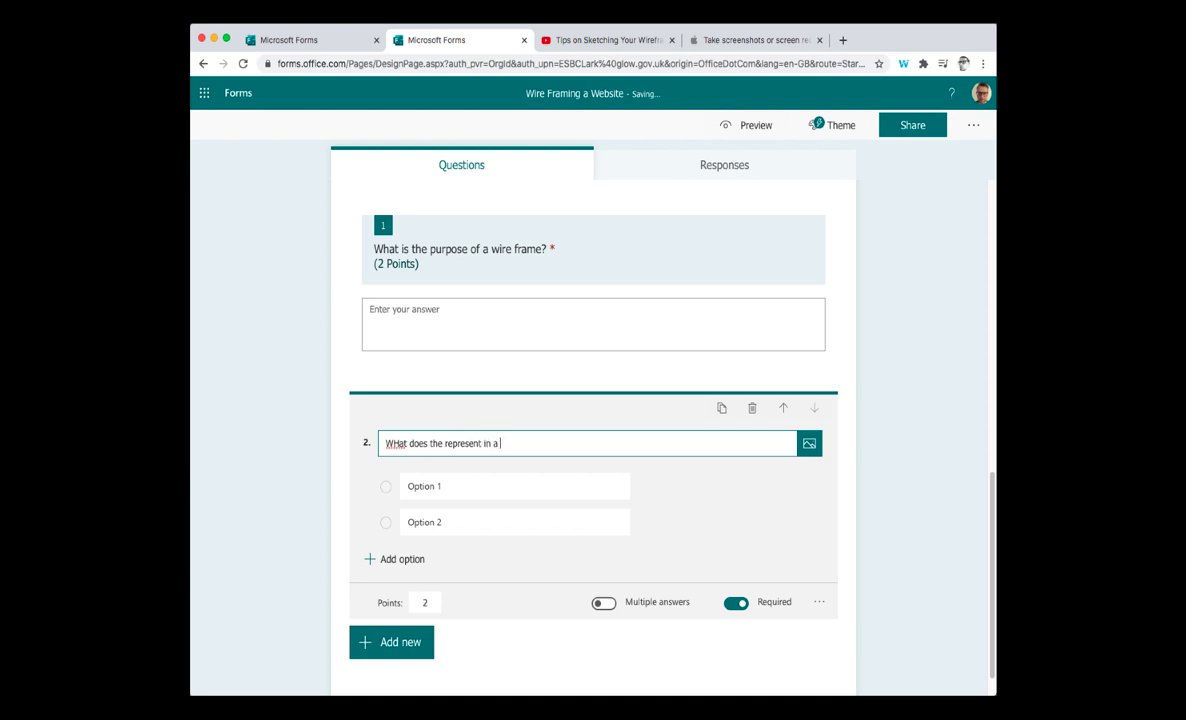
type("wire frame")
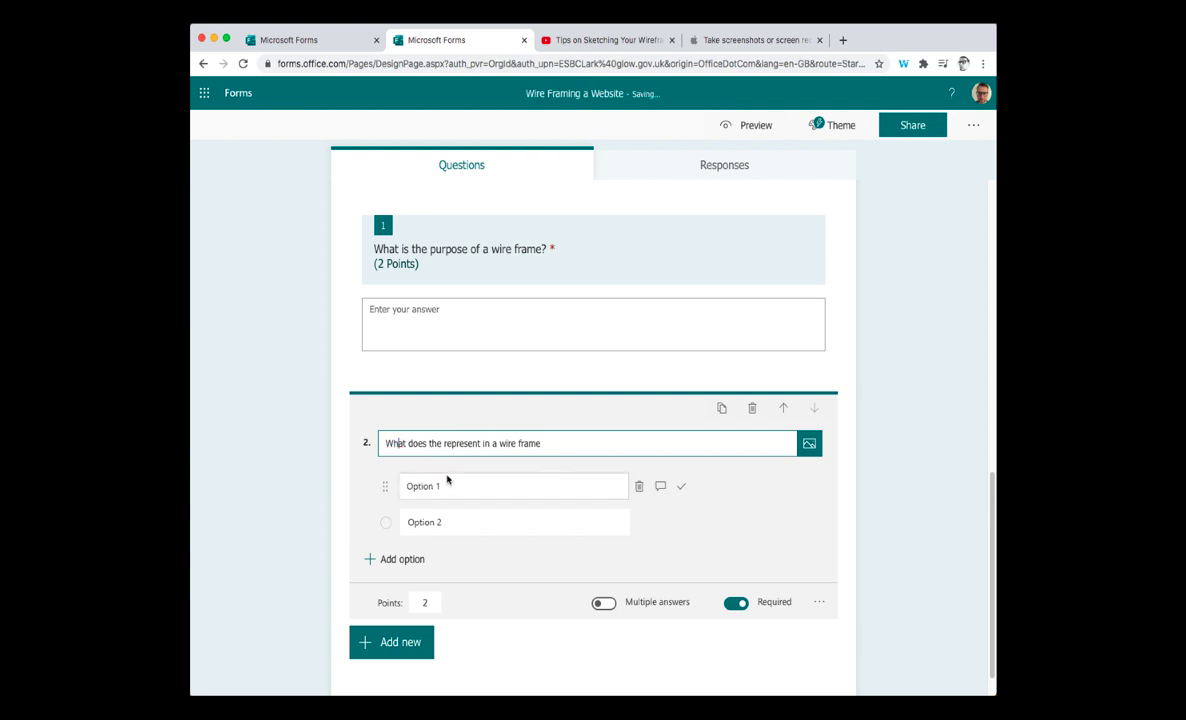
mouse_move(809, 443)
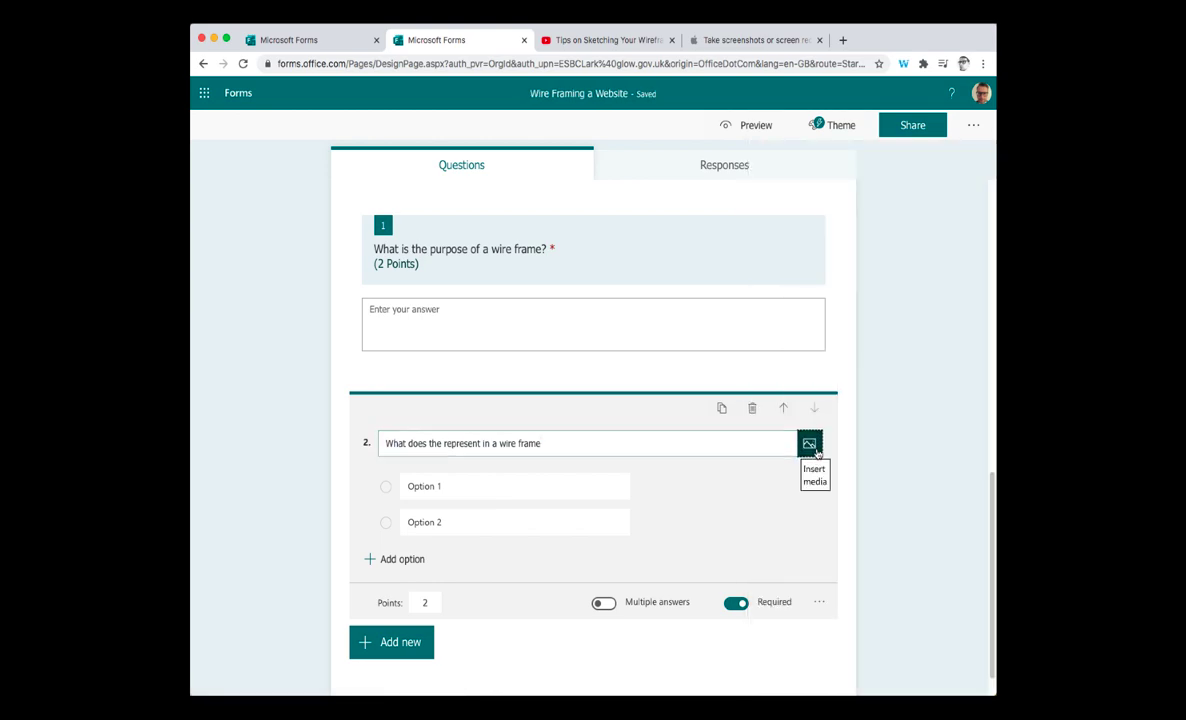
- Upload the video-player icon image vid wf.png beside question 2's text
left_click(809, 443)
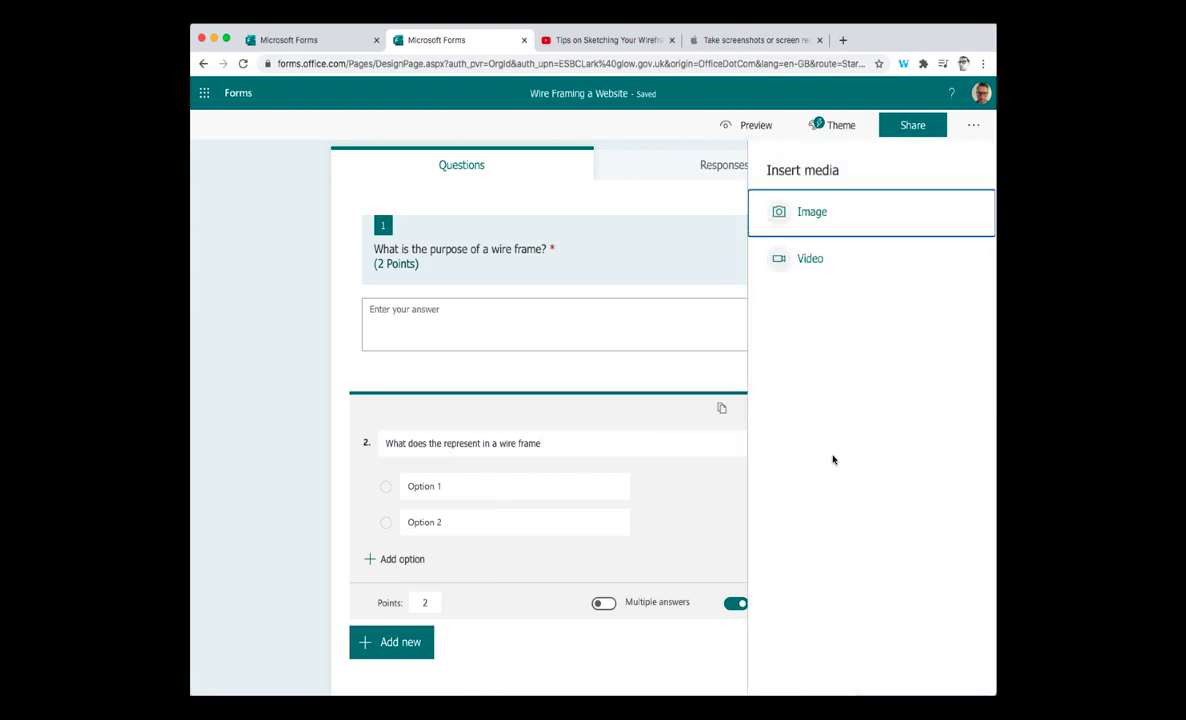
mouse_move(811, 212)
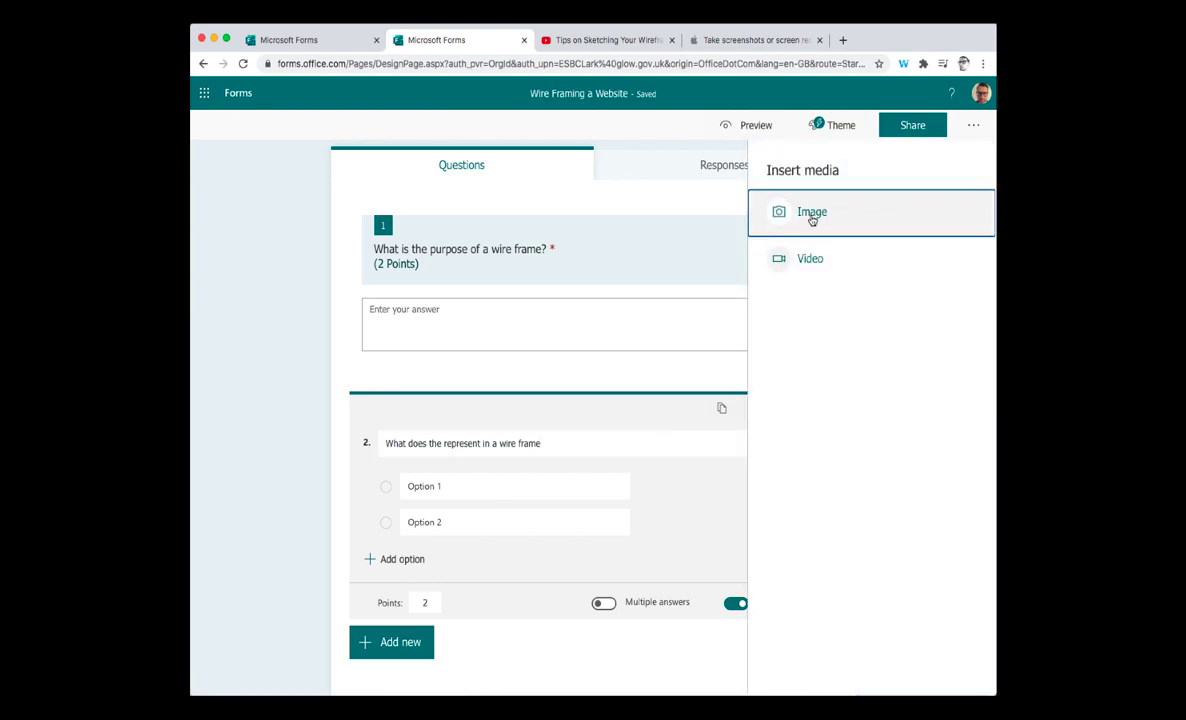
left_click(811, 212)
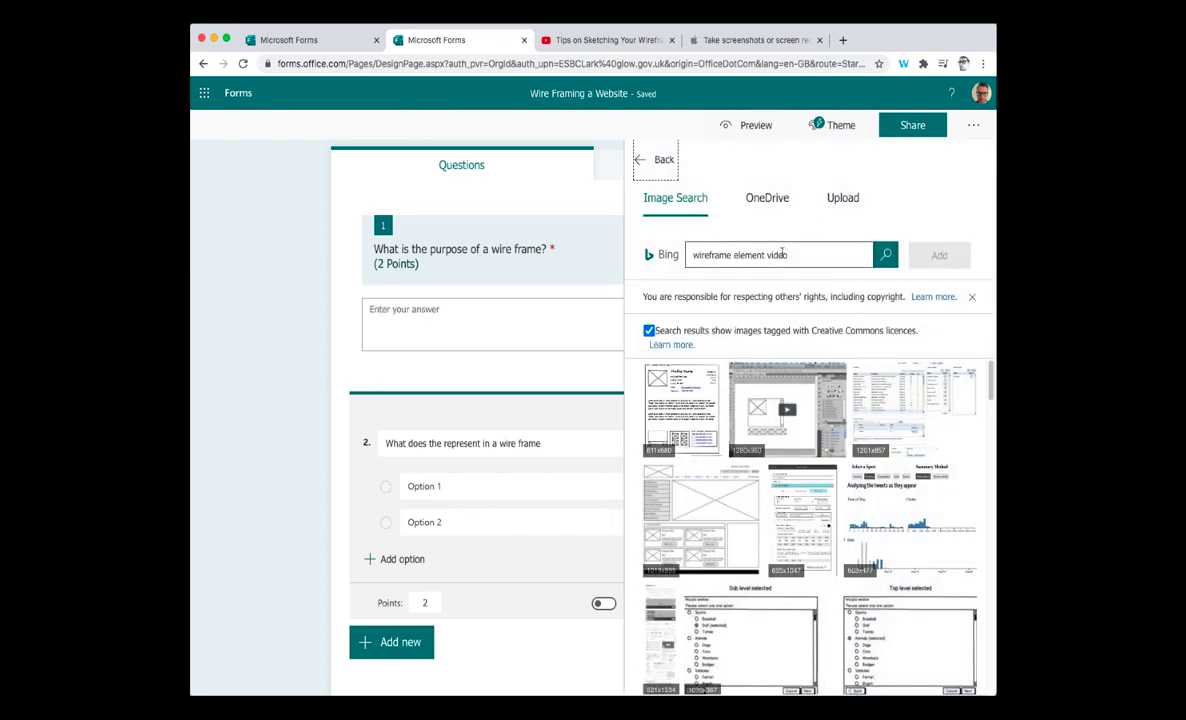
left_click(842, 197)
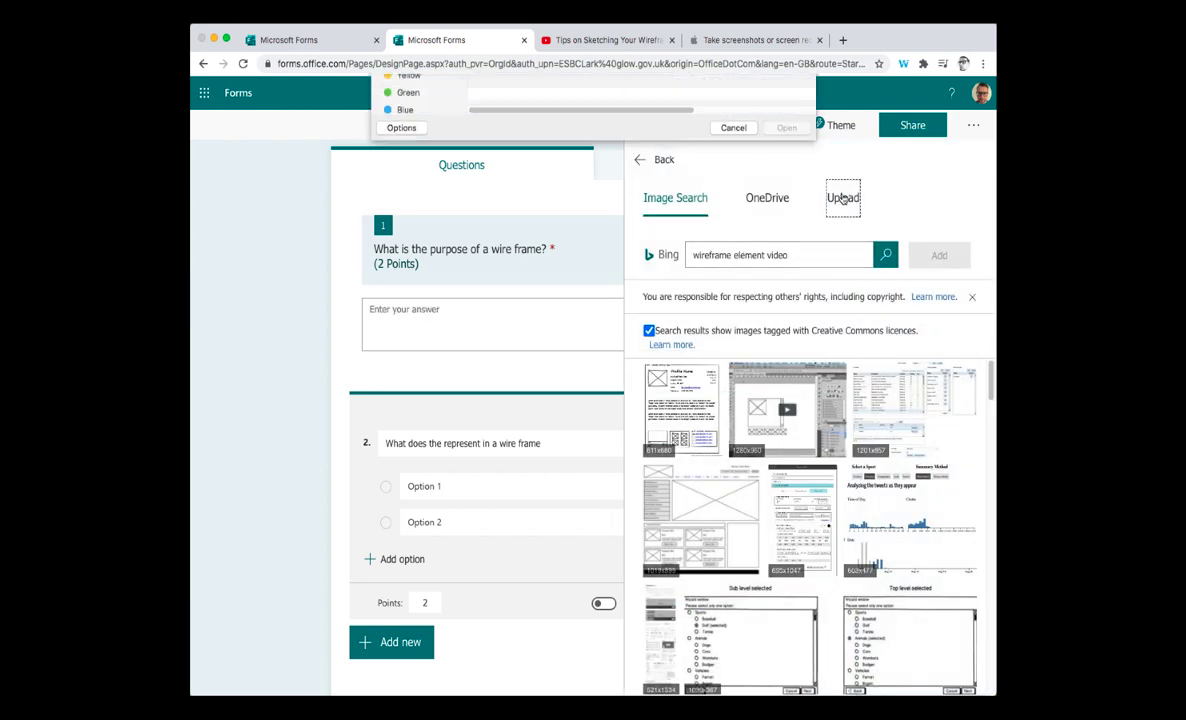
left_click(843, 197)
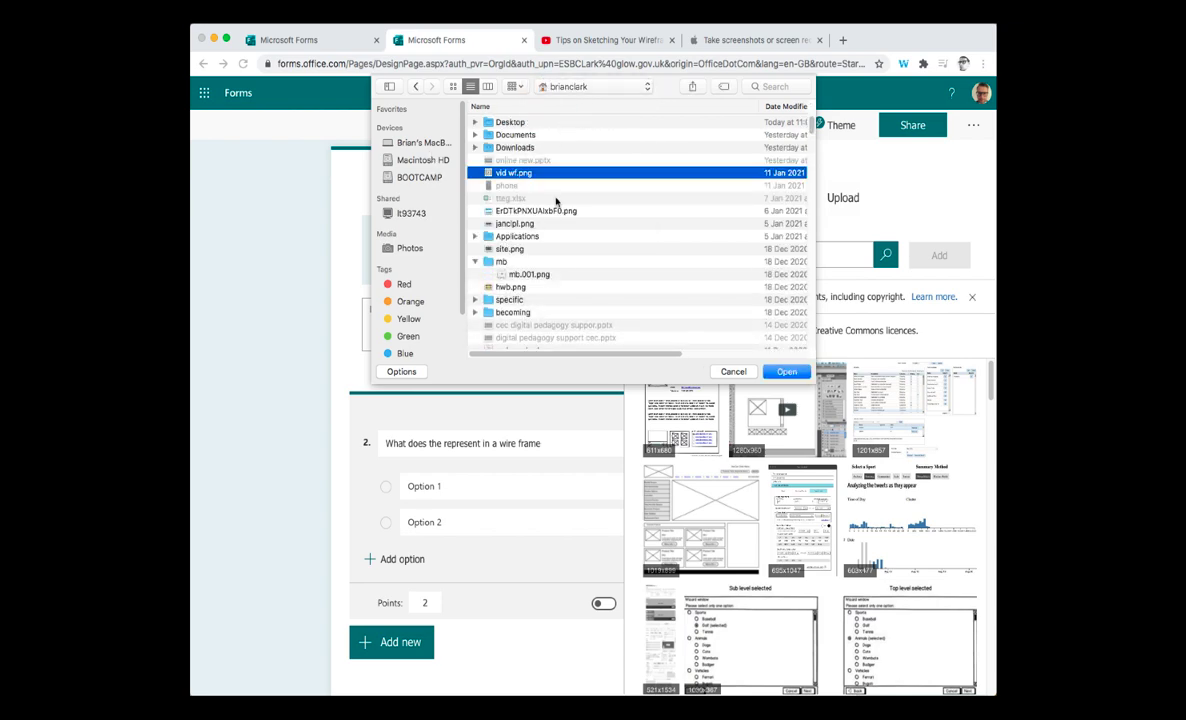
left_click(786, 371)
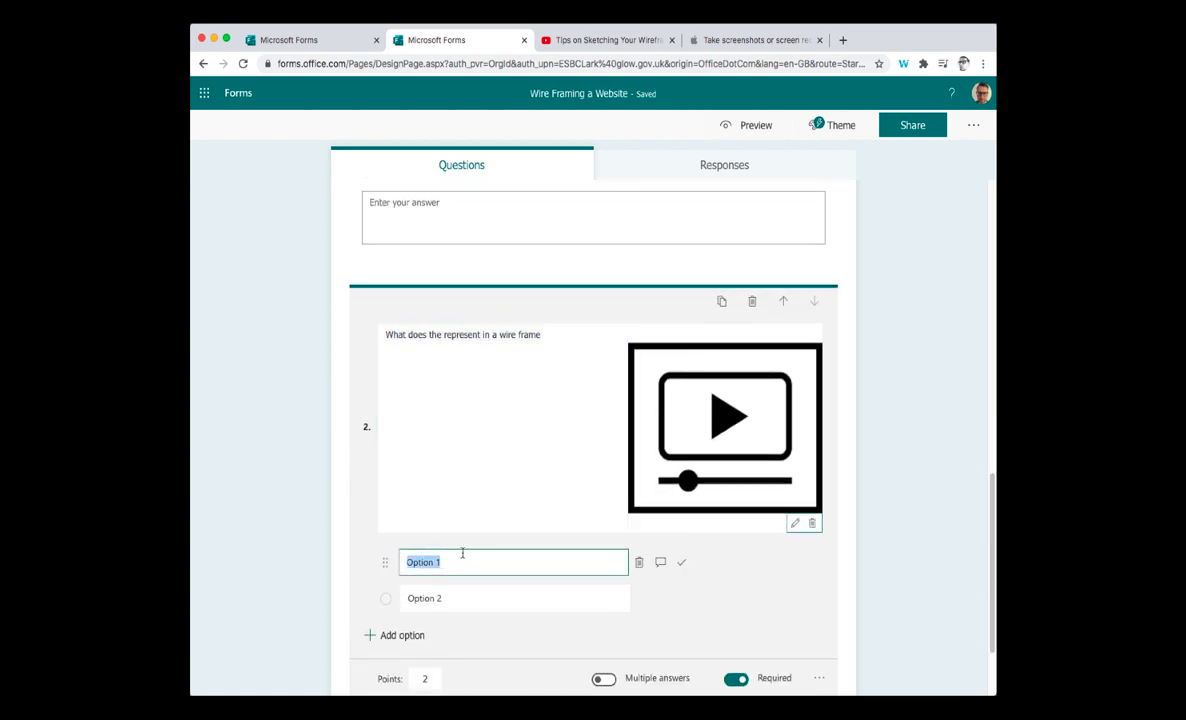
- Enter answer options Text, Headings, Audio, Video and Navigation, marking Audio correct
type("TExt")
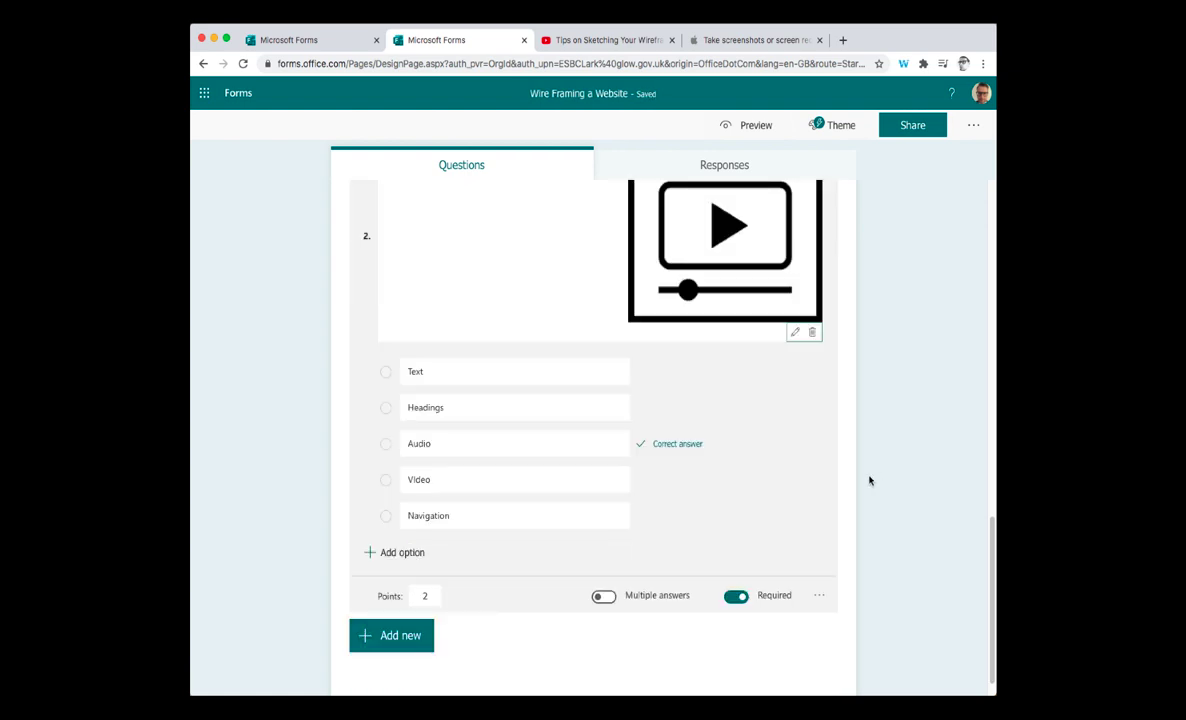
left_click(424, 584)
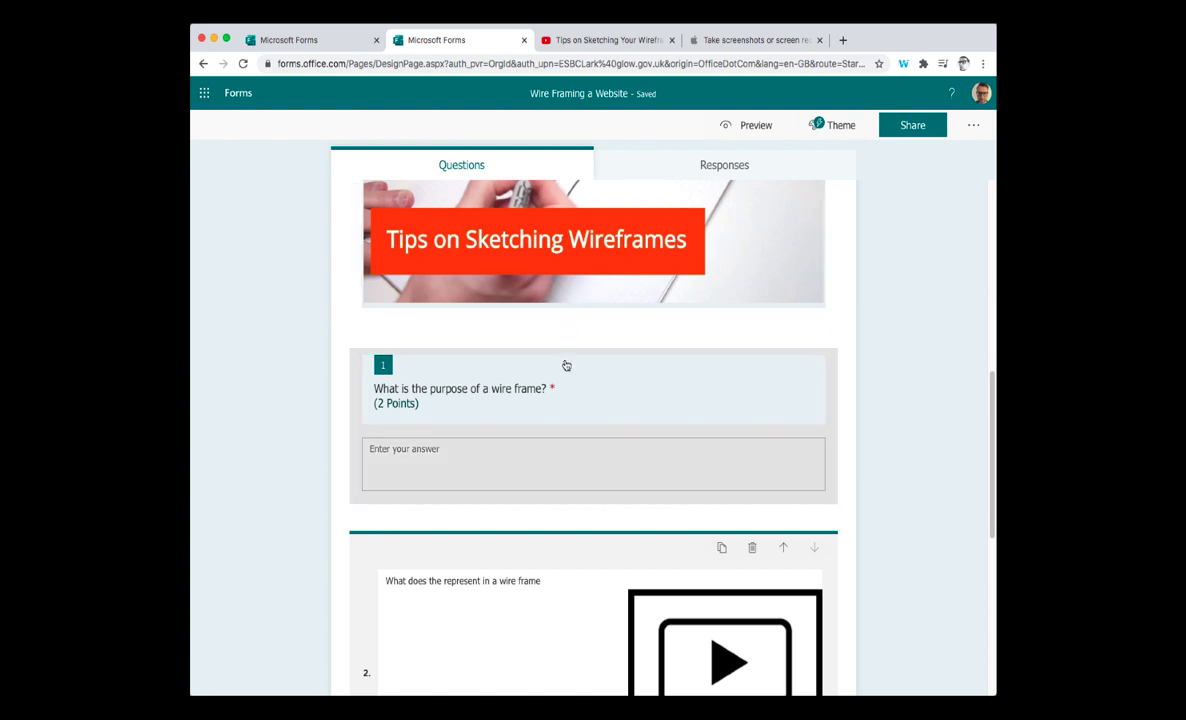
mouse_move(538, 464)
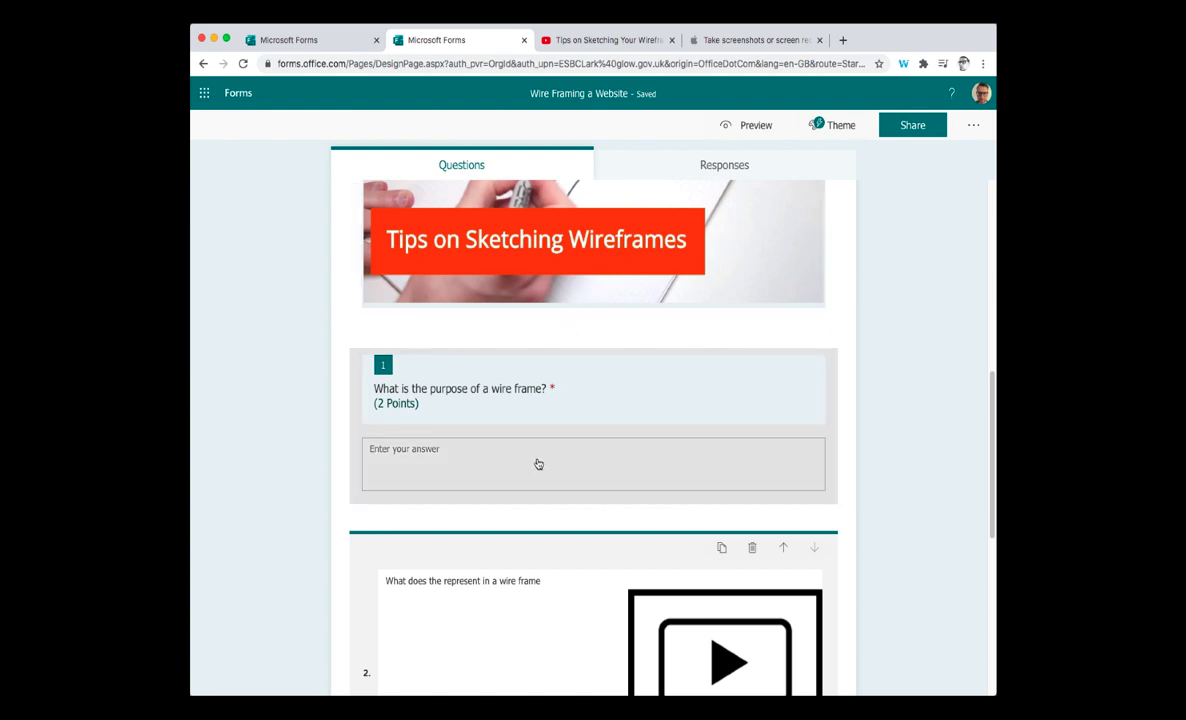
scroll("down", 3)
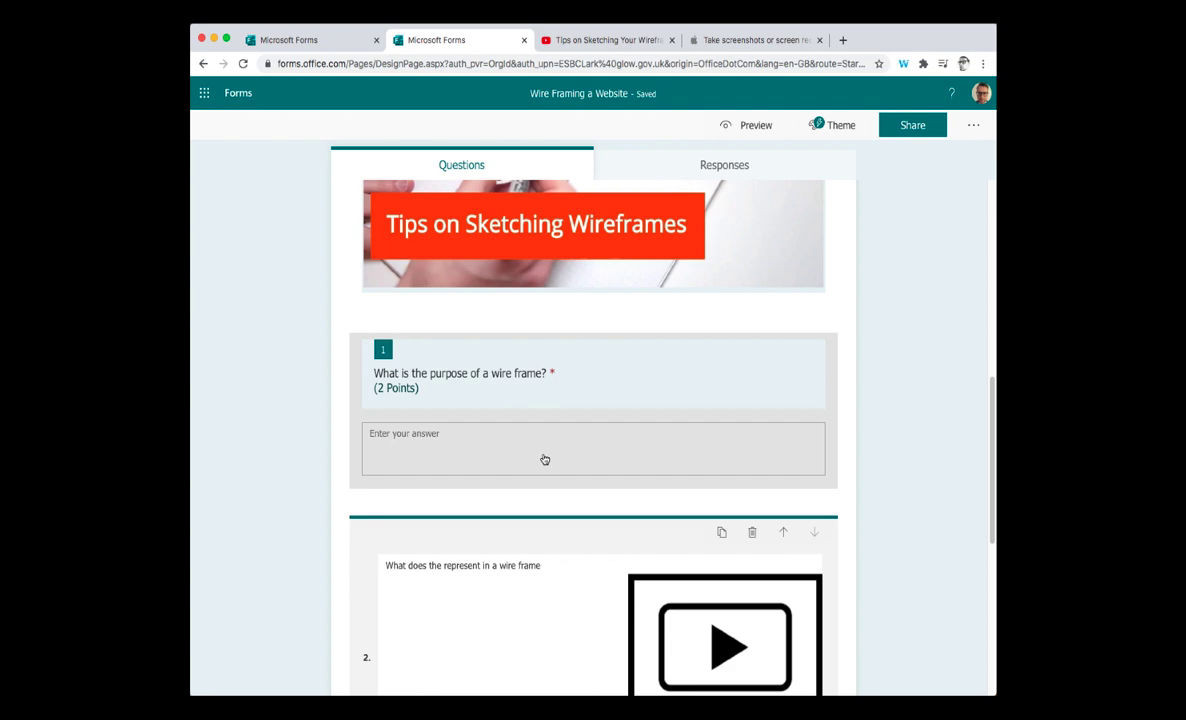
scroll("down", 3)
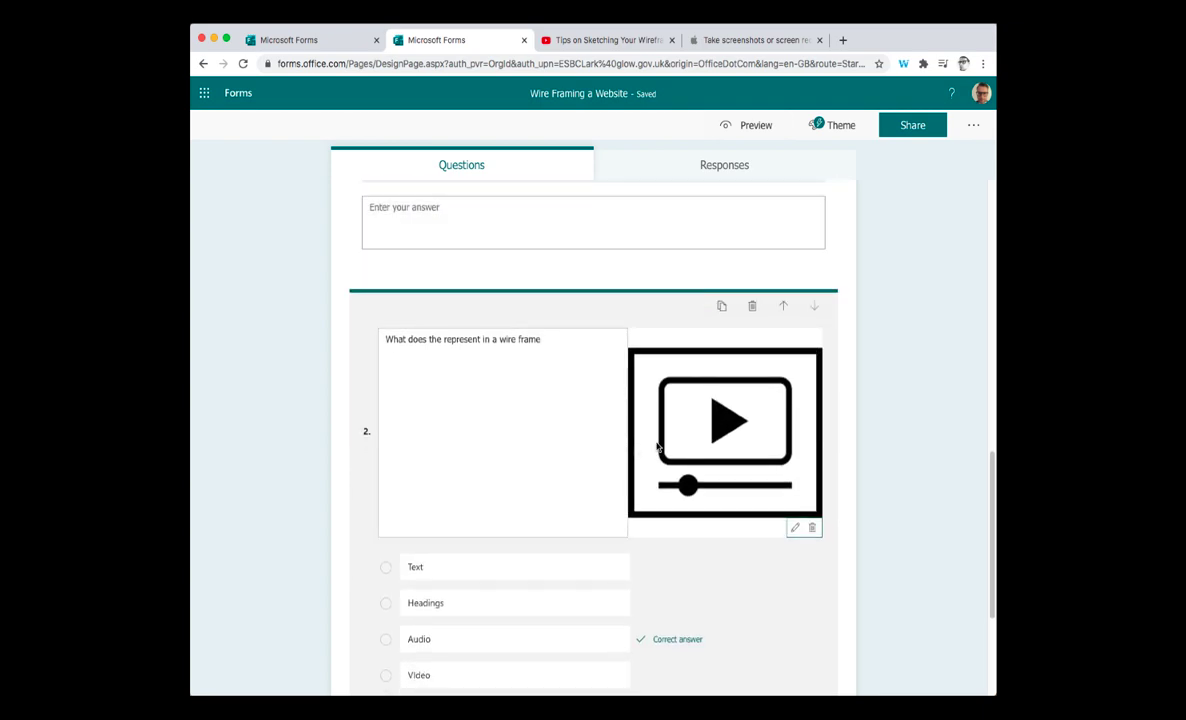
scroll("down", 3)
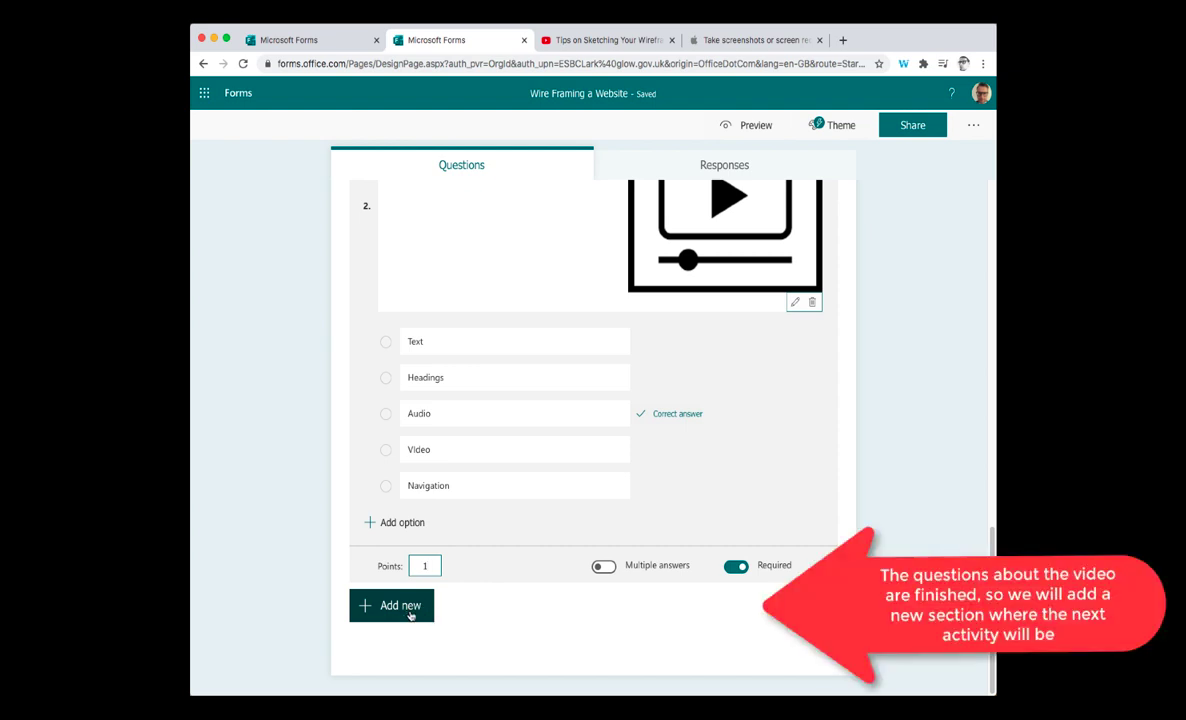
- Add a new section after question 2, leaving its default title
left_click(391, 605)
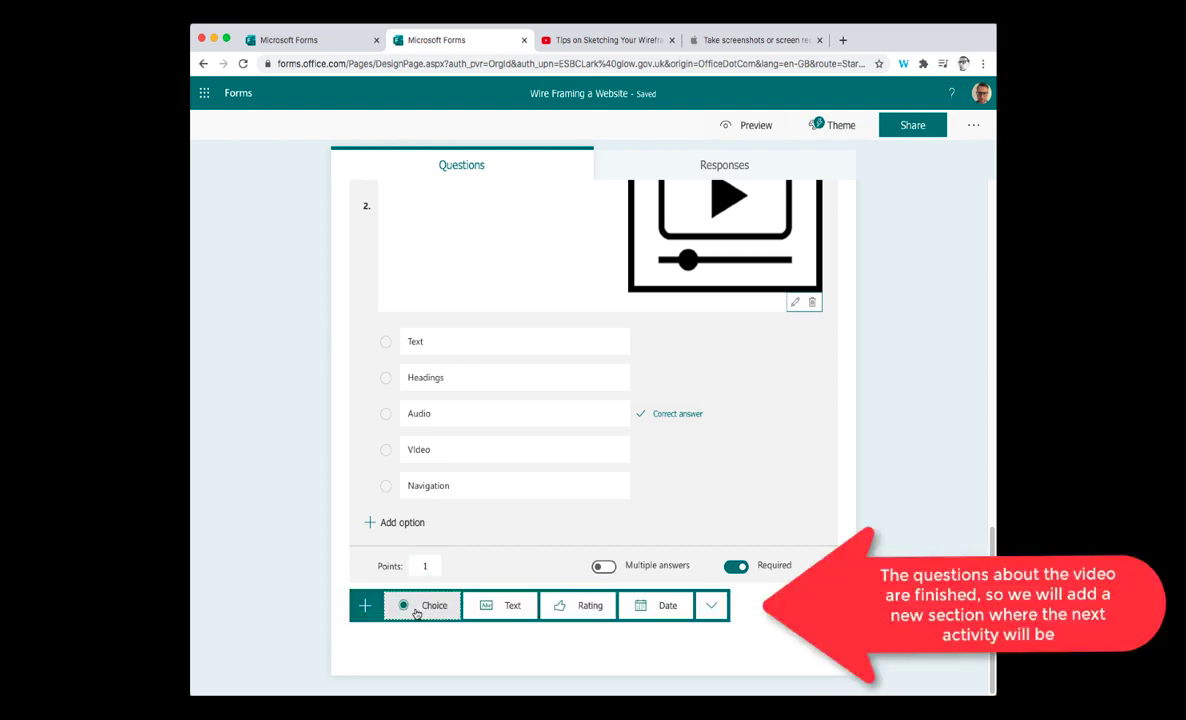
left_click(711, 605)
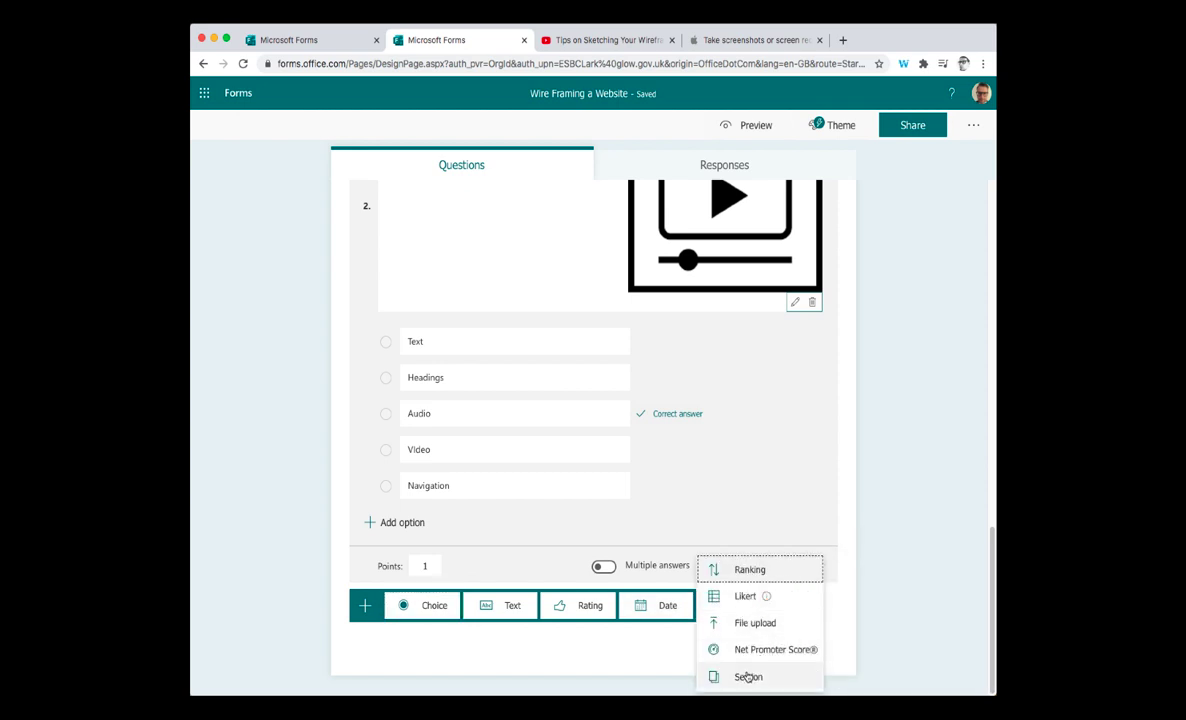
left_click(748, 677)
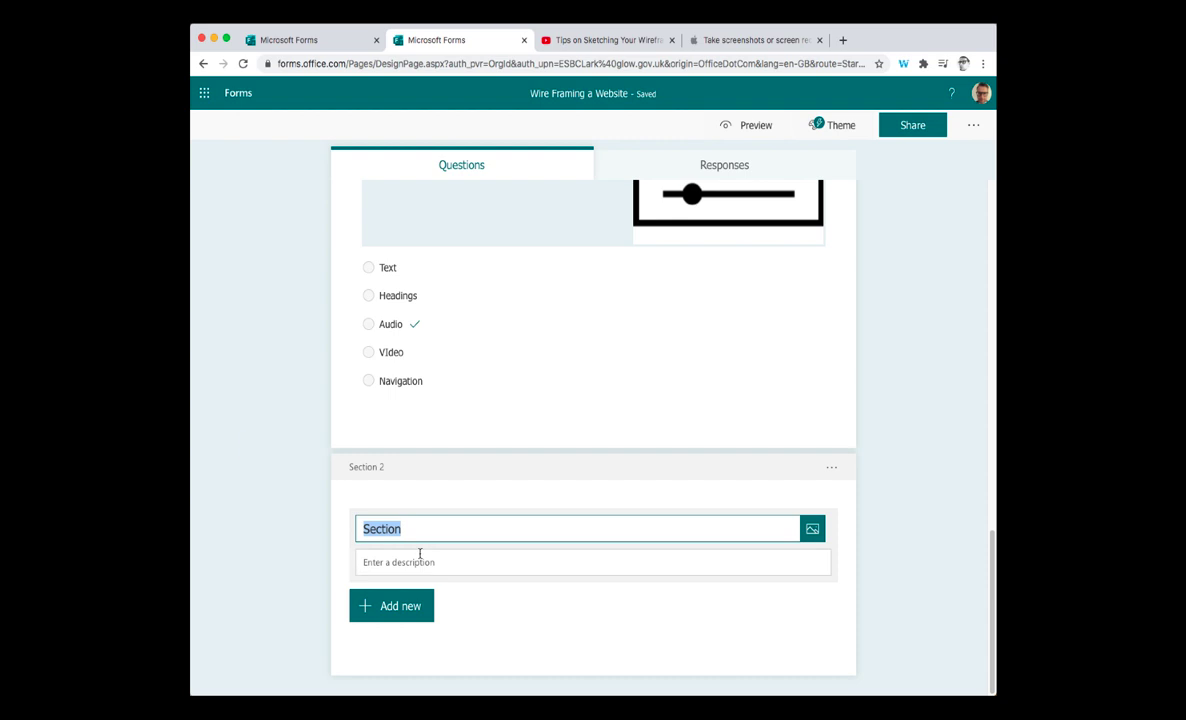
- Title Section 2 'Drawing a wire frame' and describe the required drawing elements
type("Drawing a wire frame")
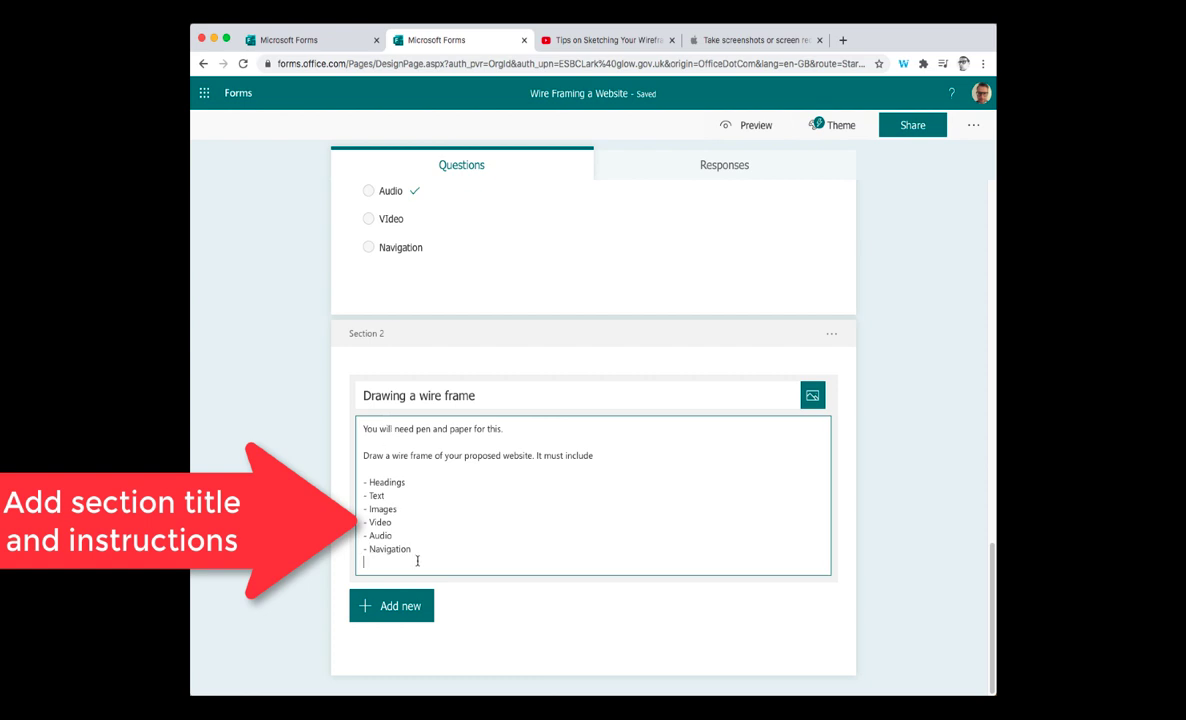
mouse_move(476, 543)
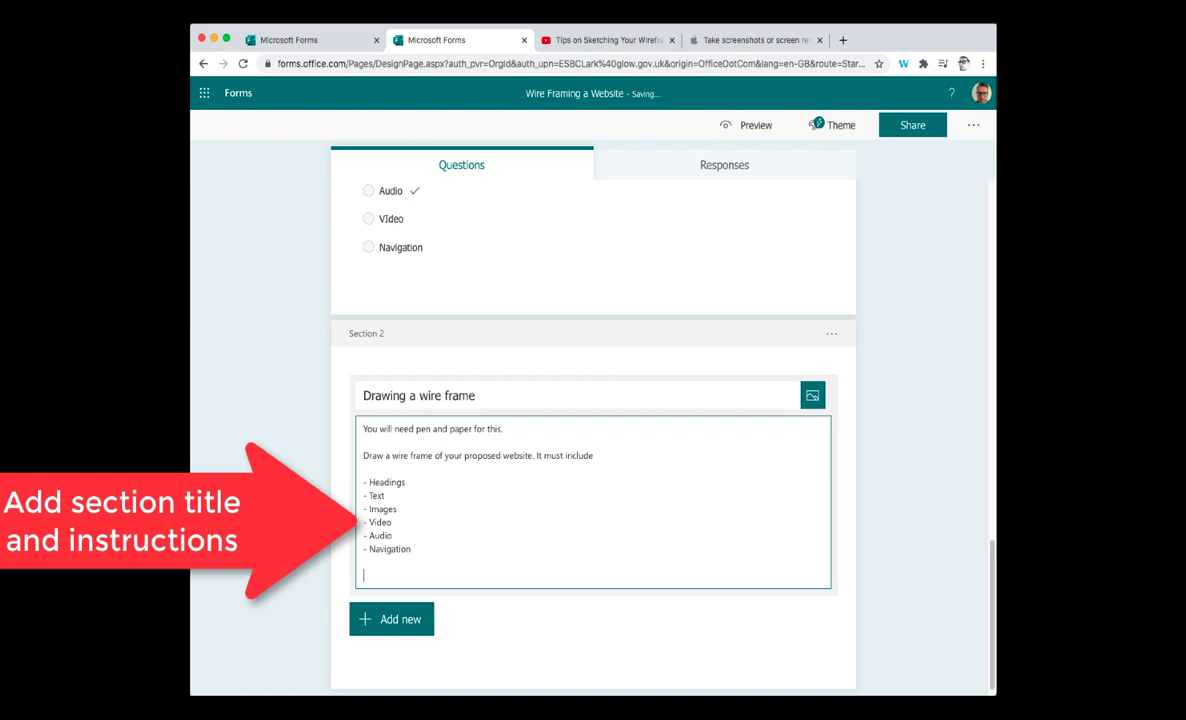
type("YOu")
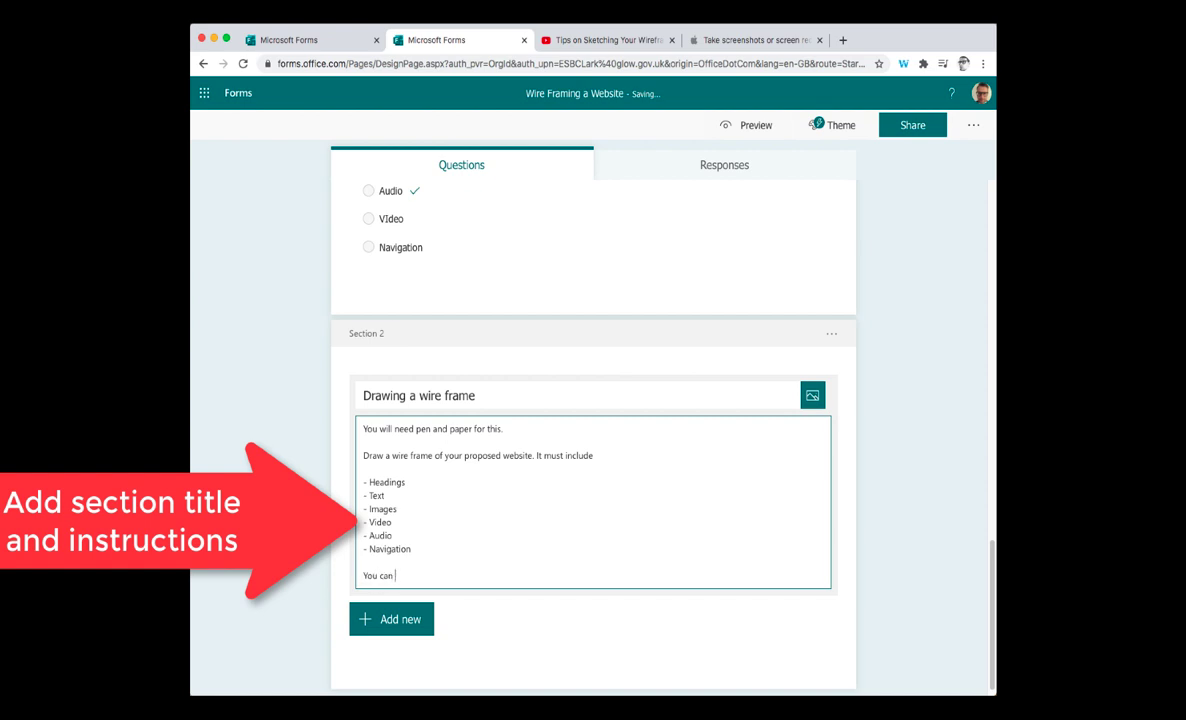
type("watch the video again")
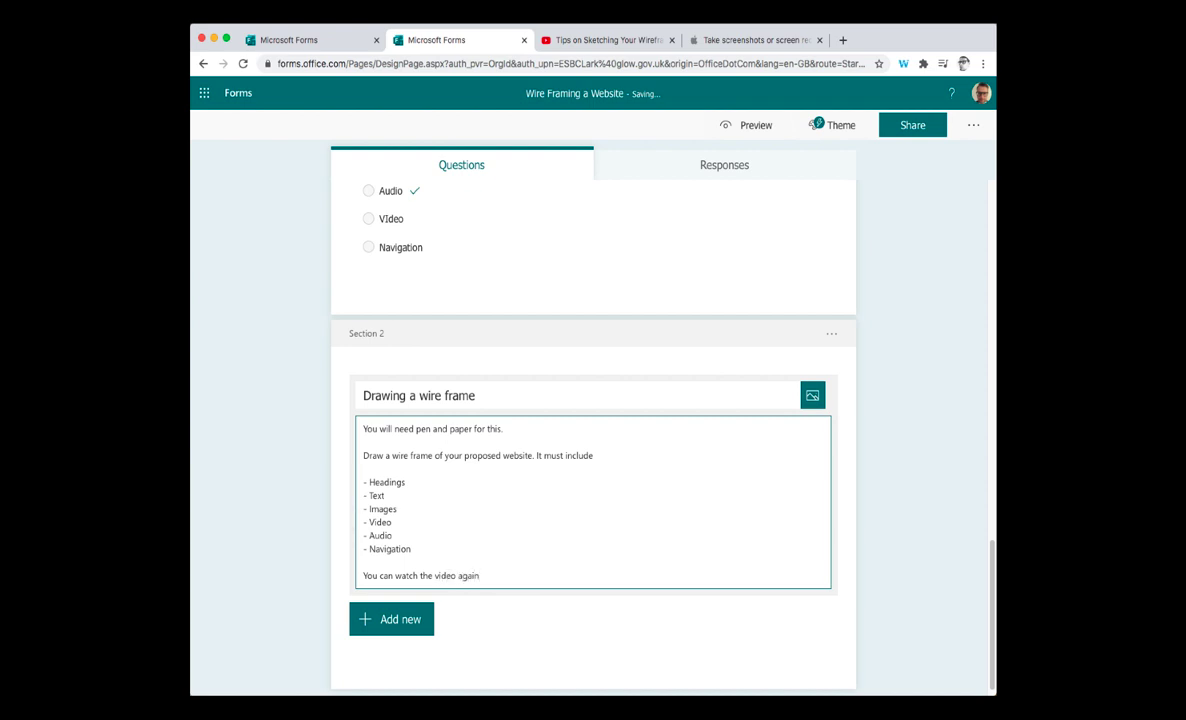
type("if it helps")
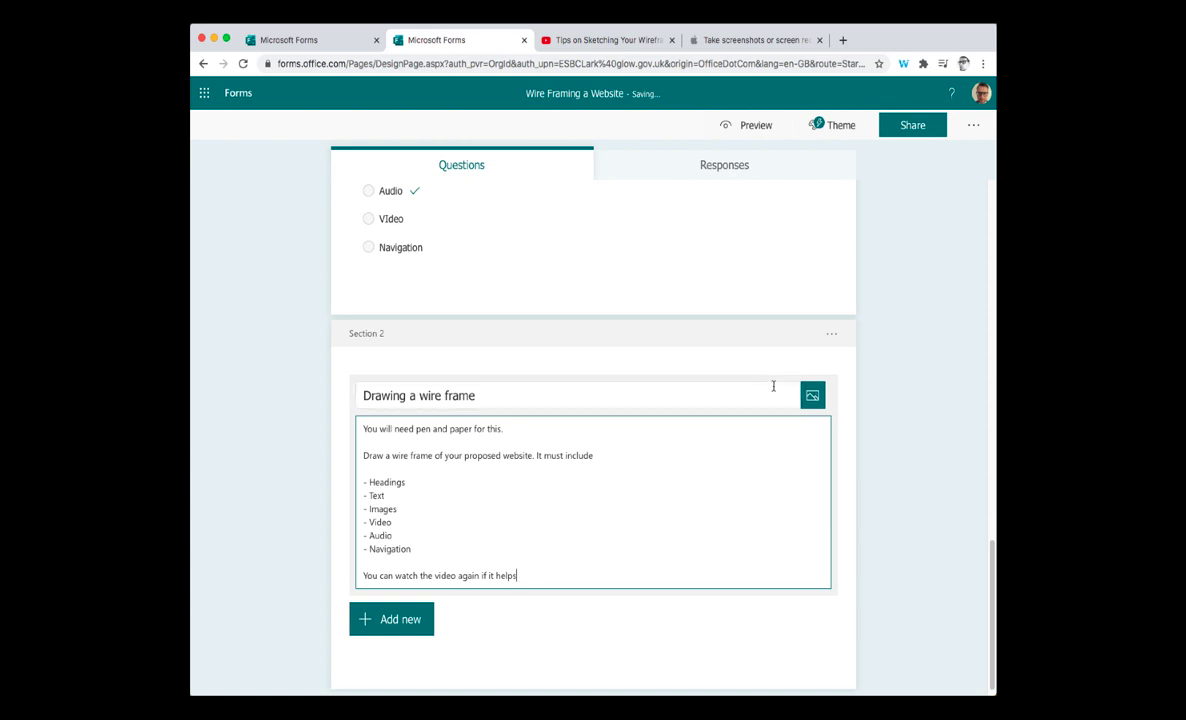
left_click(812, 395)
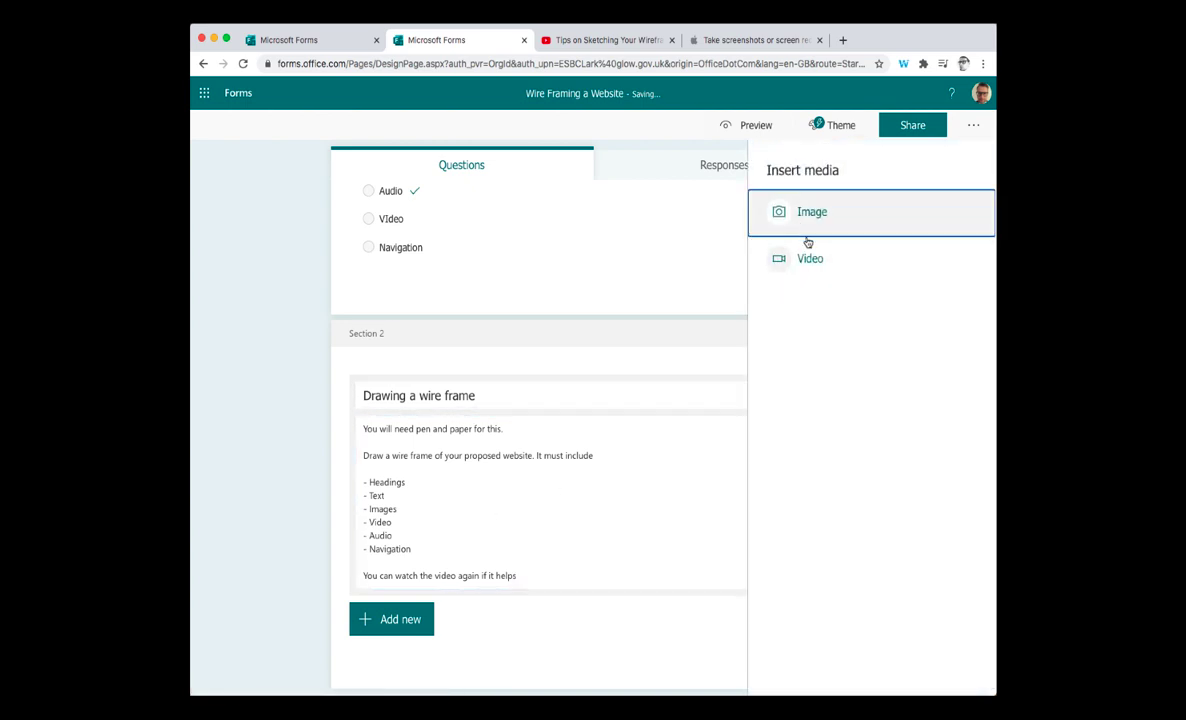
- Embed the 'Tips on Sketching Your Wireframes' YouTube video in Section 2
left_click(810, 258)
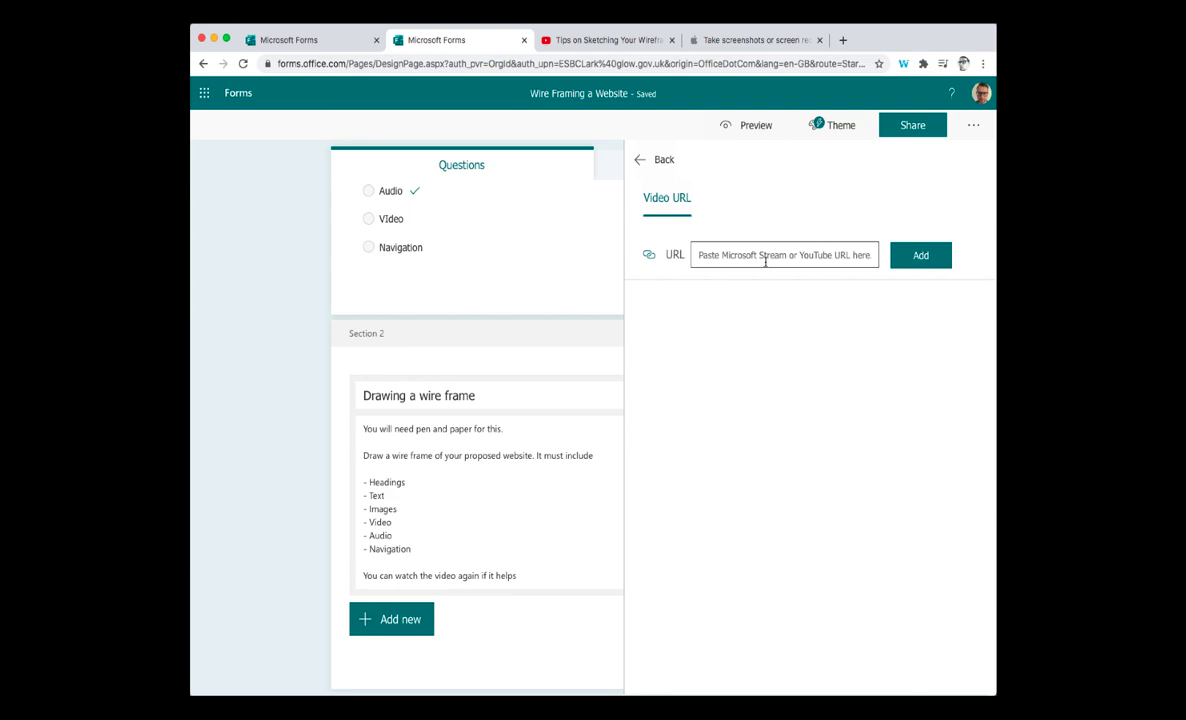
type("n/watch?v=ykHClgOUUj8&feature=emb_title")
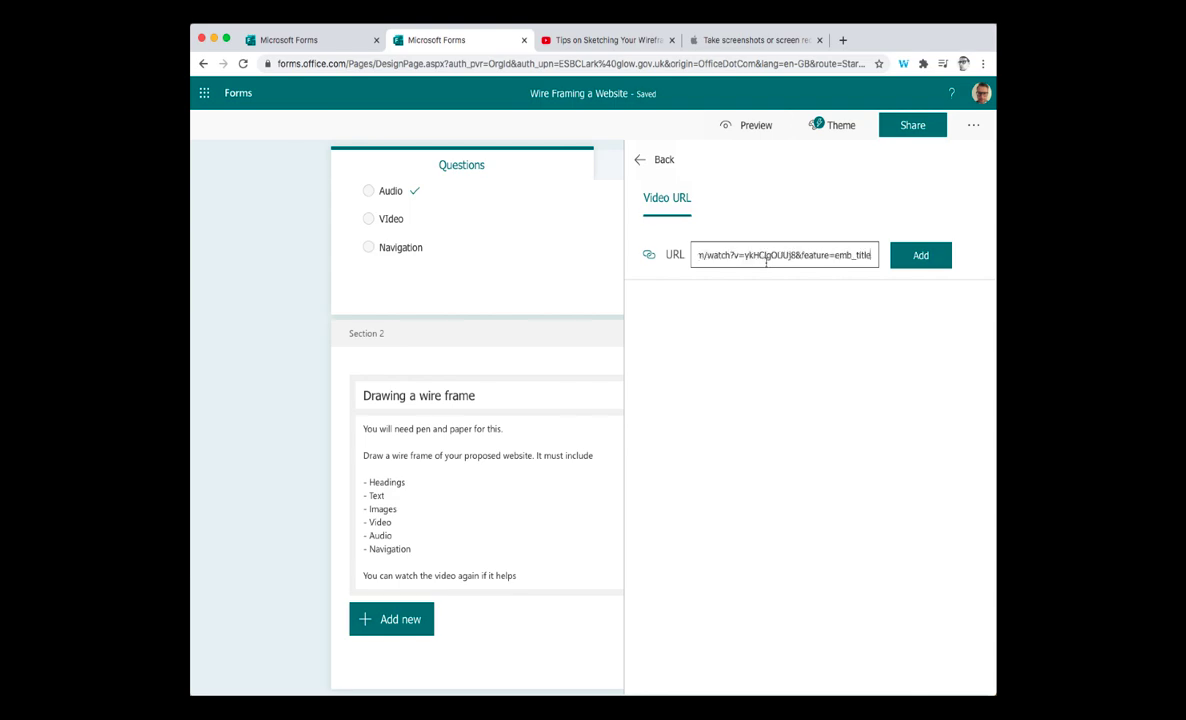
left_click(920, 255)
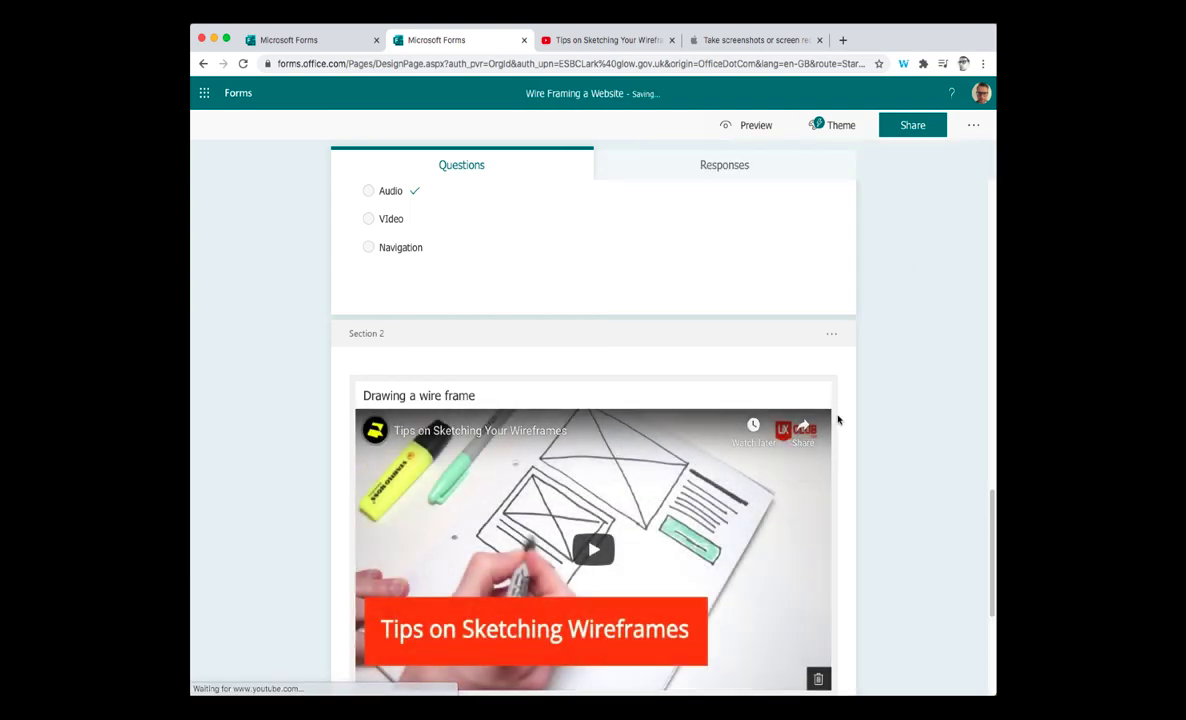
scroll("down", 3)
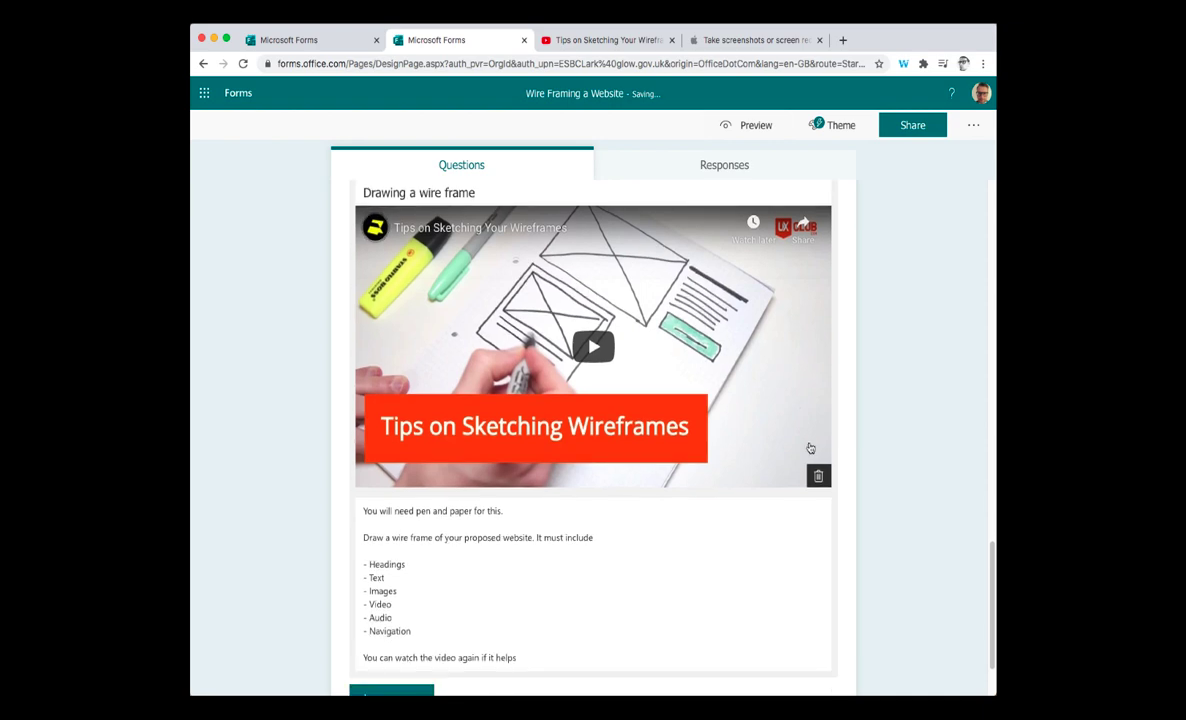
scroll("down", 3)
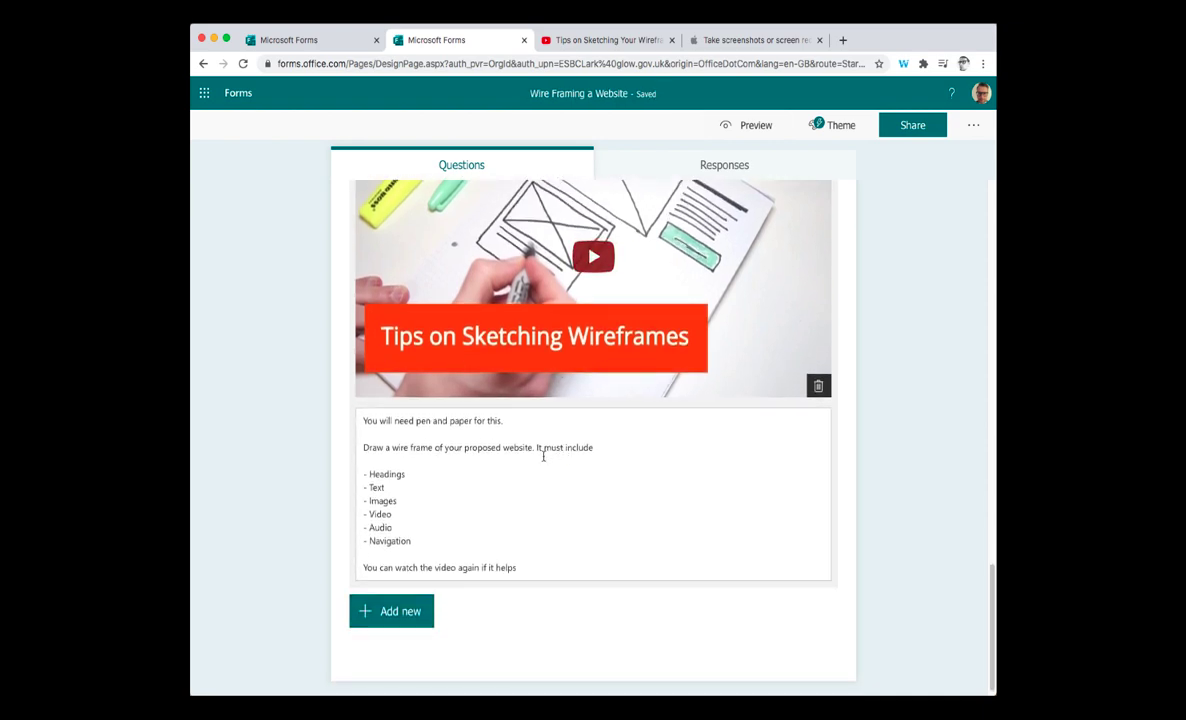
left_click(391, 611)
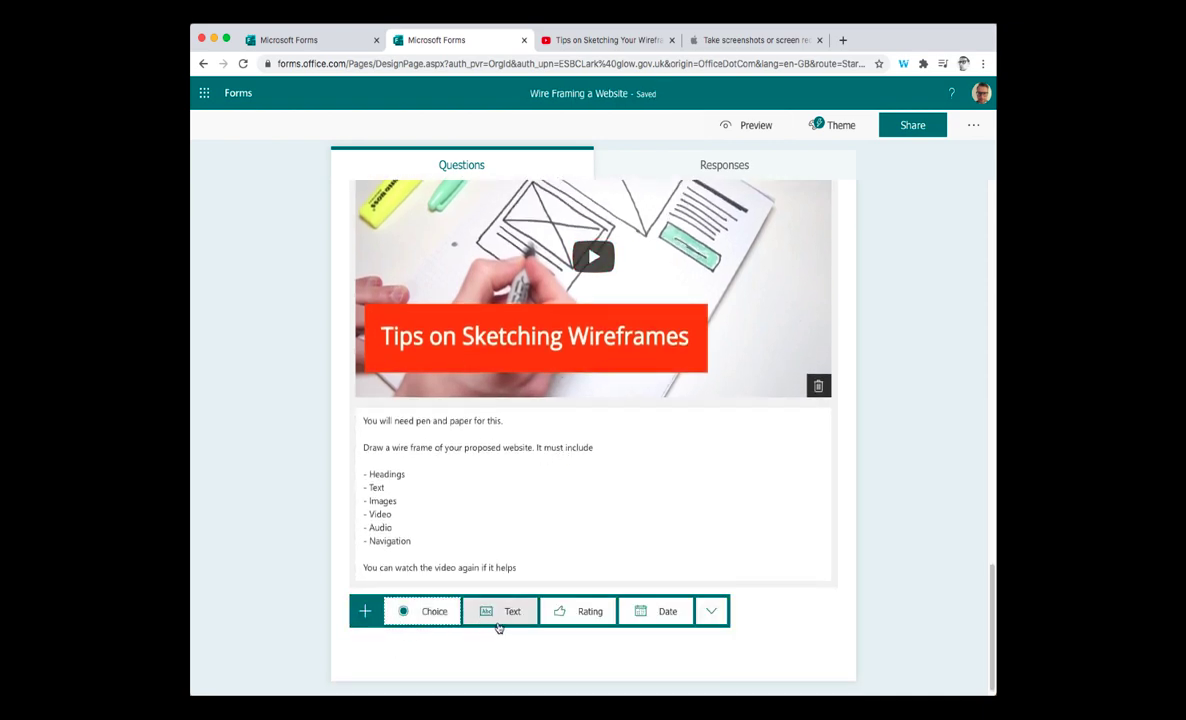
- Add a File upload question and accept creating the uploads folder
left_click(710, 611)
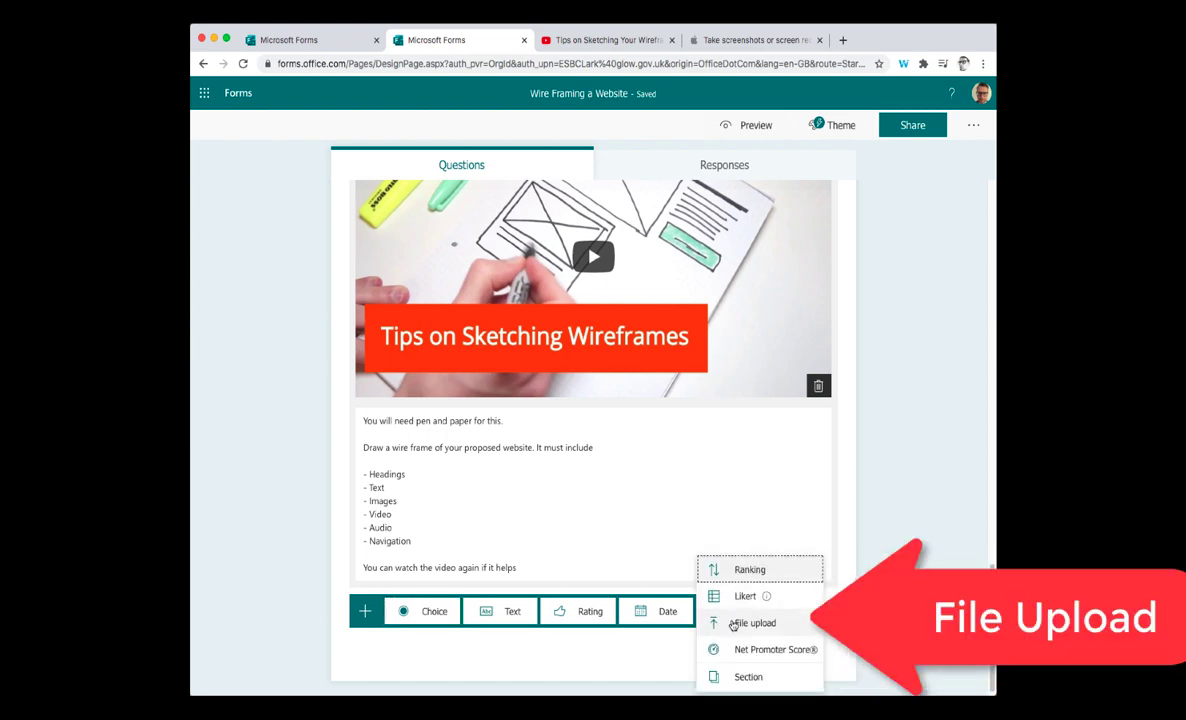
left_click(753, 622)
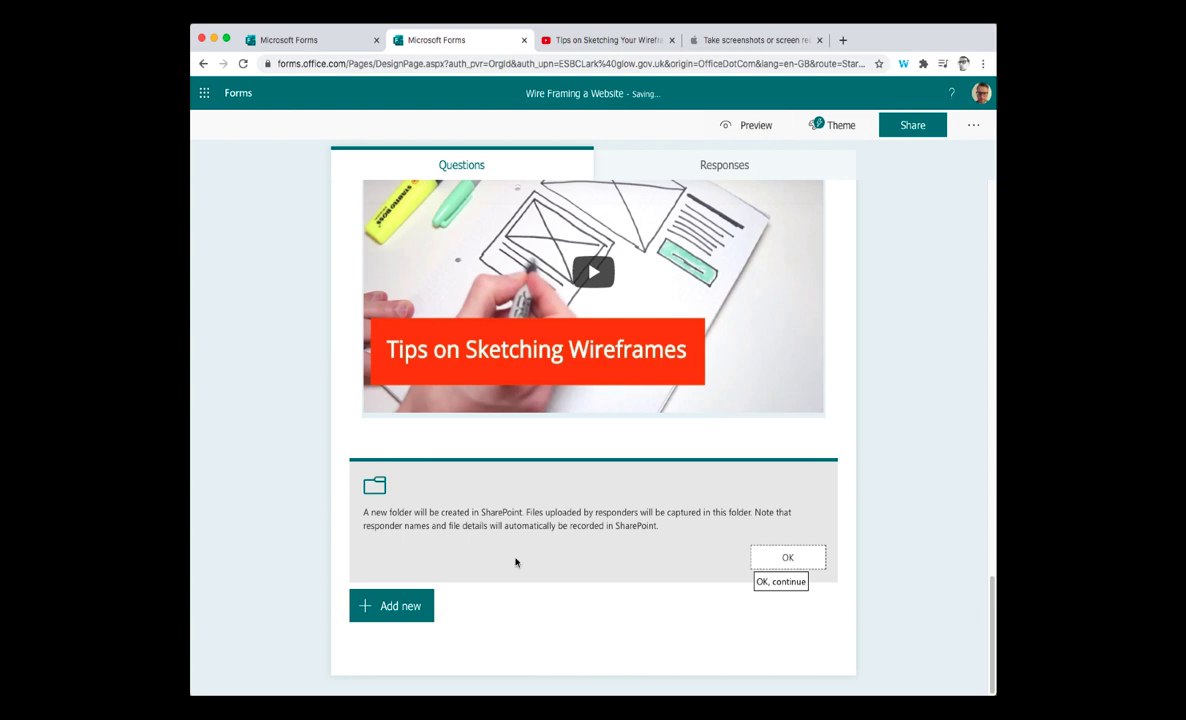
left_click(787, 557)
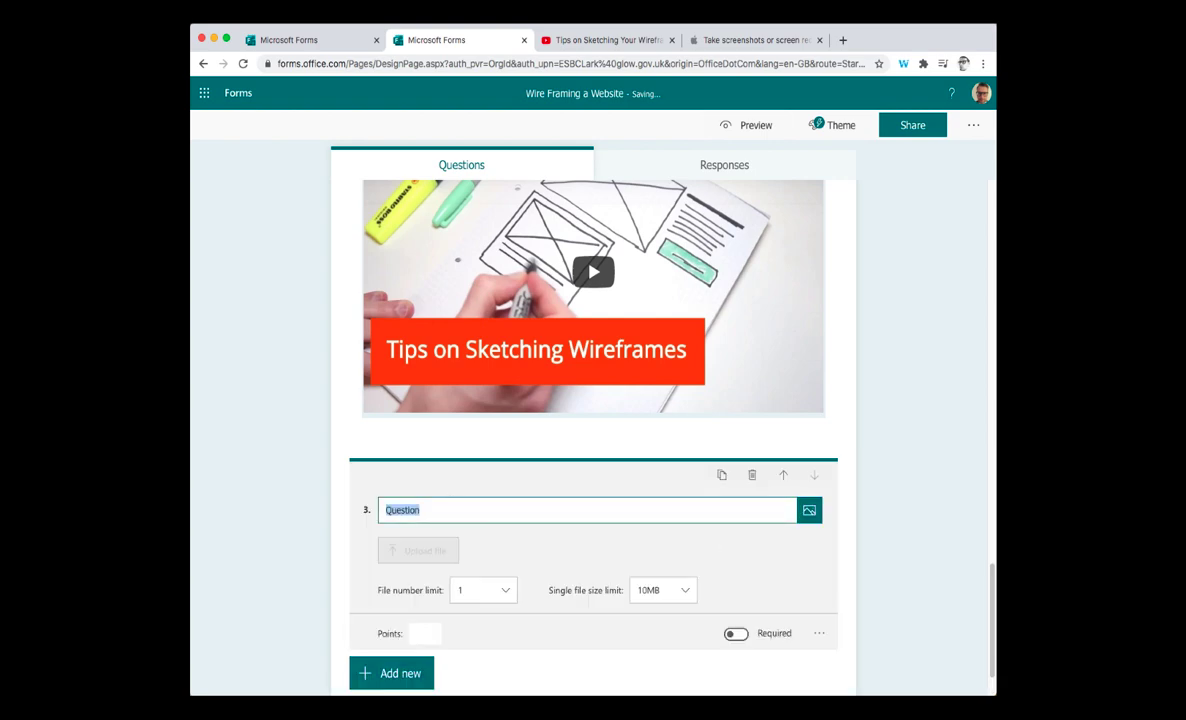
- Ask respondents to upload a photo of their wire frame, worth 5 points and required
type("Upload a photo of your")
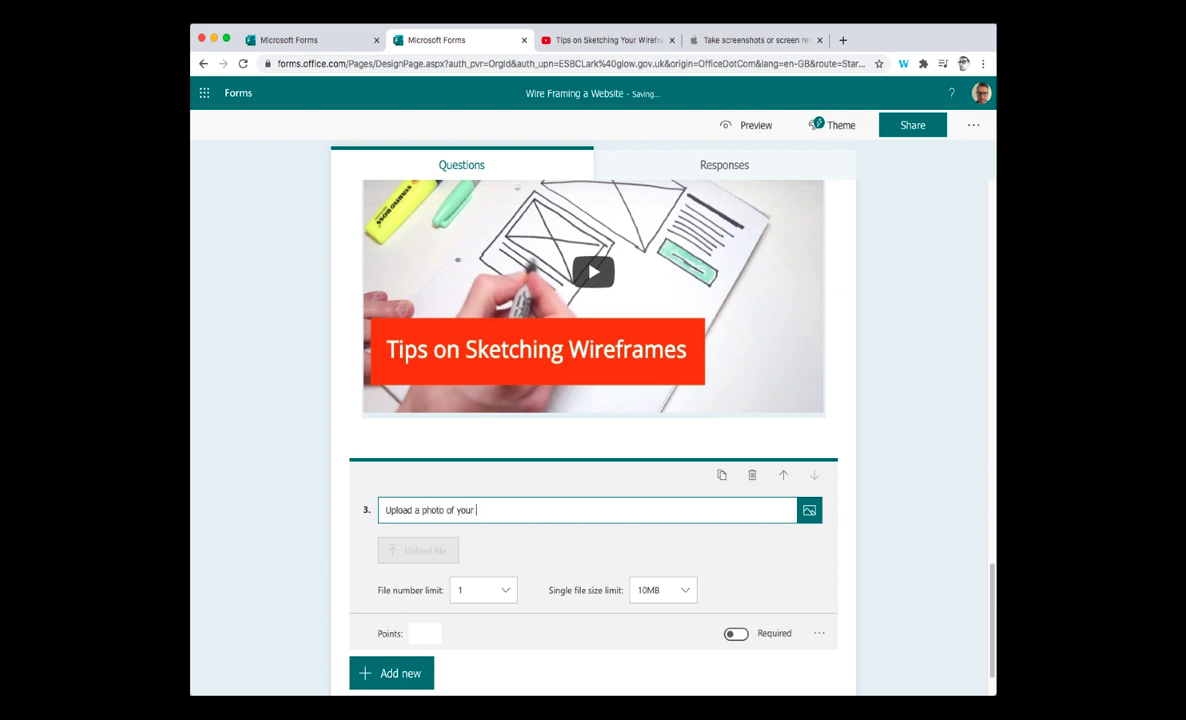
type("wire frame here")
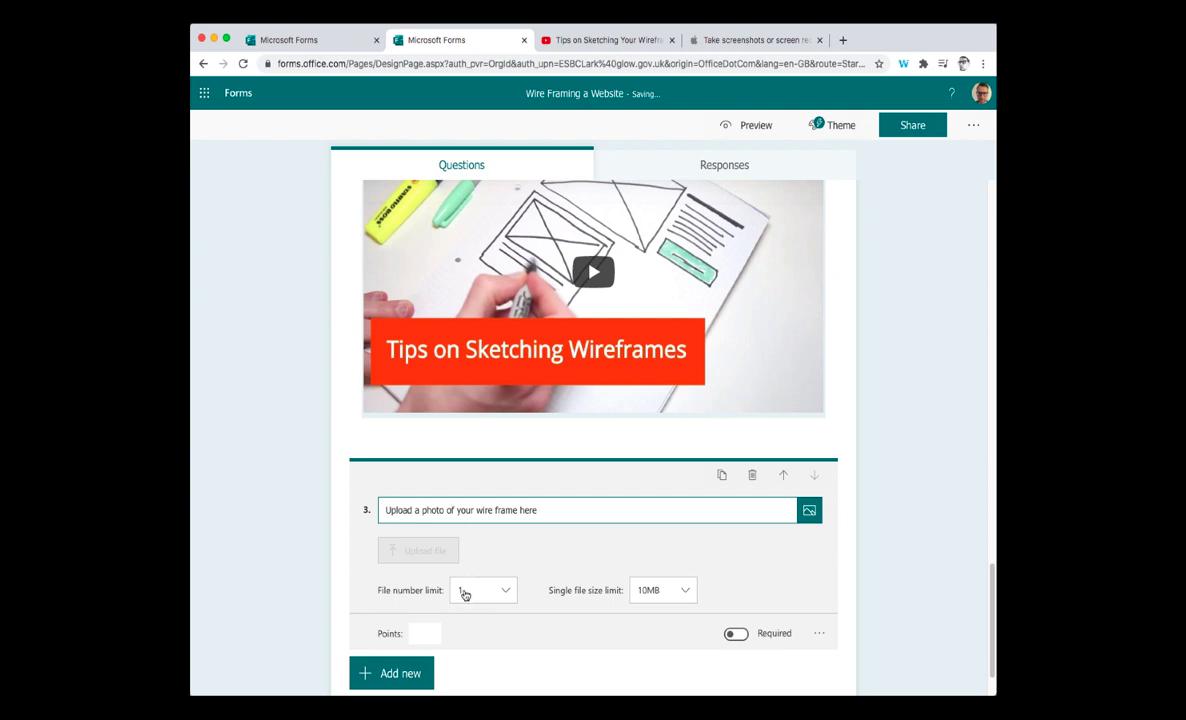
left_click(483, 590)
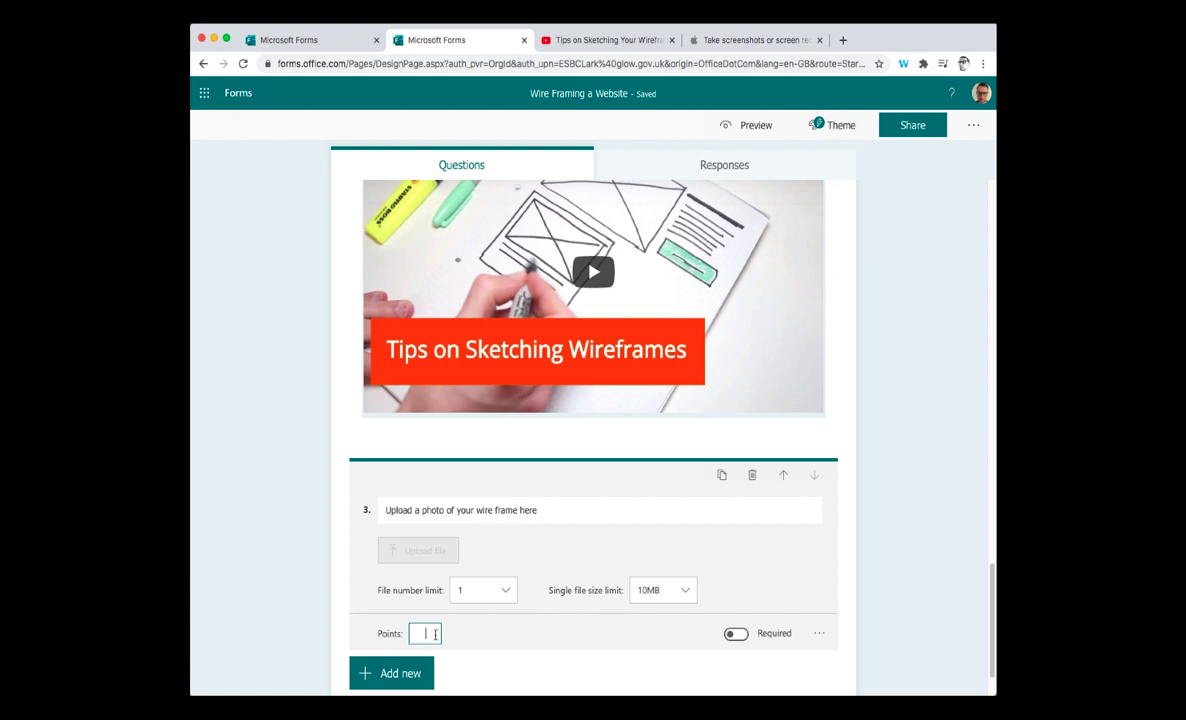
left_click(735, 633)
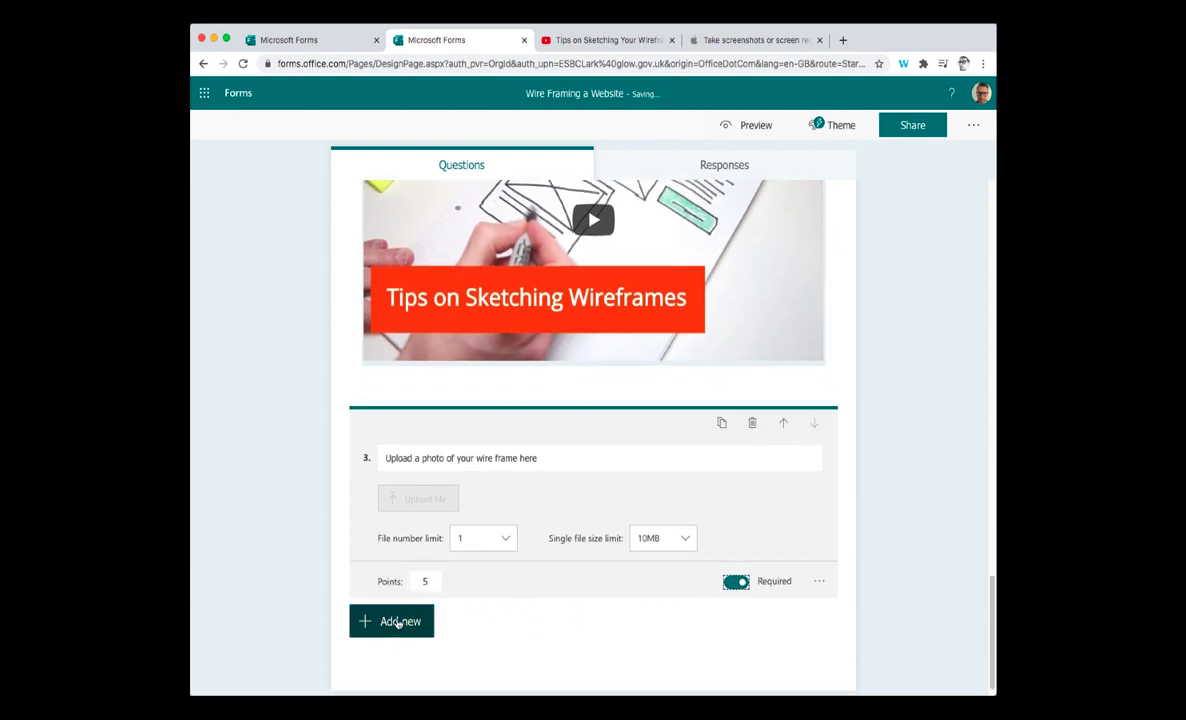
left_click(391, 621)
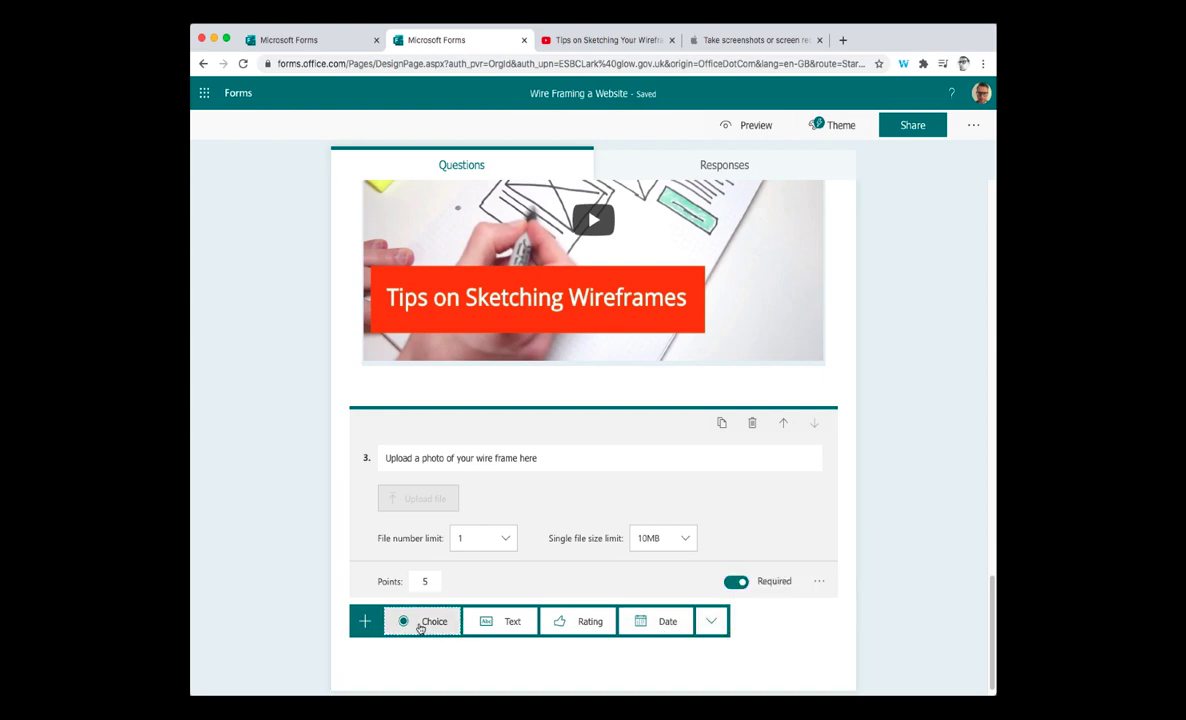
- Ask which elements the wireframe includes, with six options, 1 point, multiple answers allowed
left_click(421, 621)
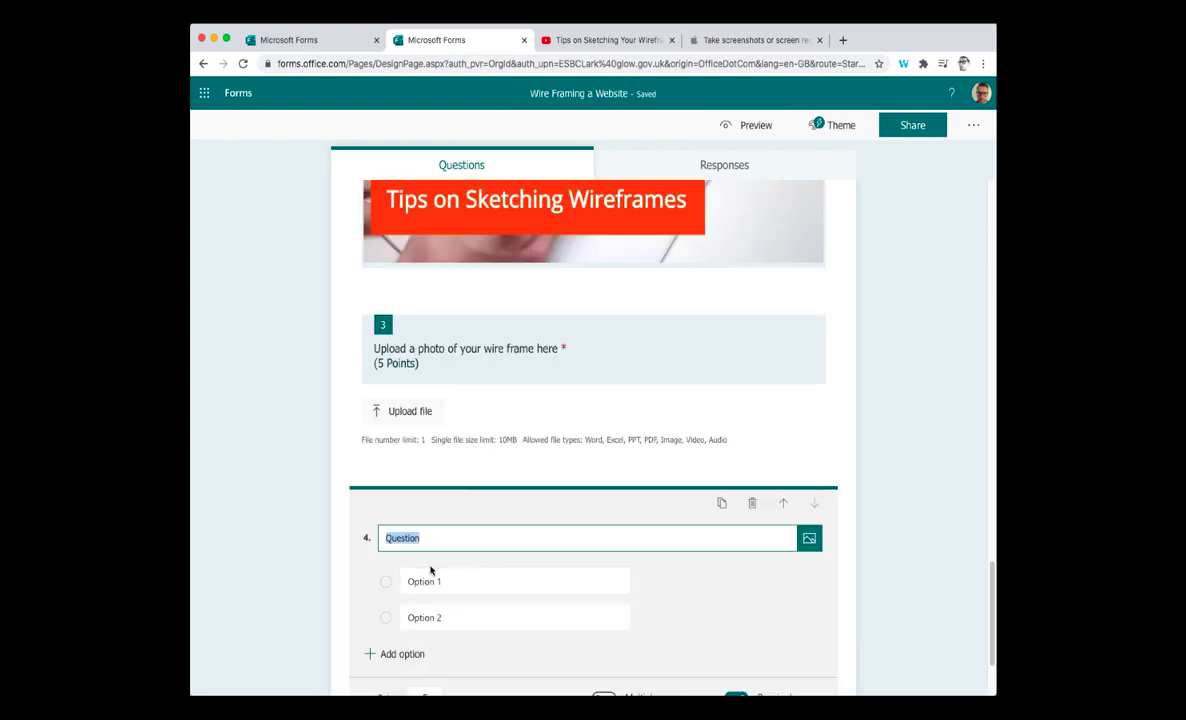
type("Please")
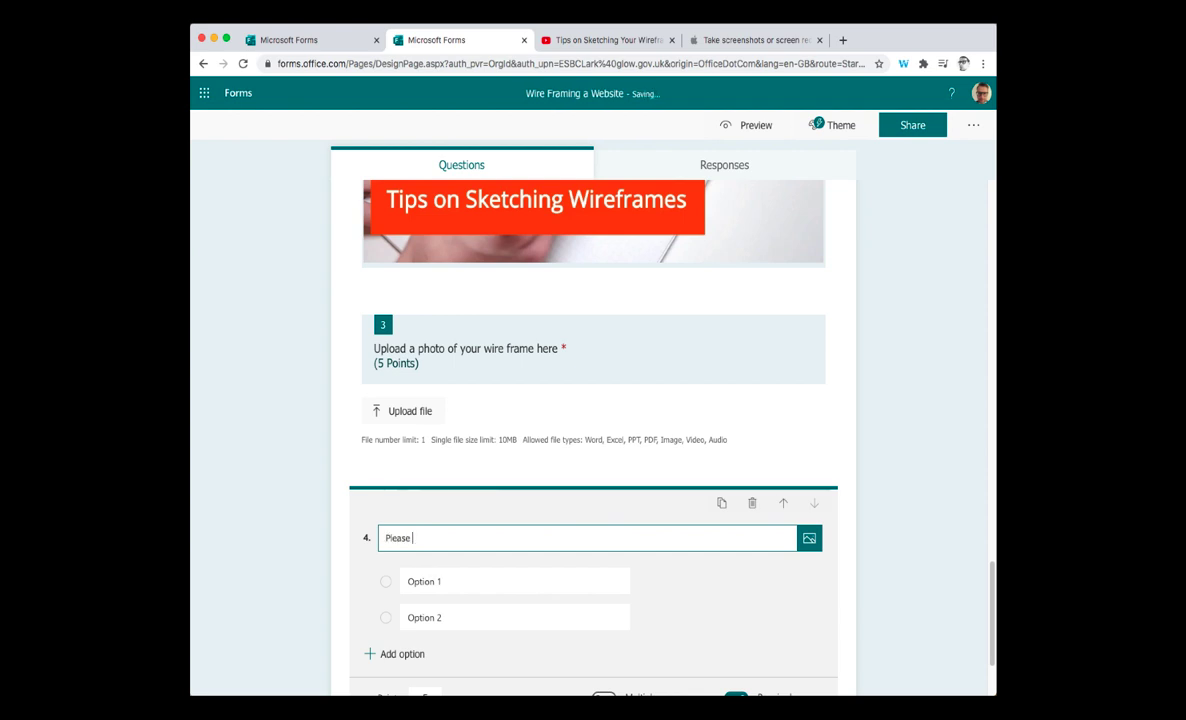
type("select all")
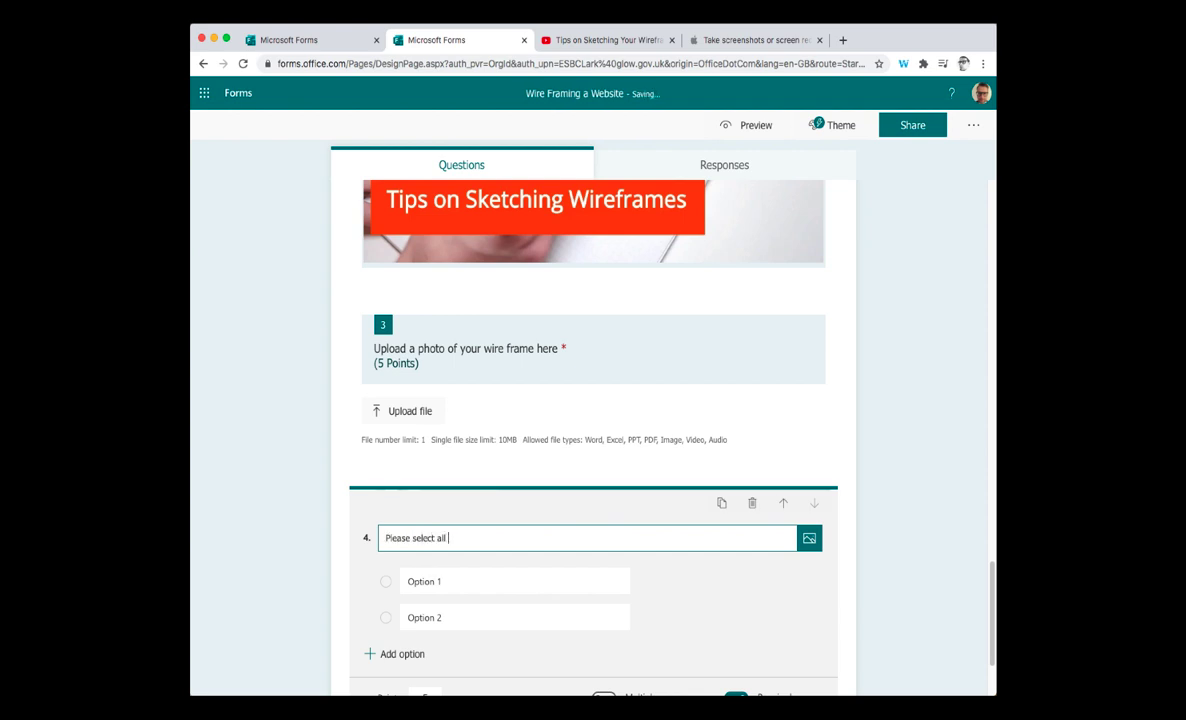
type("the elments")
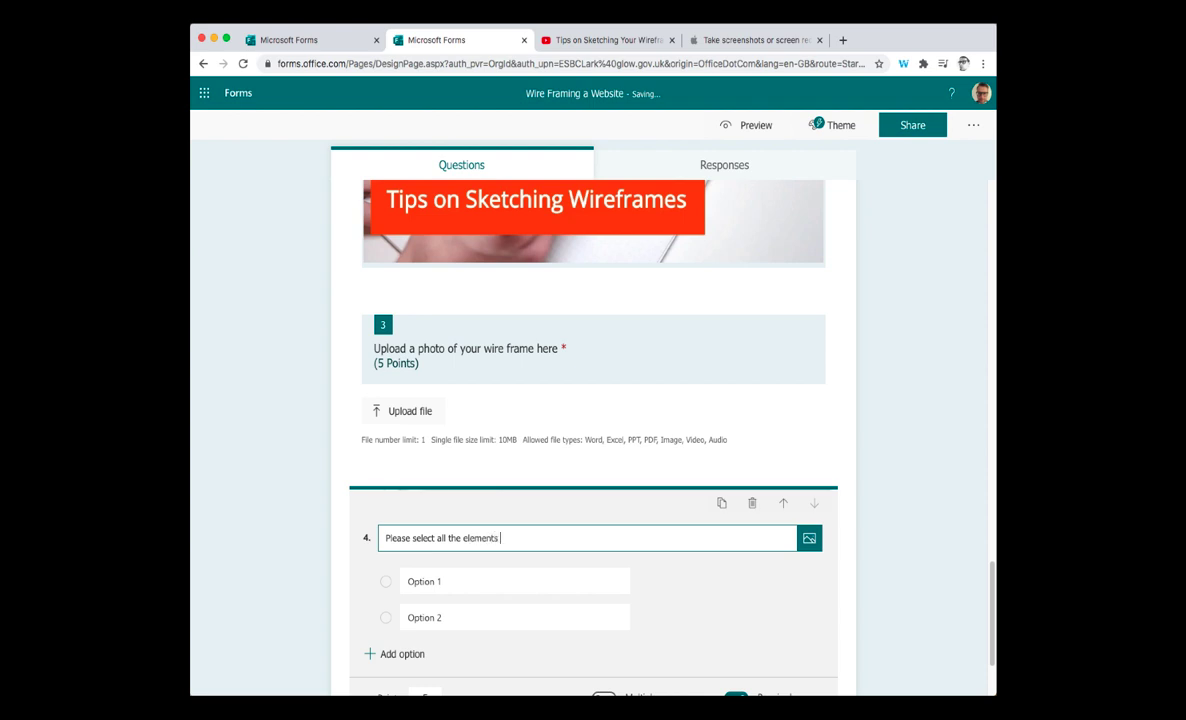
type("yu have included in")
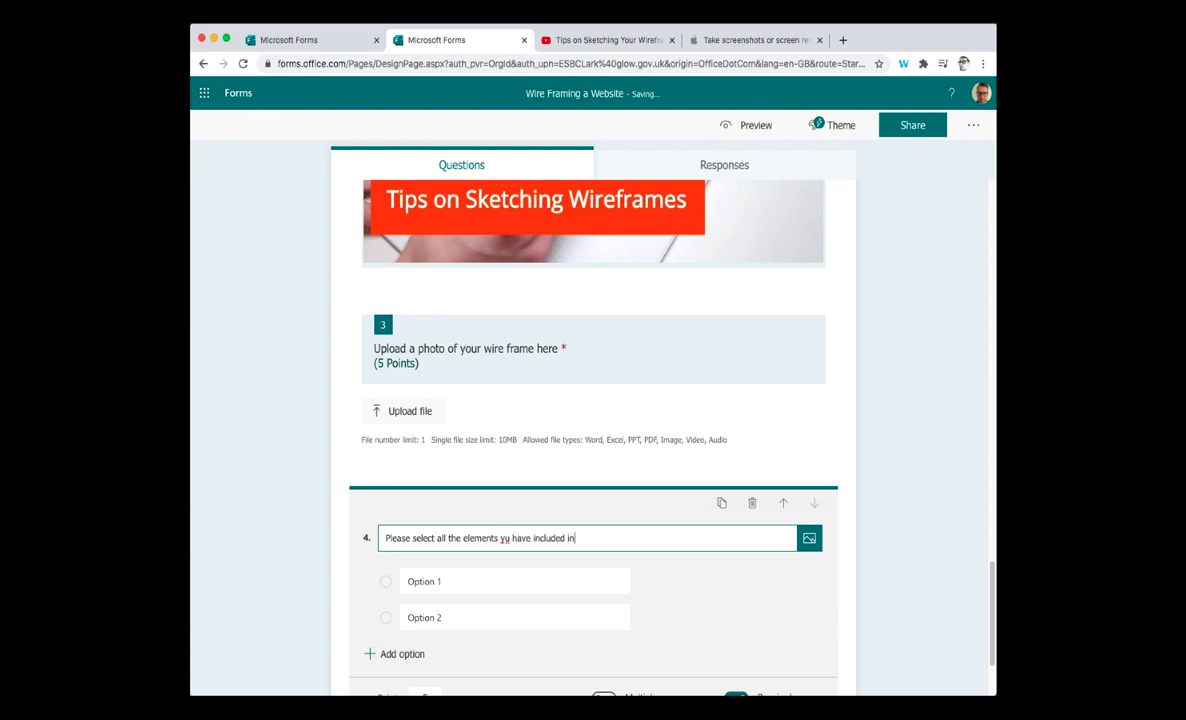
type("your")
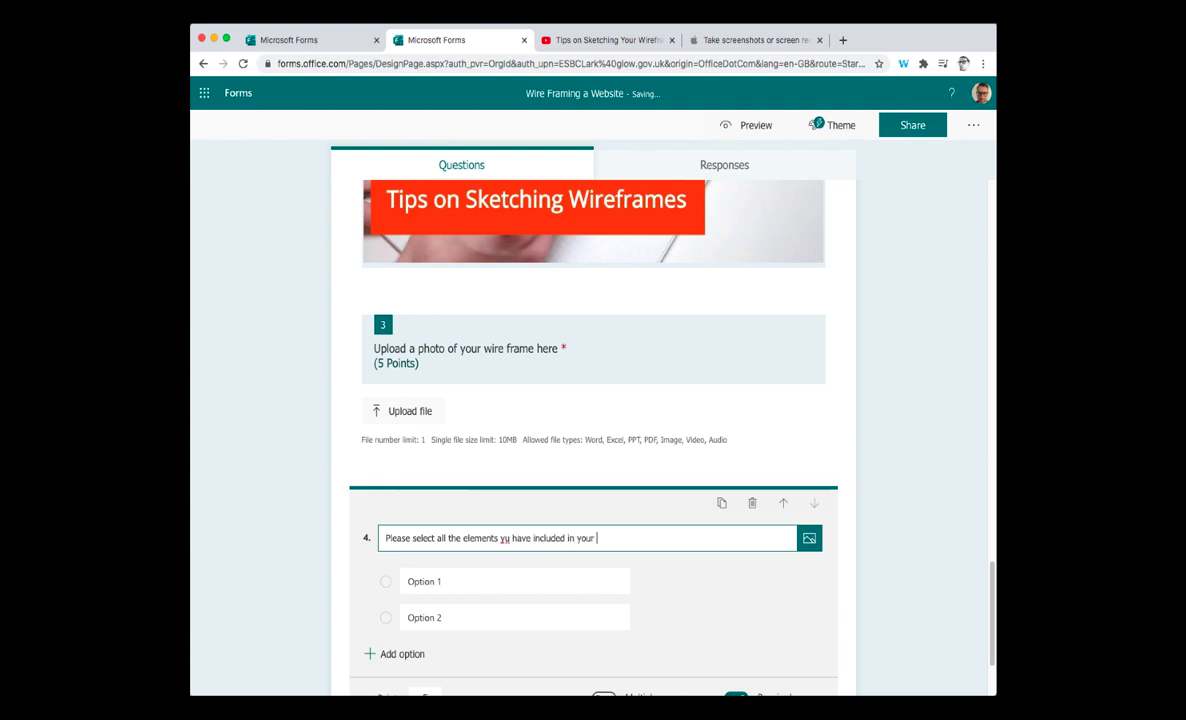
type("wireframe")
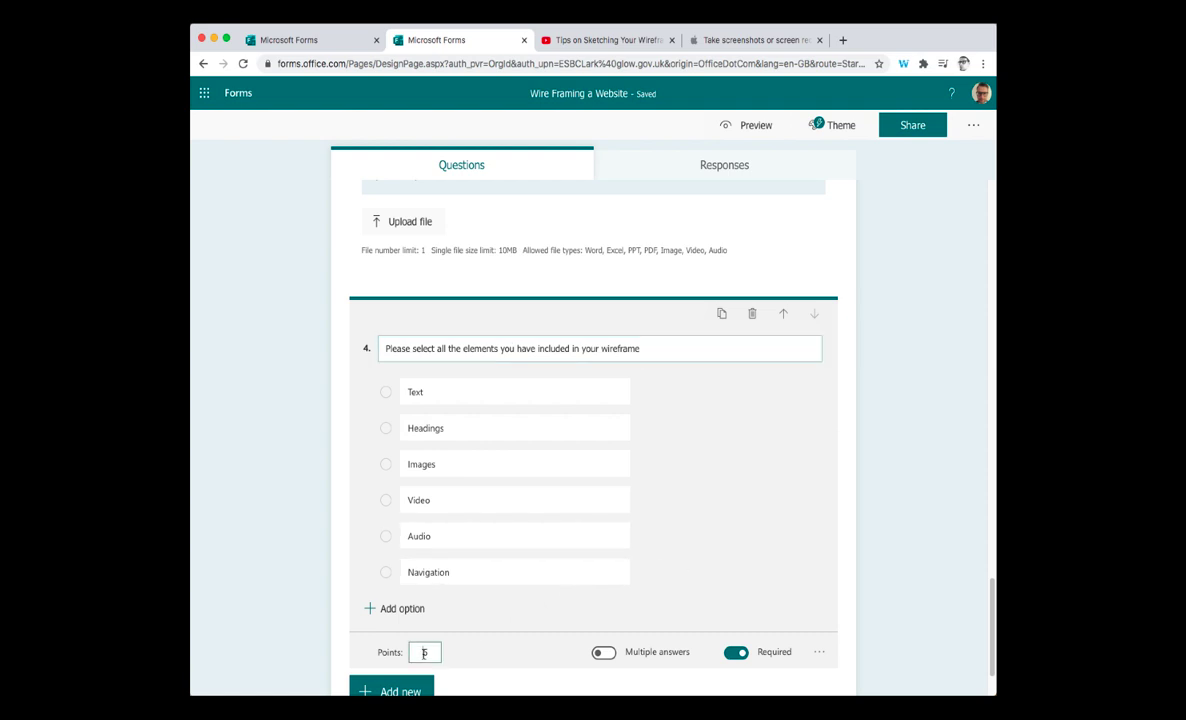
type("1")
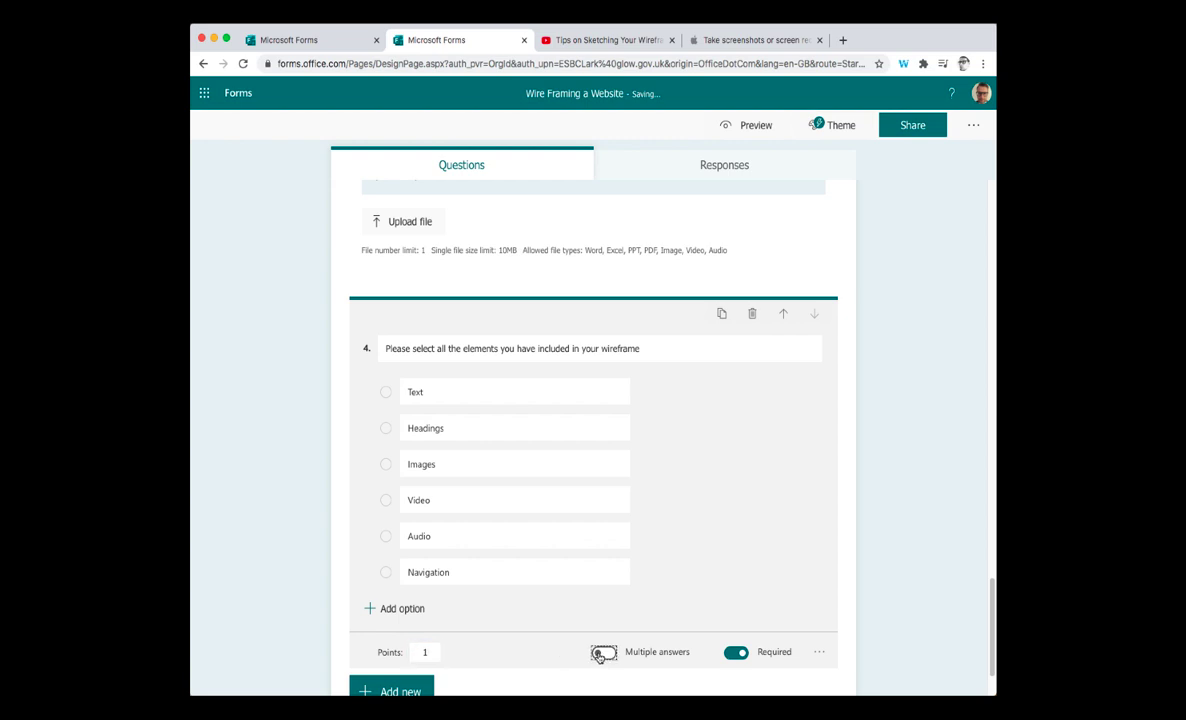
left_click(604, 651)
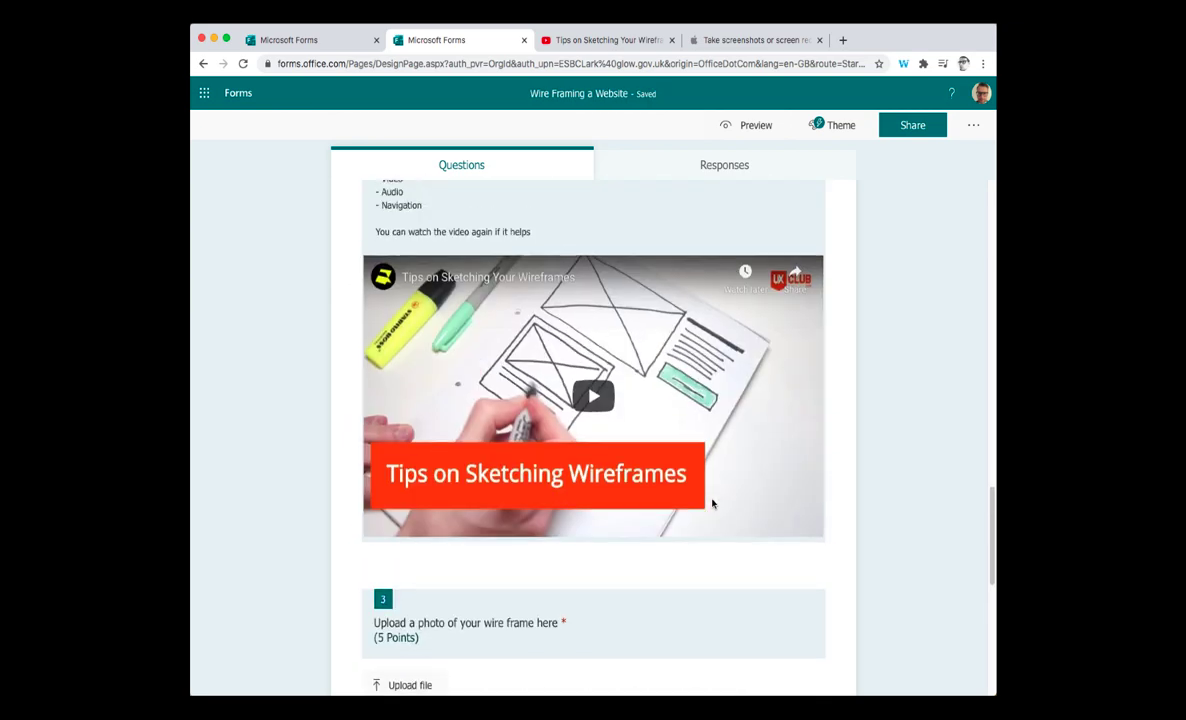
scroll("up", 3)
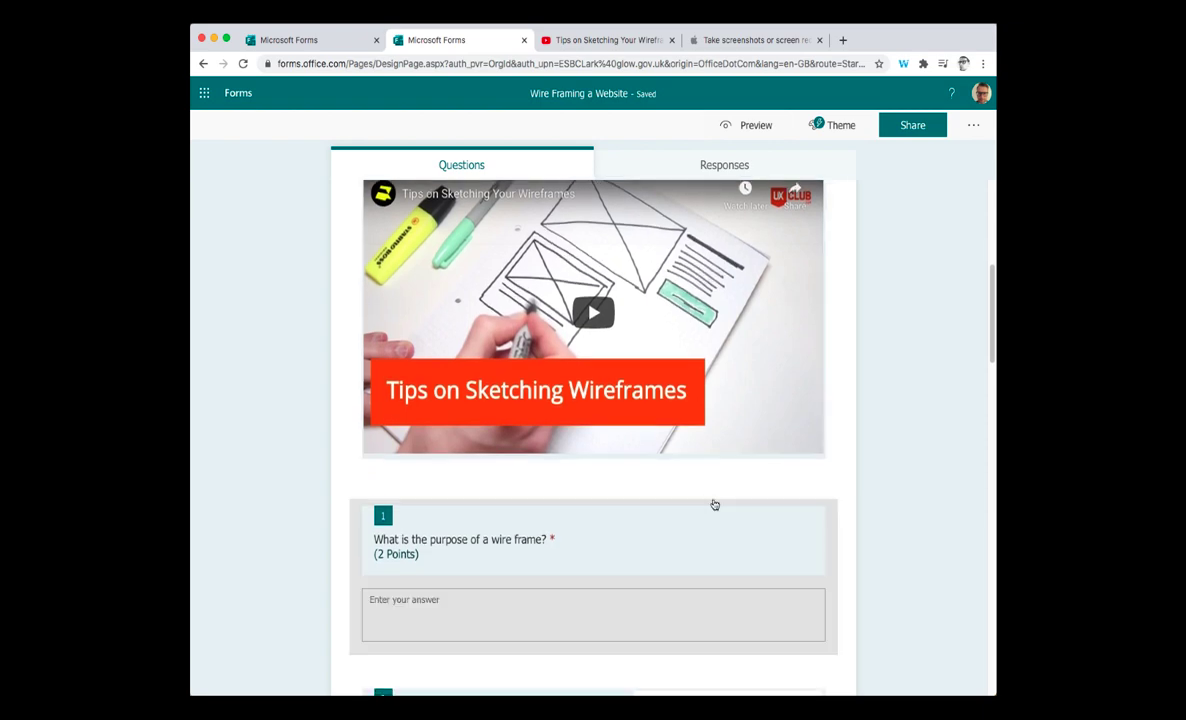
scroll("down", 3)
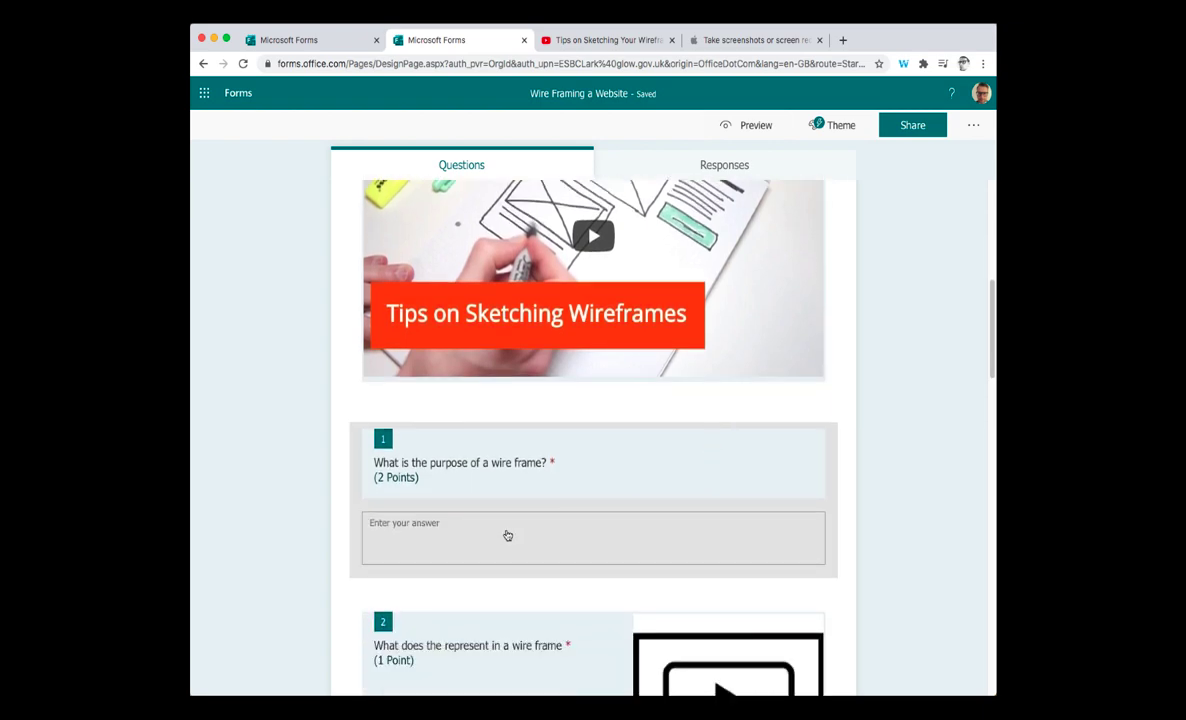
left_click(460, 462)
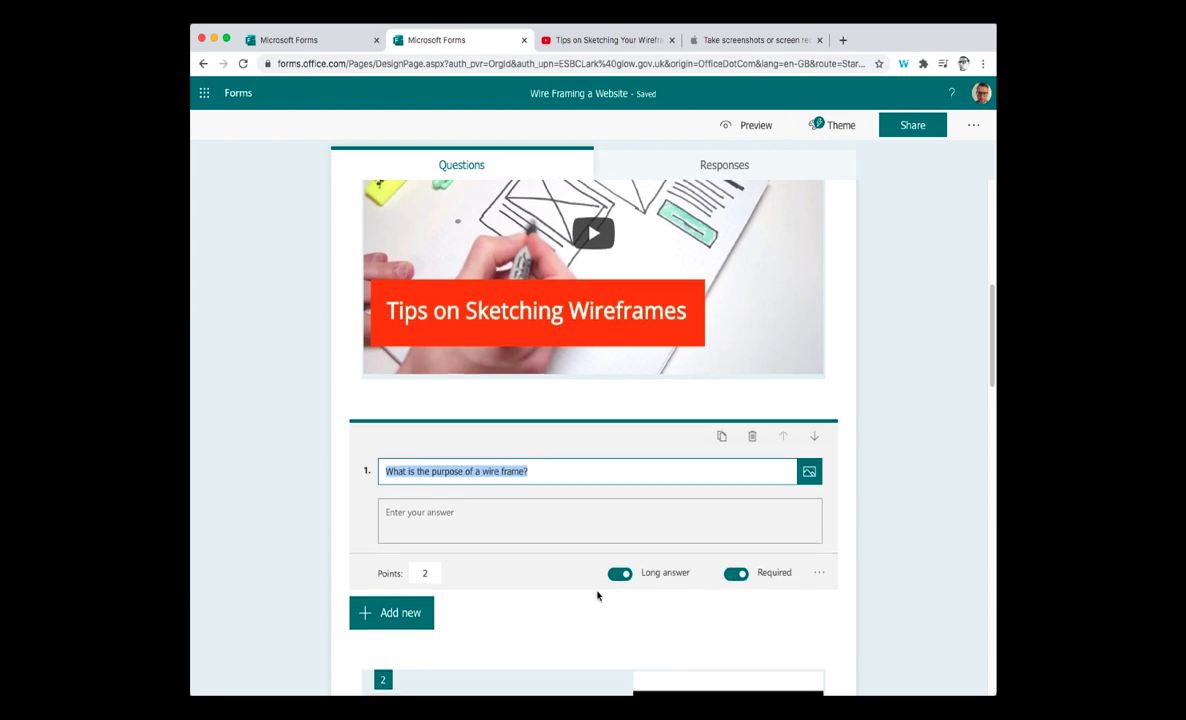
scroll("down", 3)
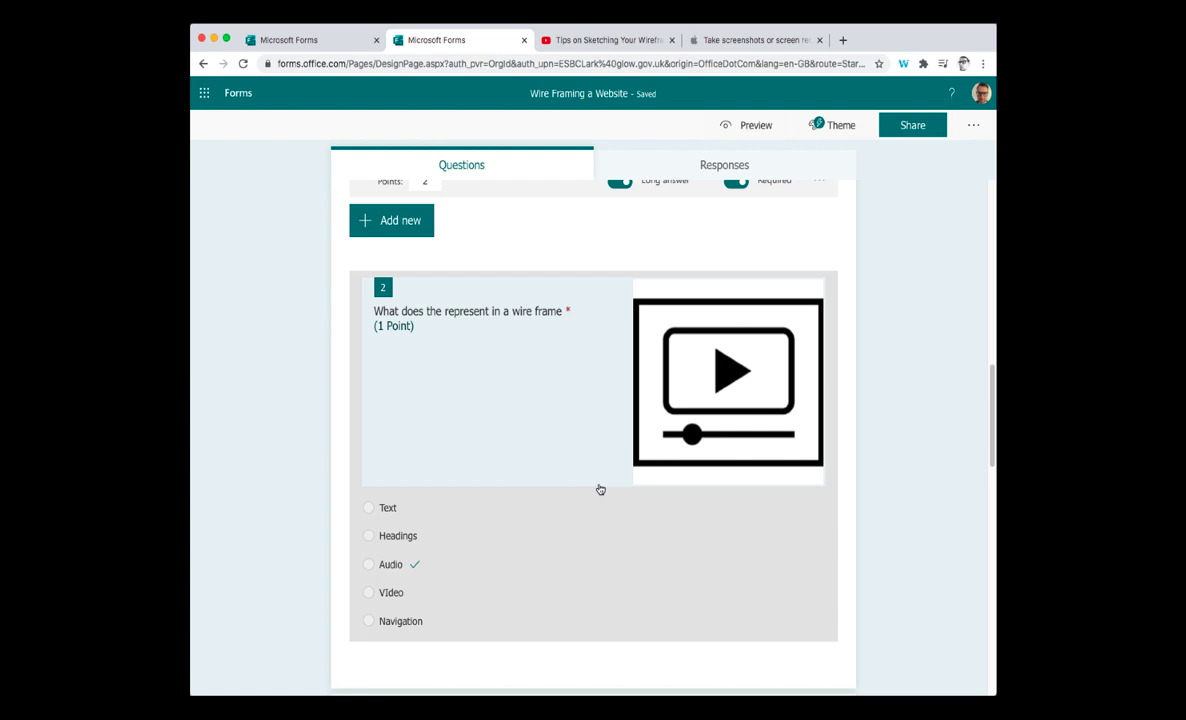
scroll("down", 3)
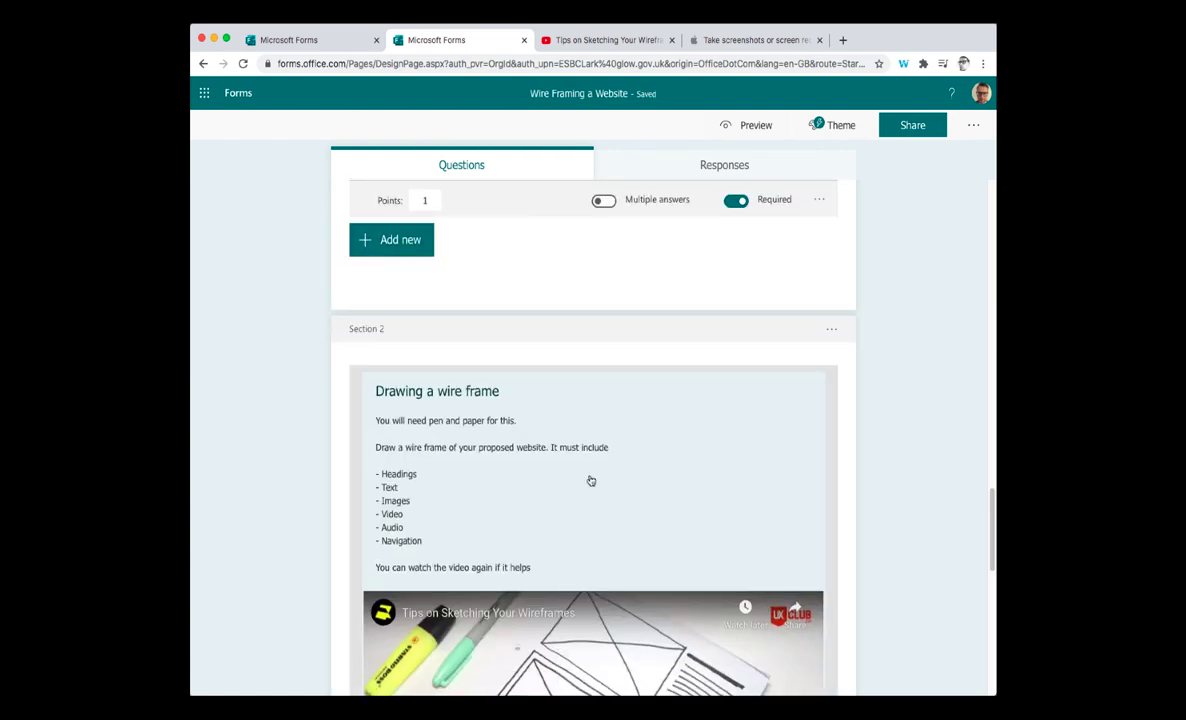
mouse_move(593, 475)
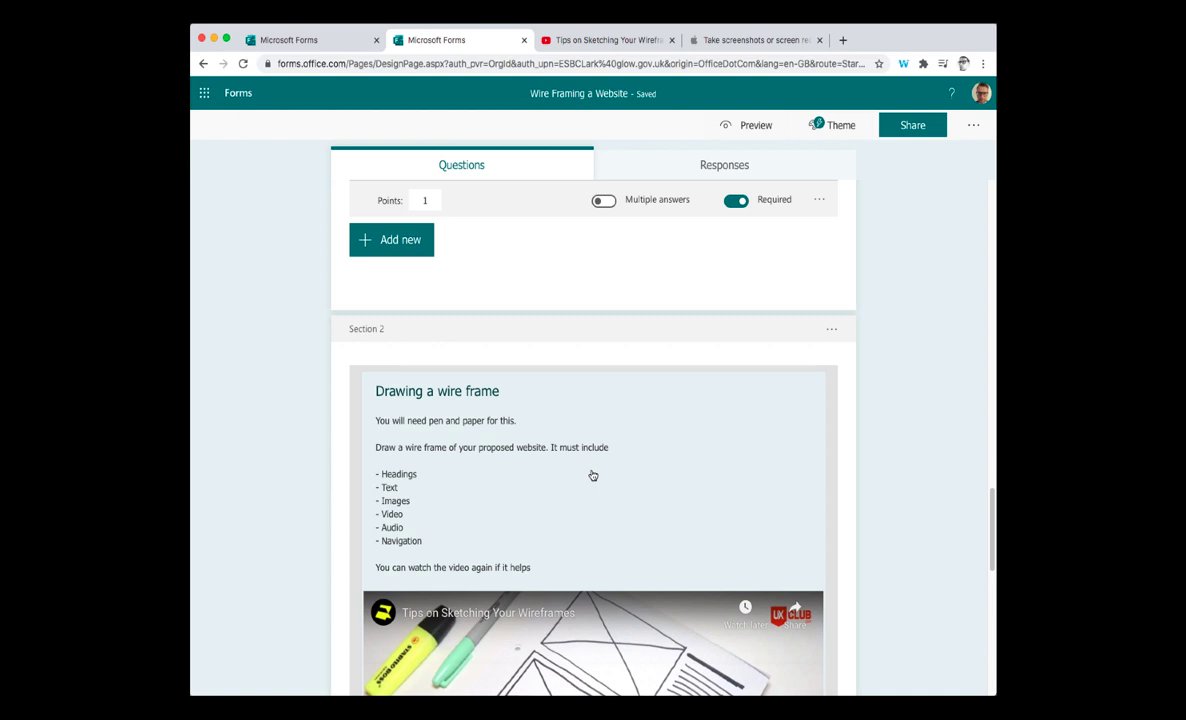
scroll("down", 3)
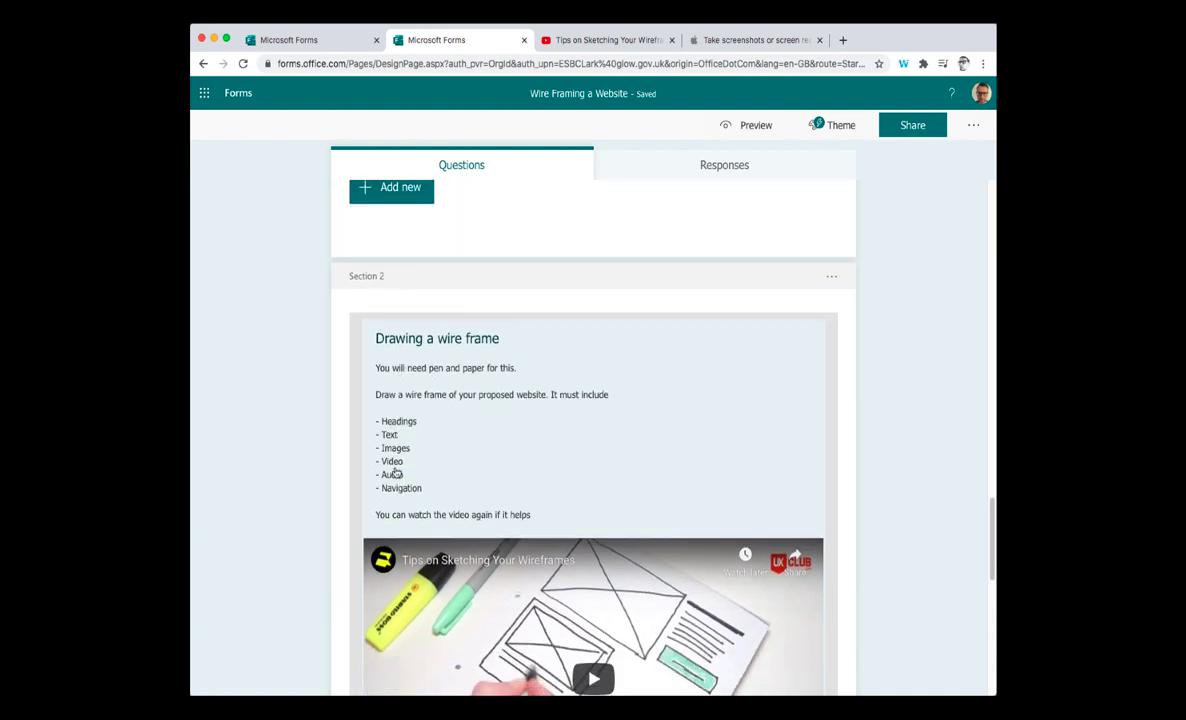
scroll("down", 3)
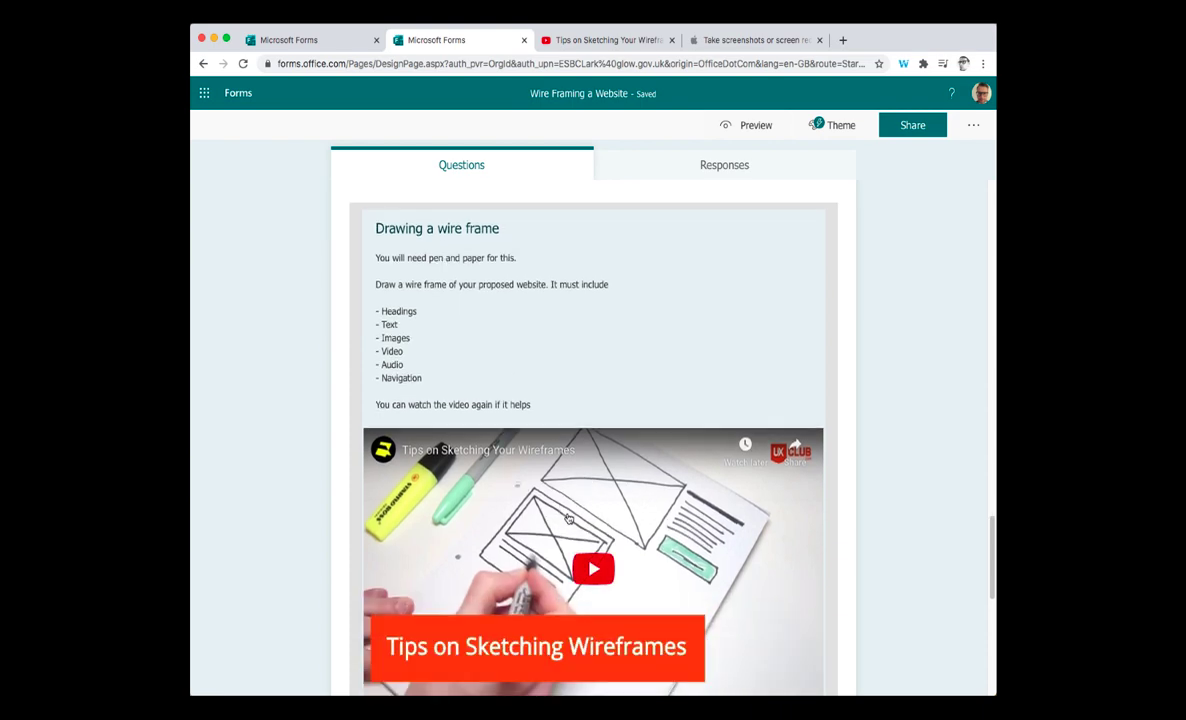
scroll("down", 3)
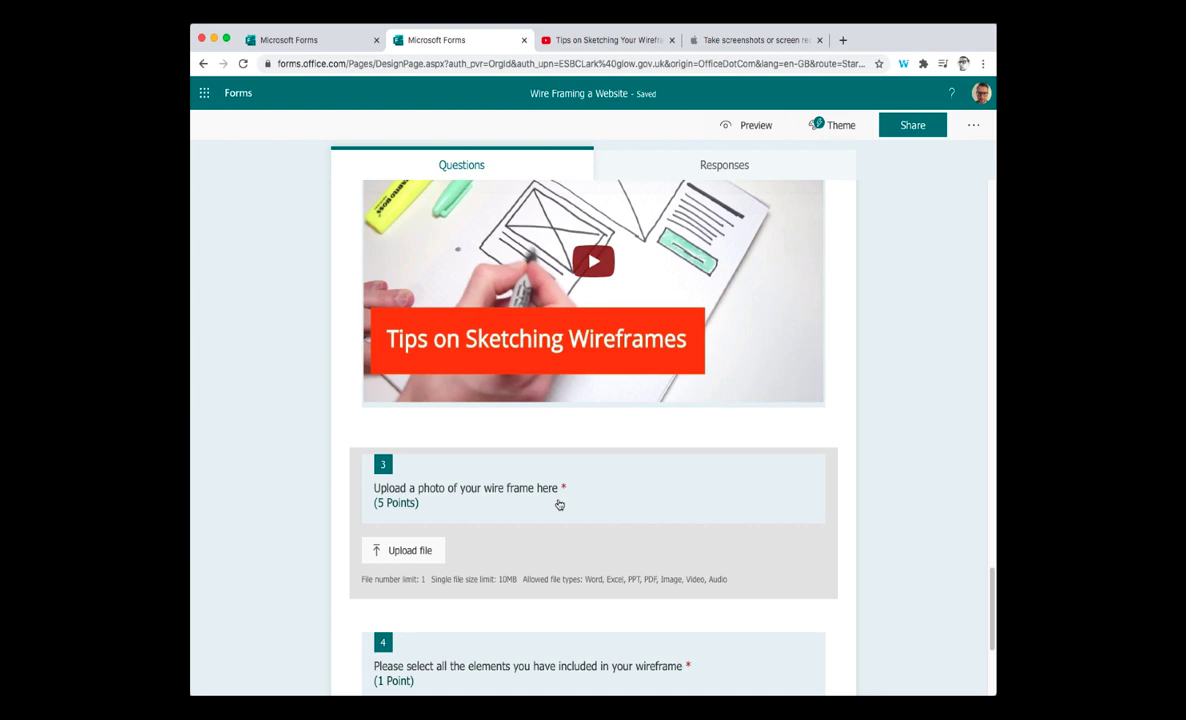
scroll("down", 3)
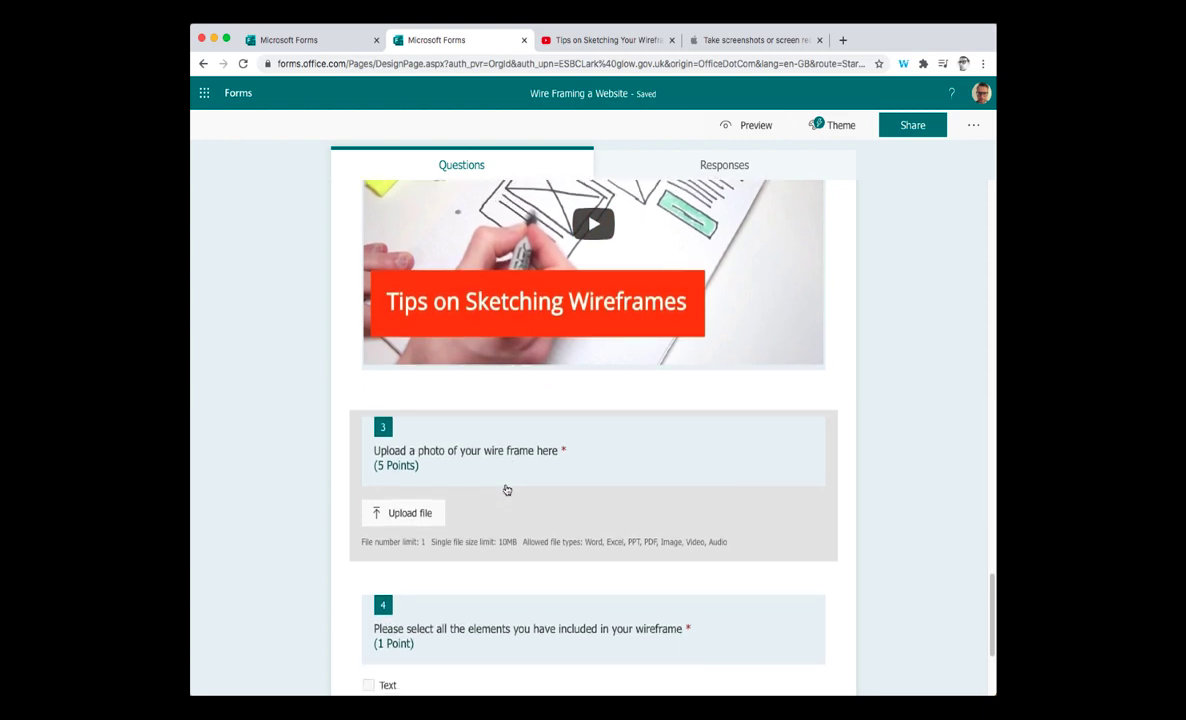
scroll("down", 3)
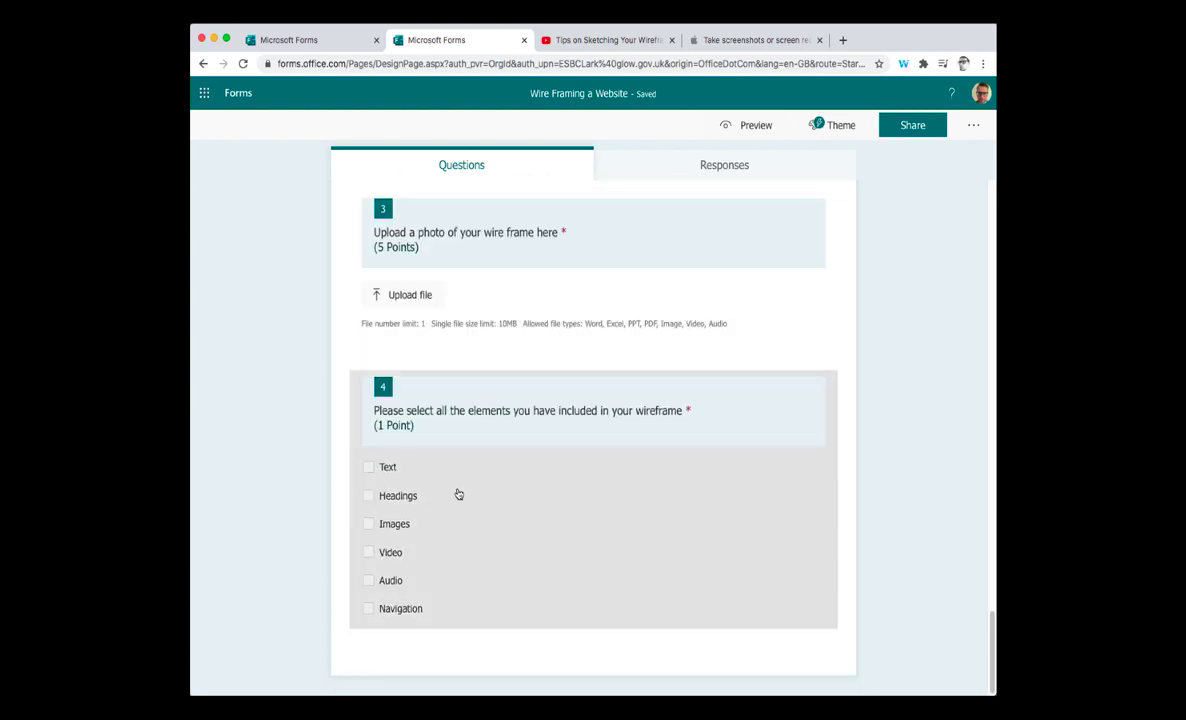
mouse_move(772, 457)
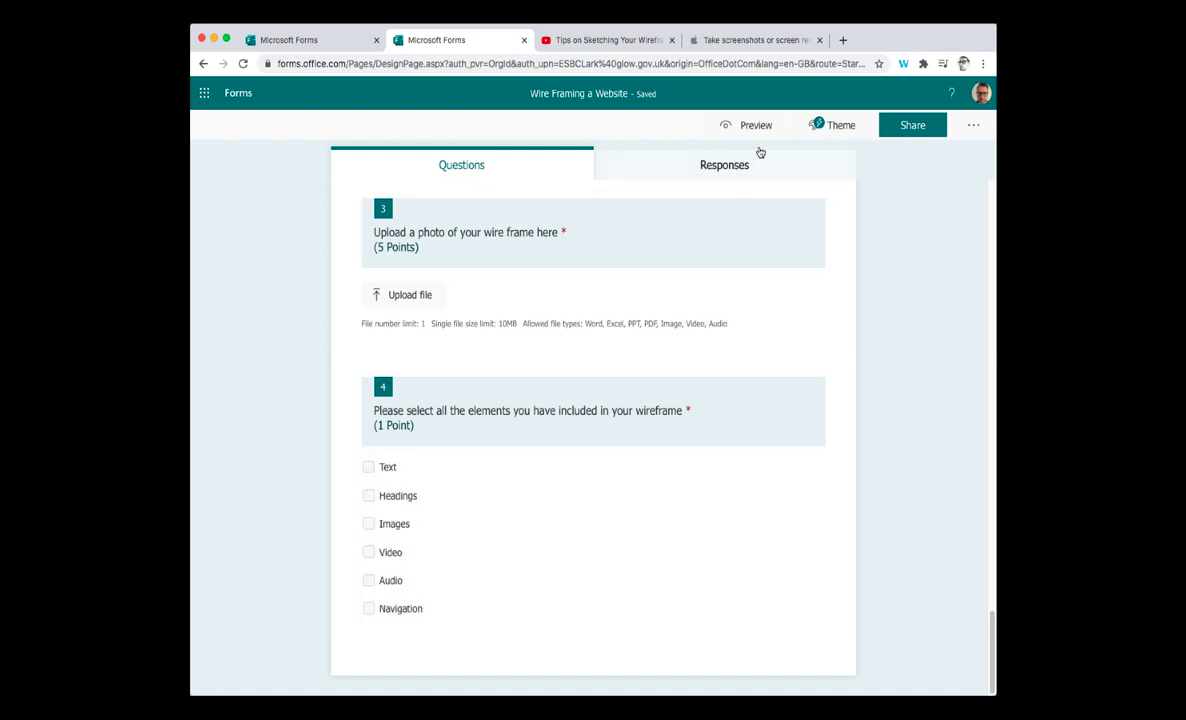
left_click(756, 125)
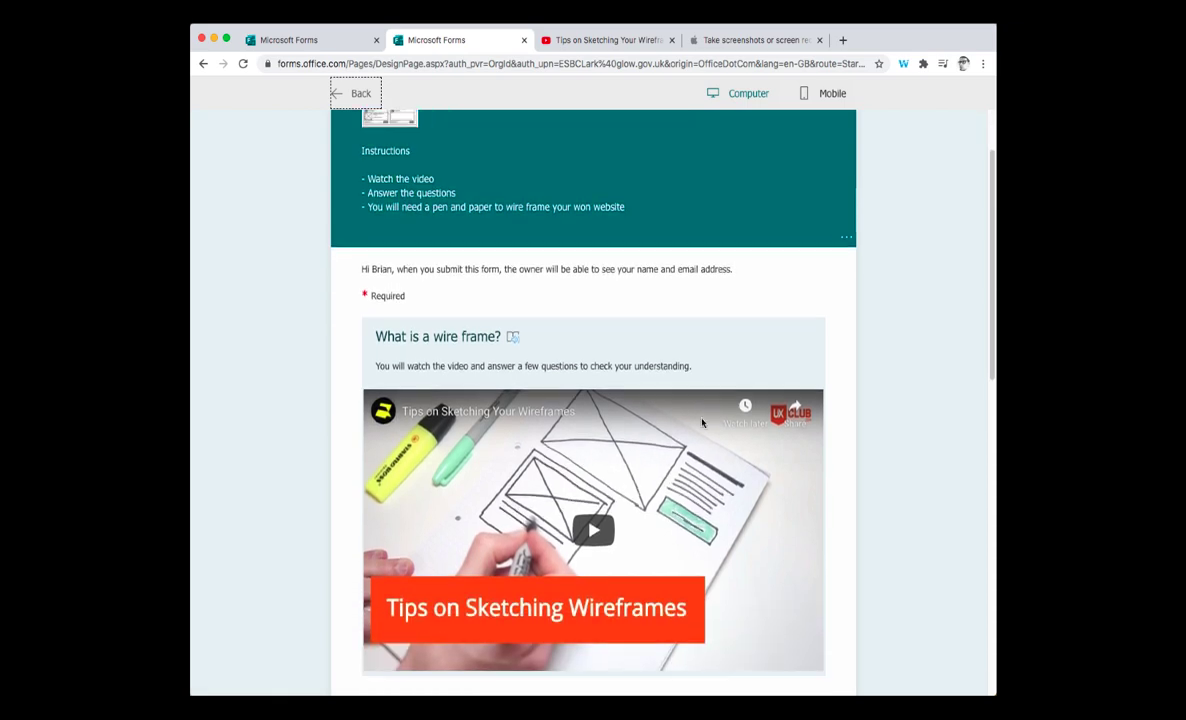
- Enter a test answer for question 1, choose Audio for question 2, and go to page two
scroll("down", 3)
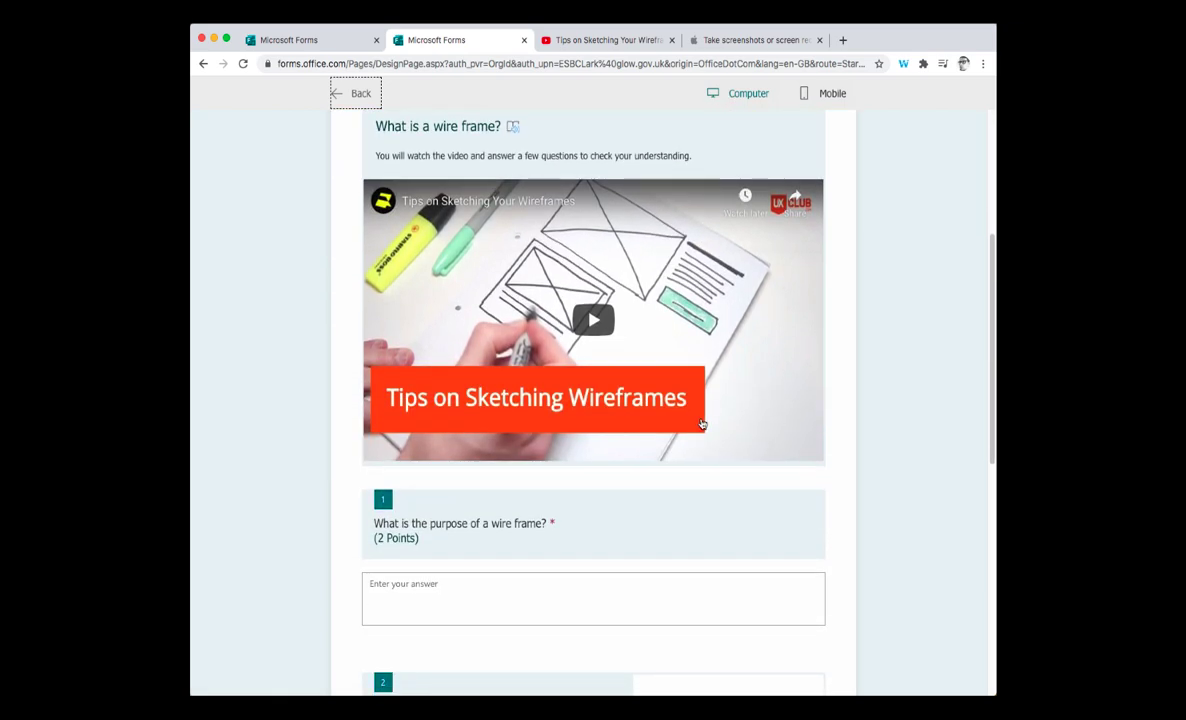
type("rdgdfgd")
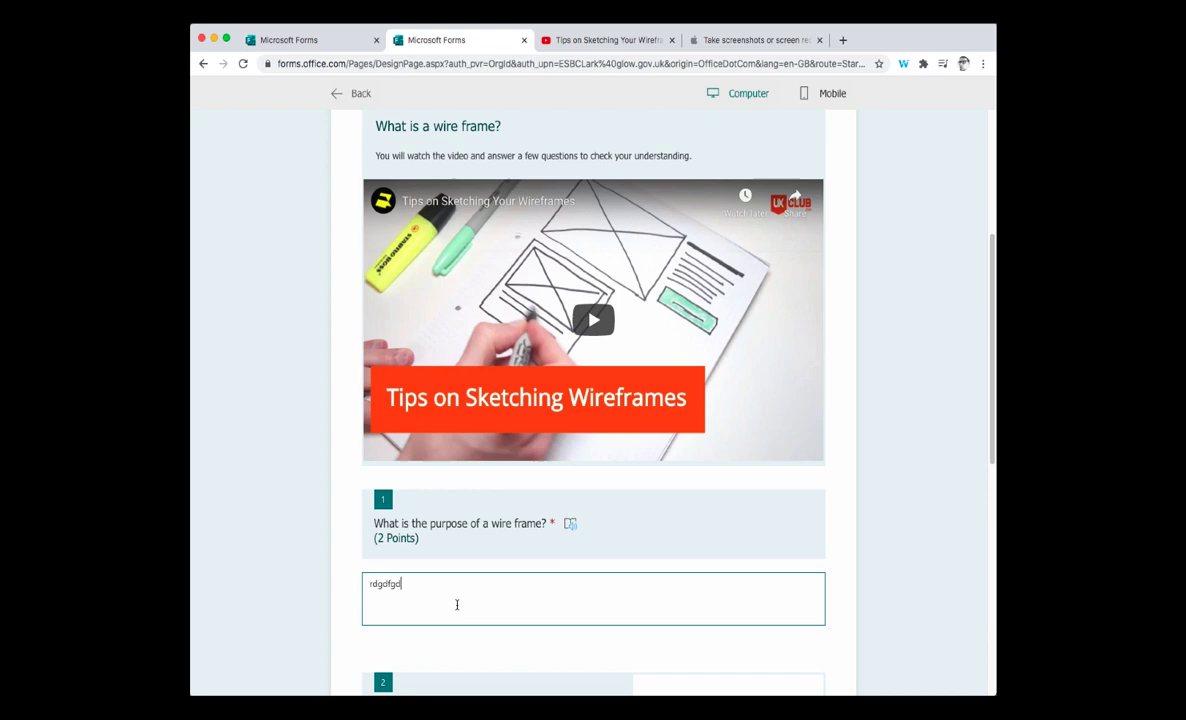
scroll("down", 3)
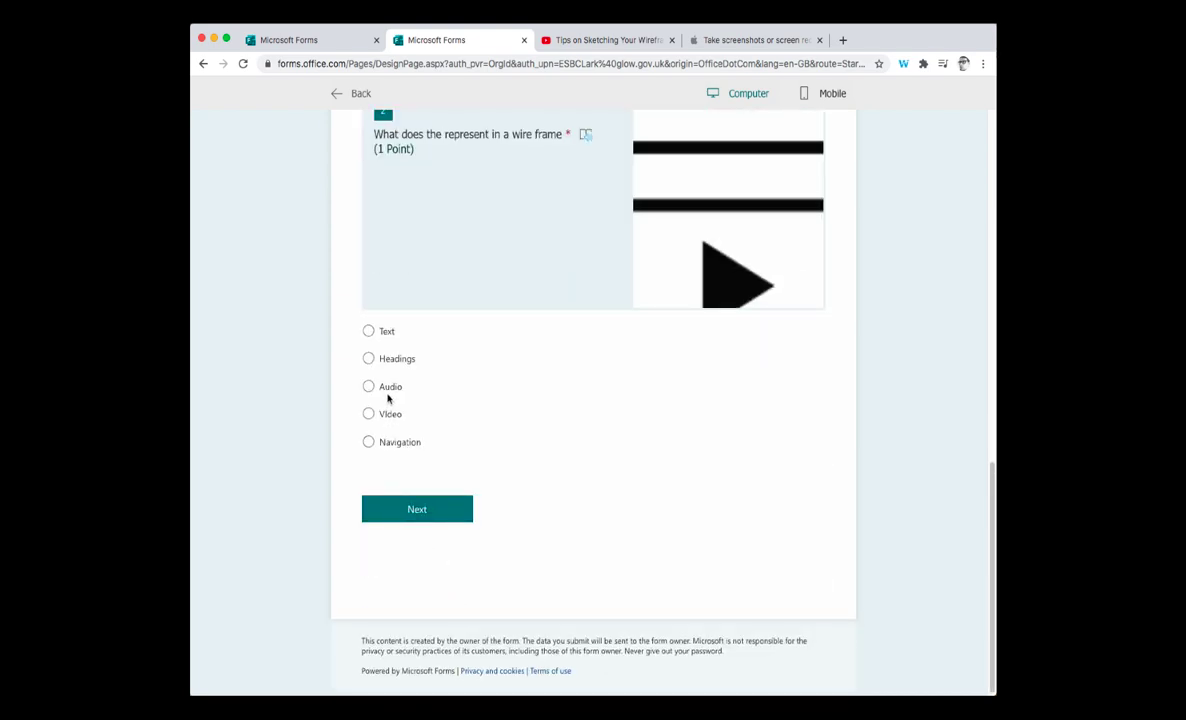
left_click(369, 386)
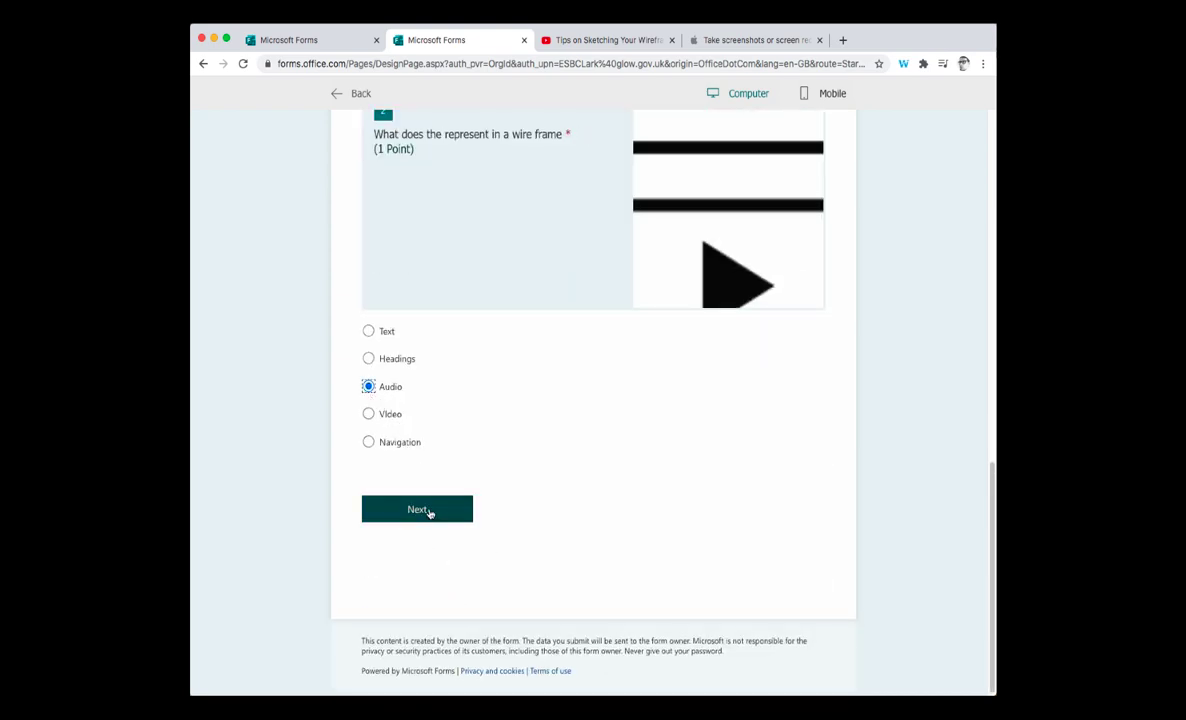
left_click(417, 509)
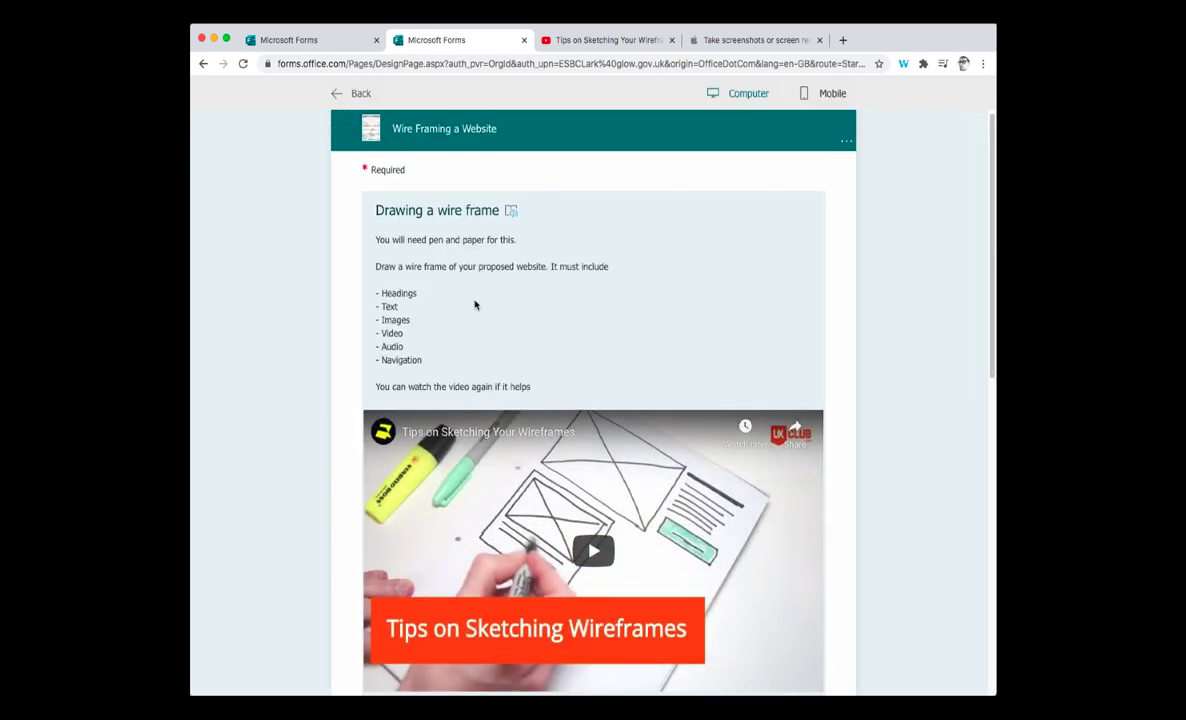
- Upload vid wf.png for question 3 and switch the preview to mobile layout
scroll("down", 3)
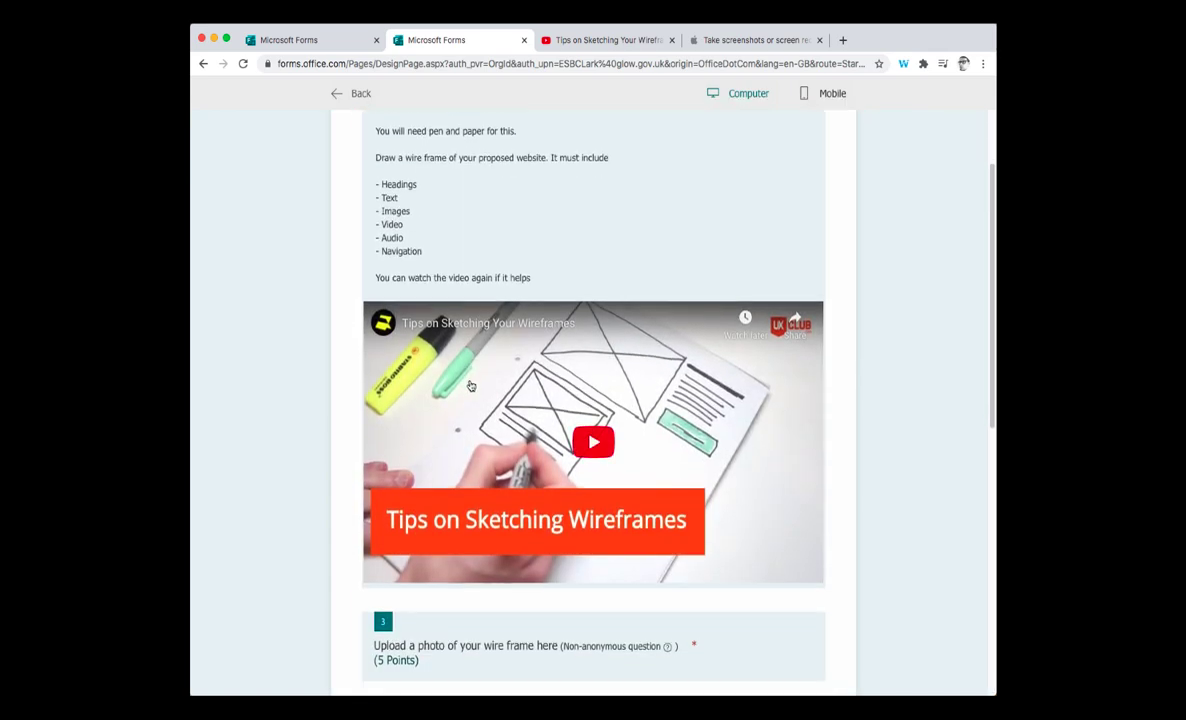
scroll("down", 3)
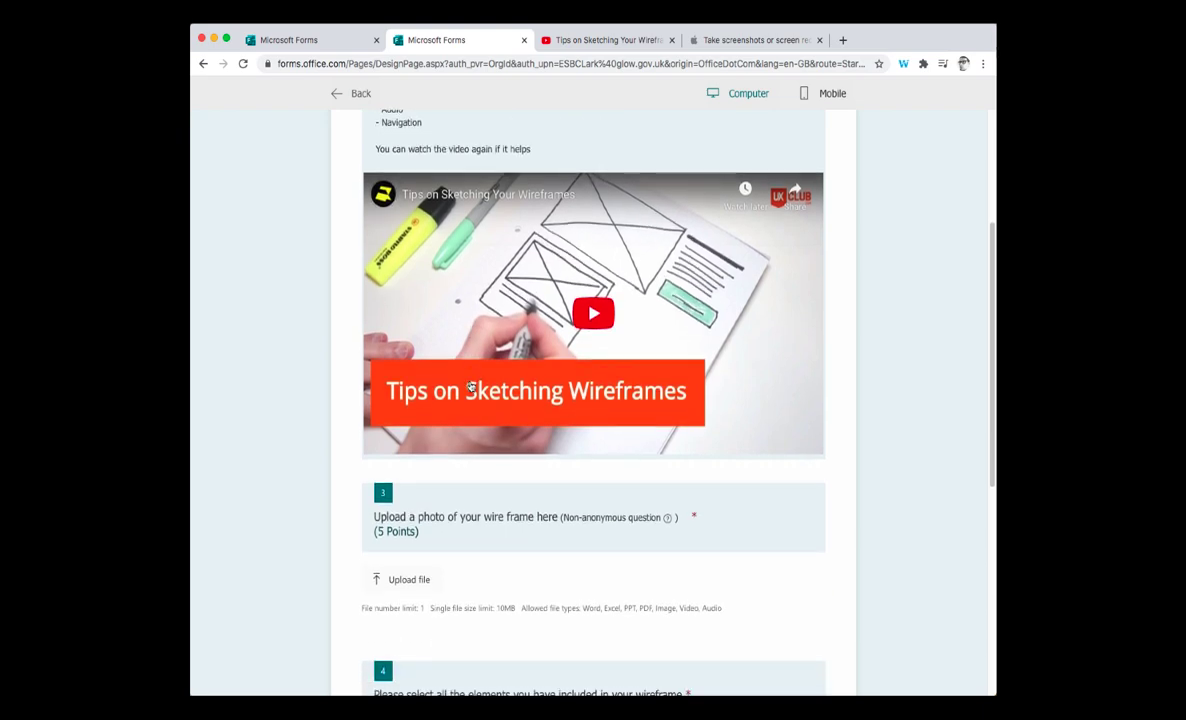
scroll("down", 3)
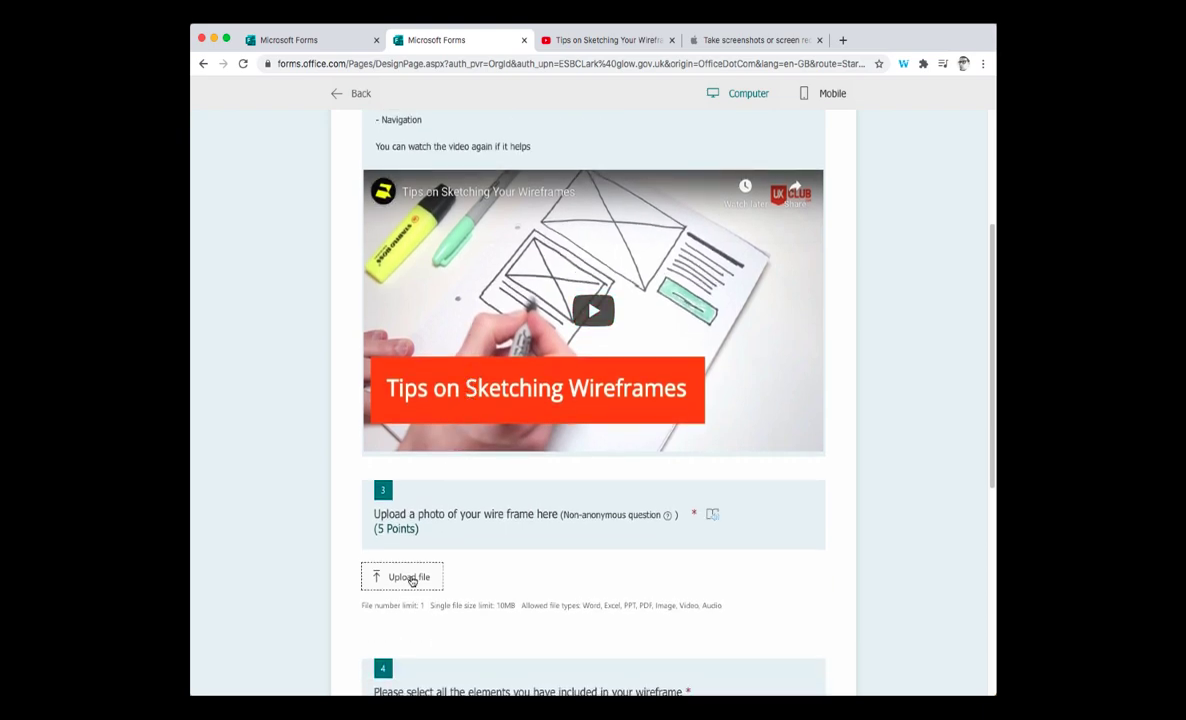
left_click(402, 577)
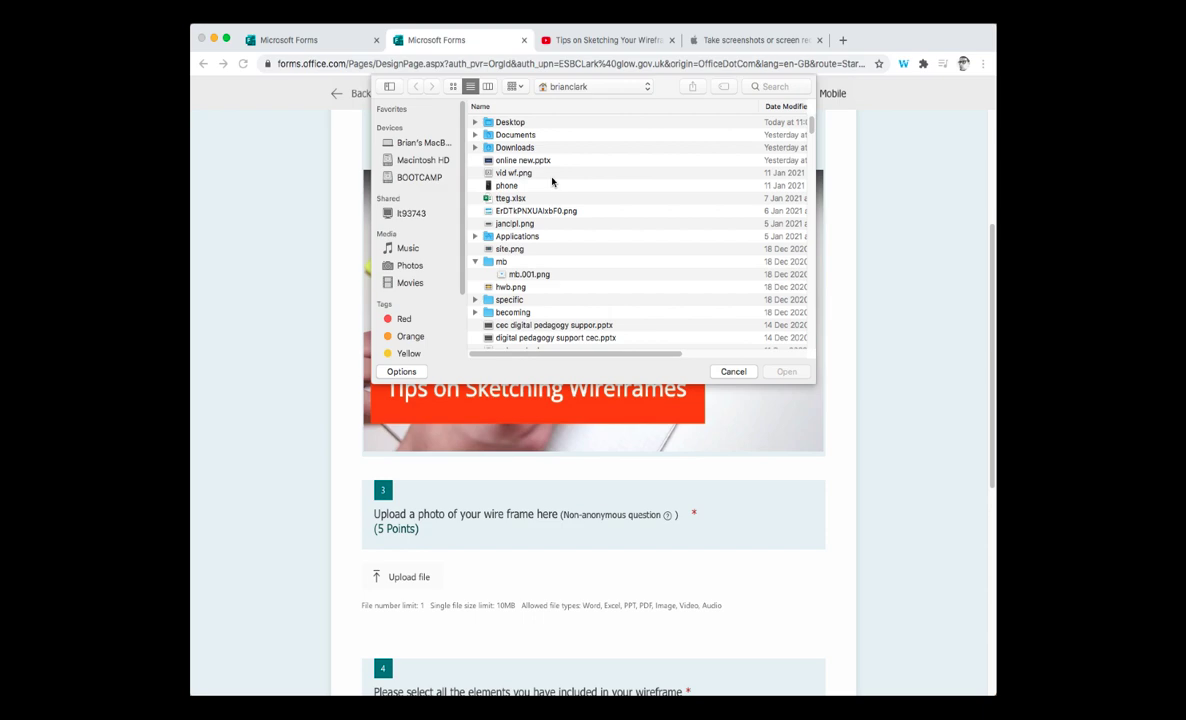
left_click(733, 371)
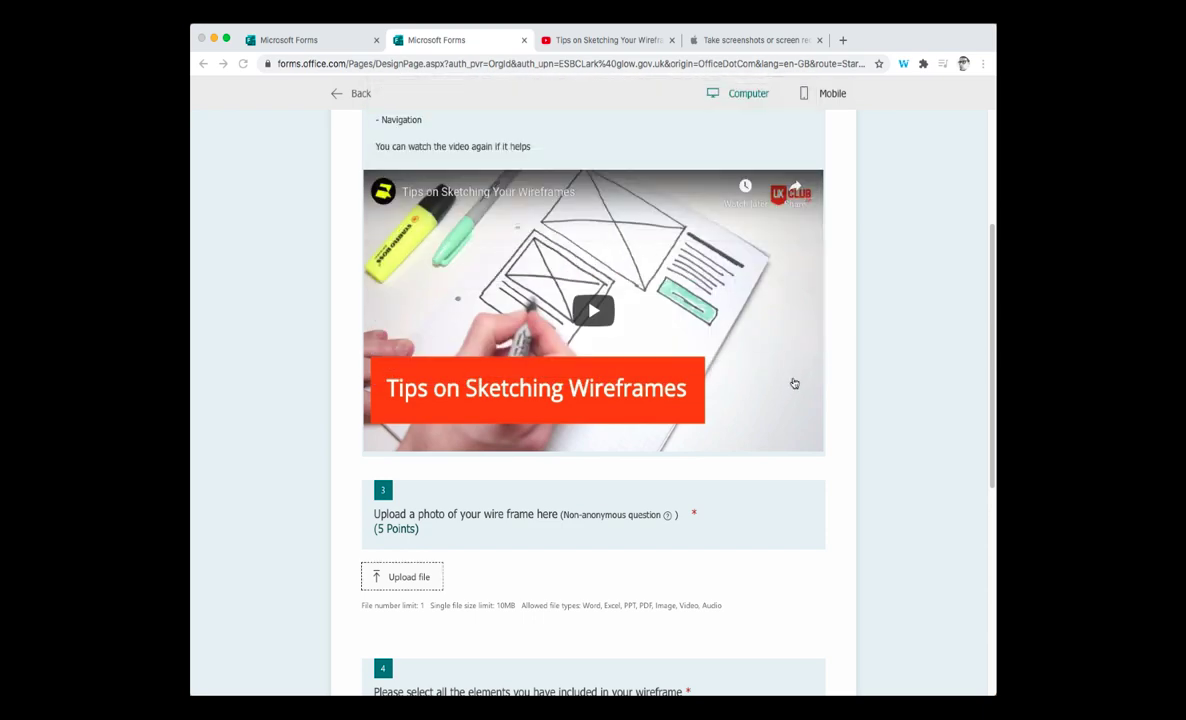
left_click(402, 576)
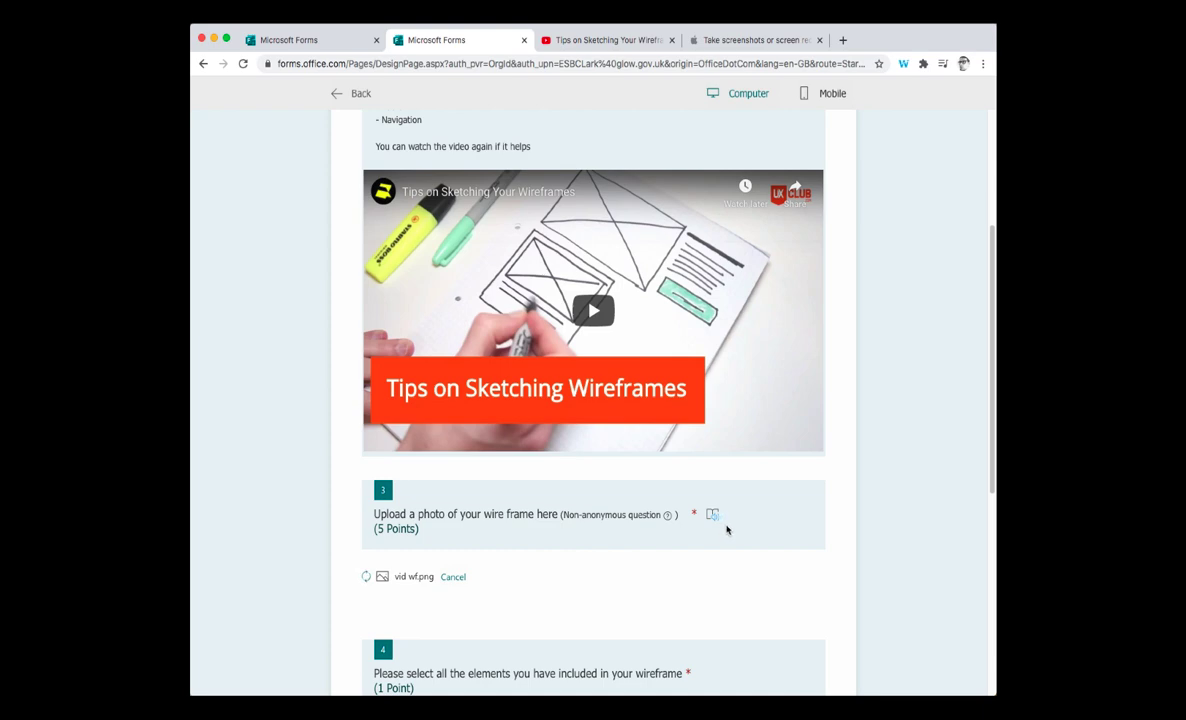
scroll("down", 3)
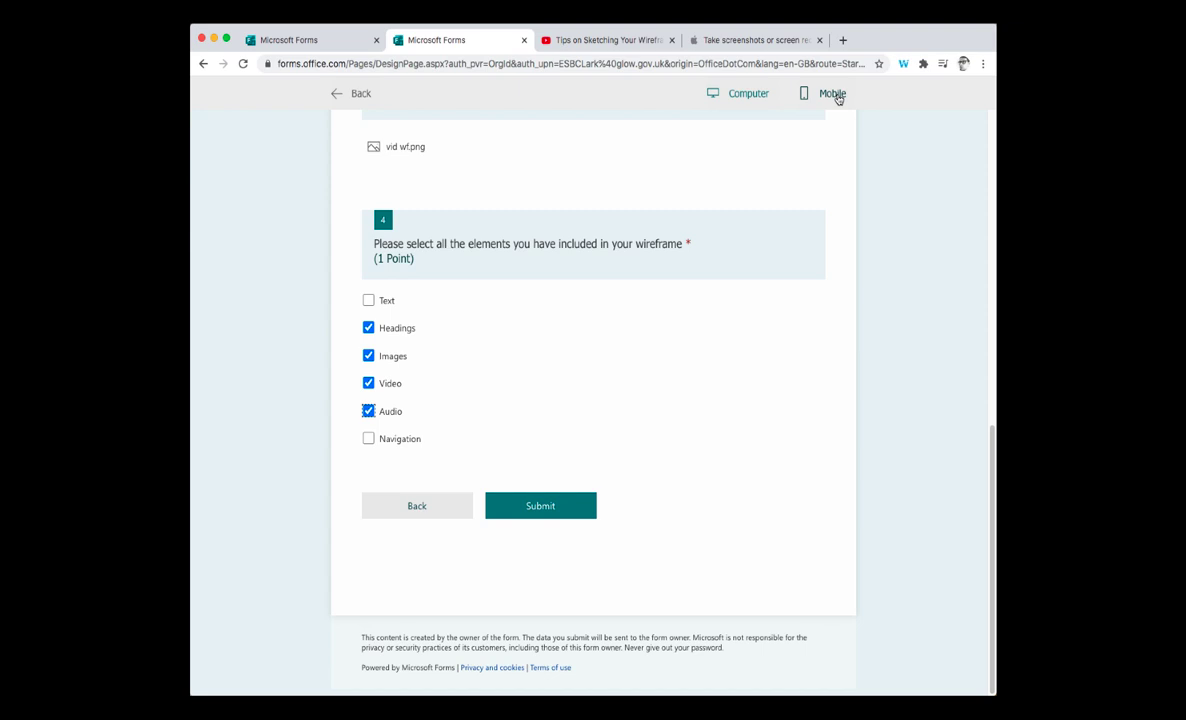
left_click(831, 93)
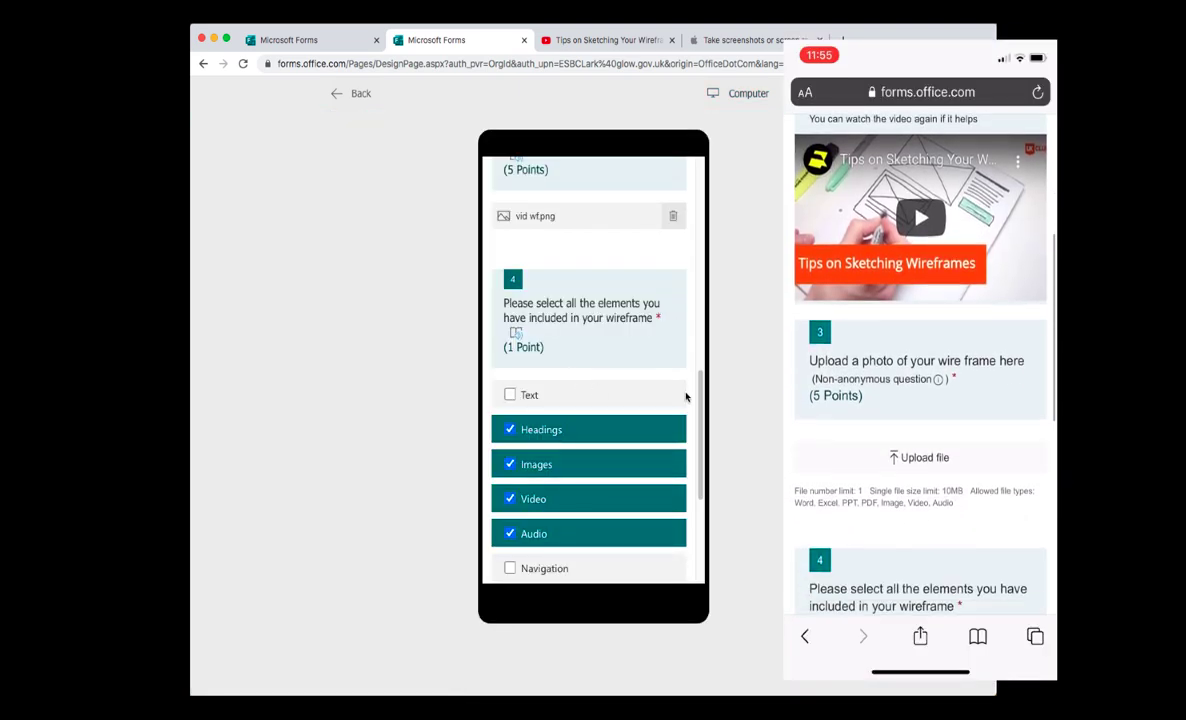
- Try Upload file in the mobile preview, cancel it, and return to the editor
scroll("down", 3)
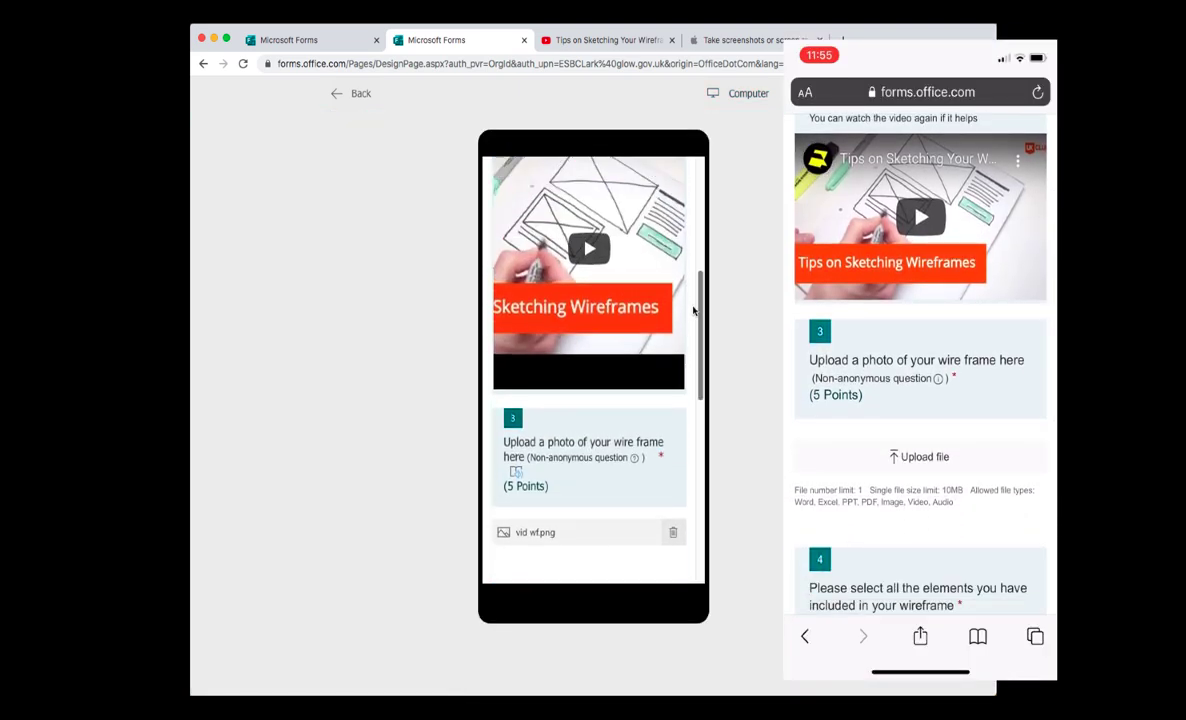
scroll("down", 3)
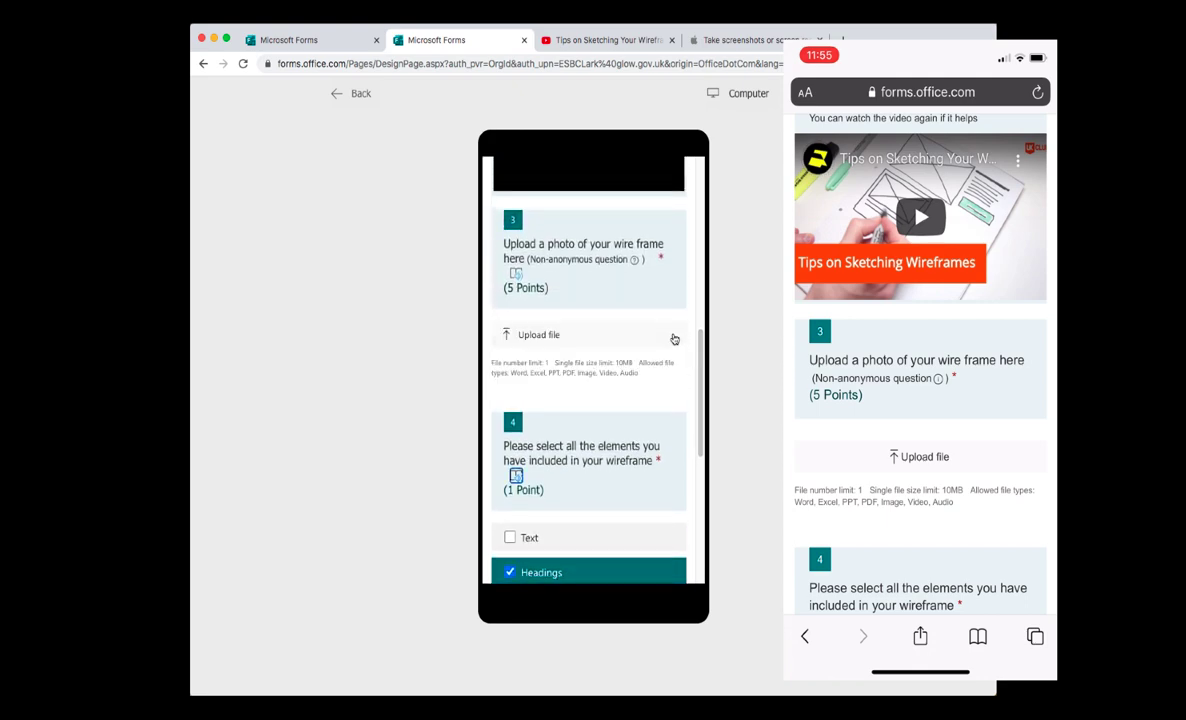
left_click(538, 334)
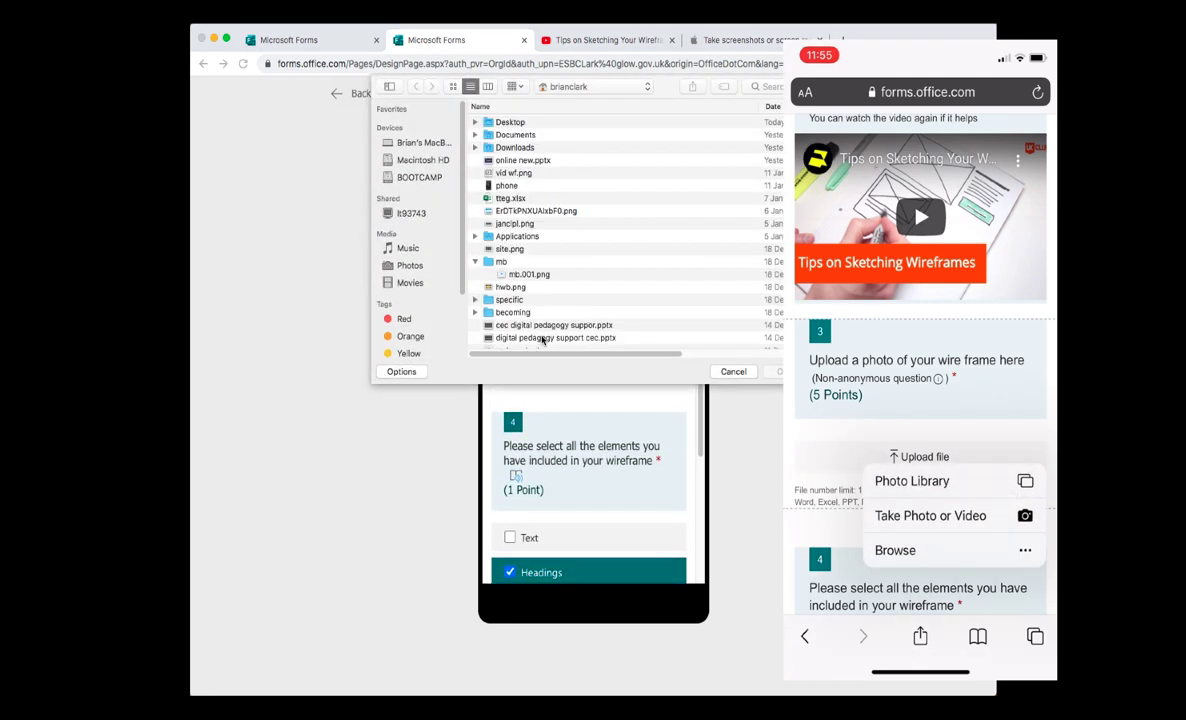
left_click(733, 371)
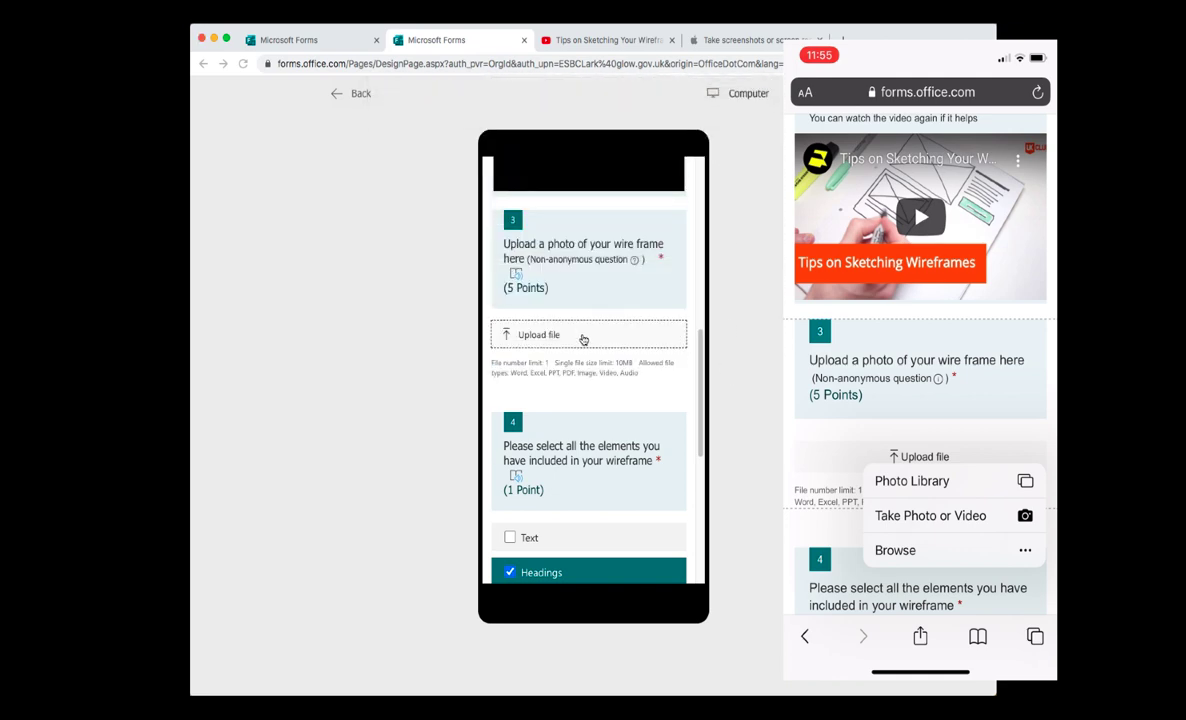
left_click(930, 515)
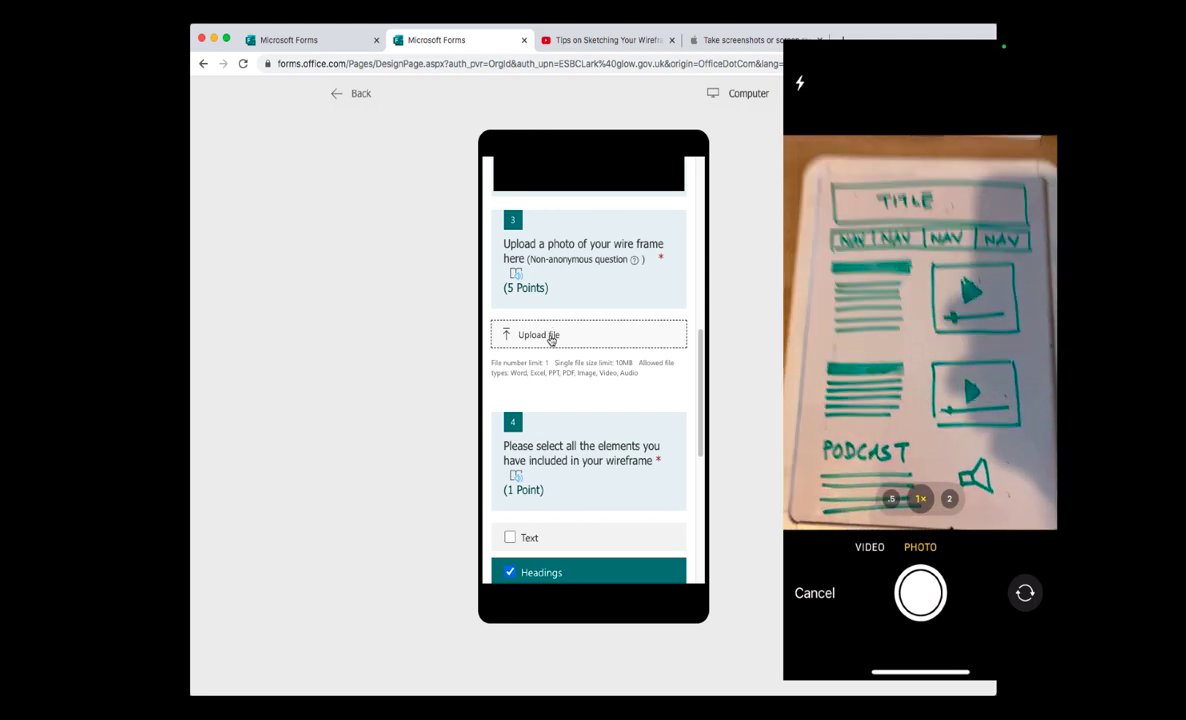
left_click(919, 592)
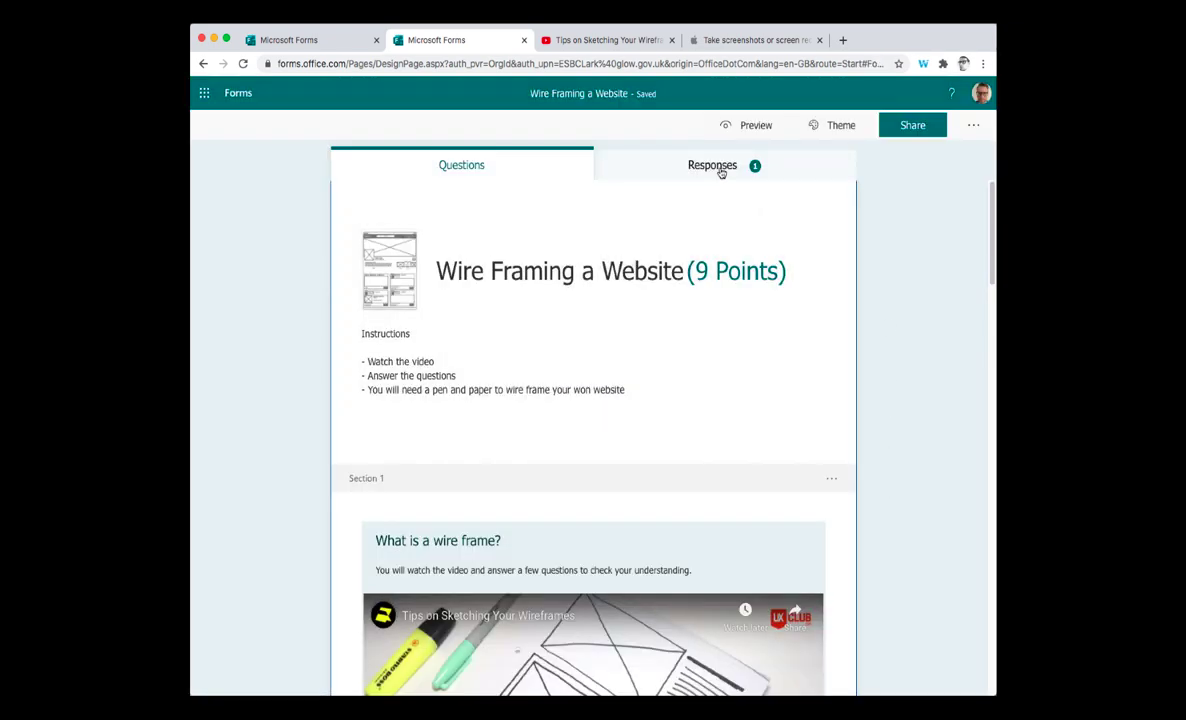
left_click(712, 165)
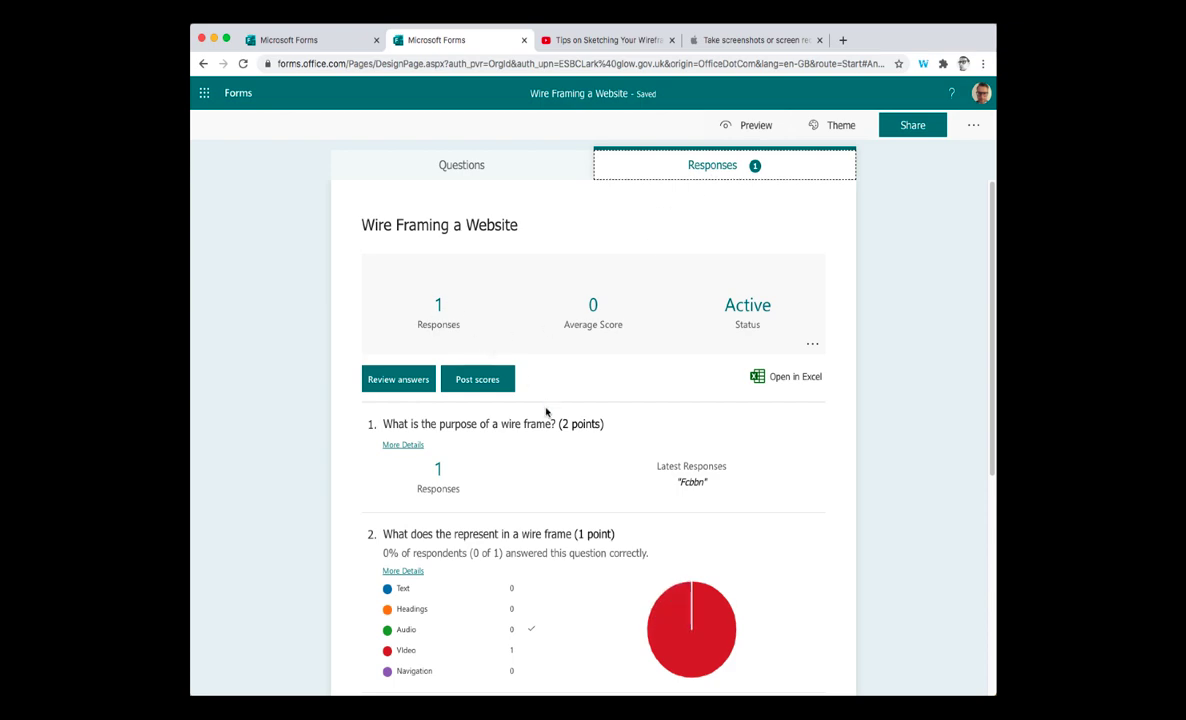
scroll("down", 3)
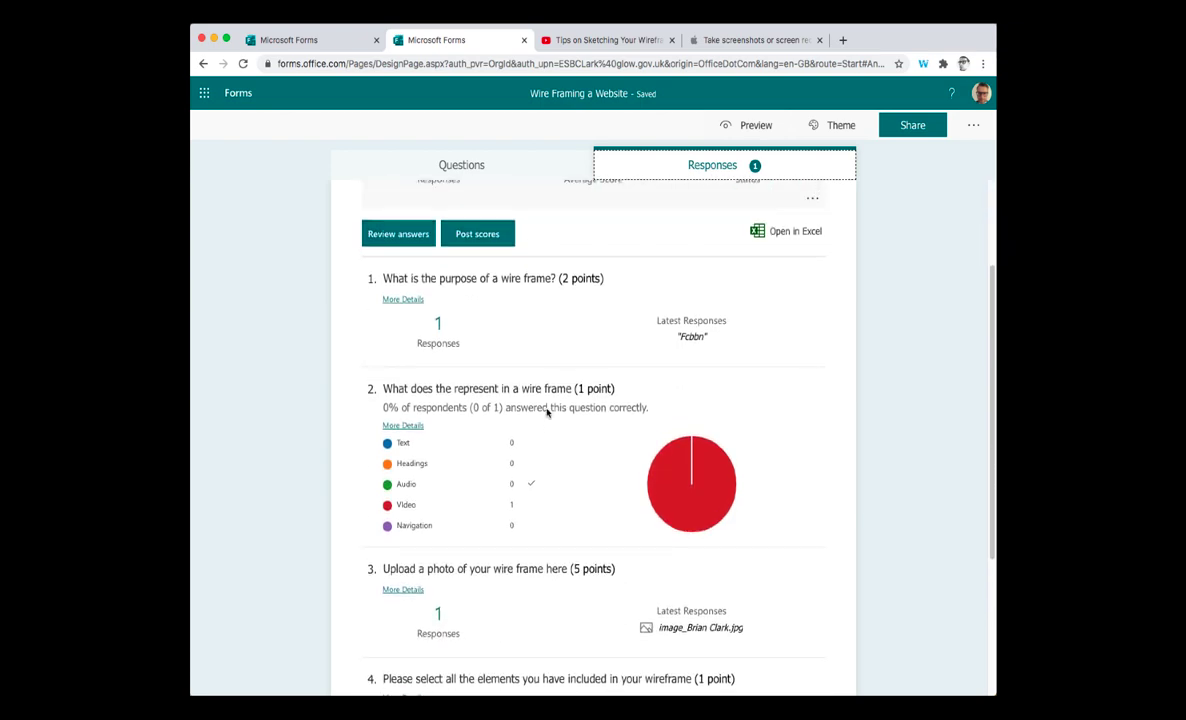
left_click(398, 233)
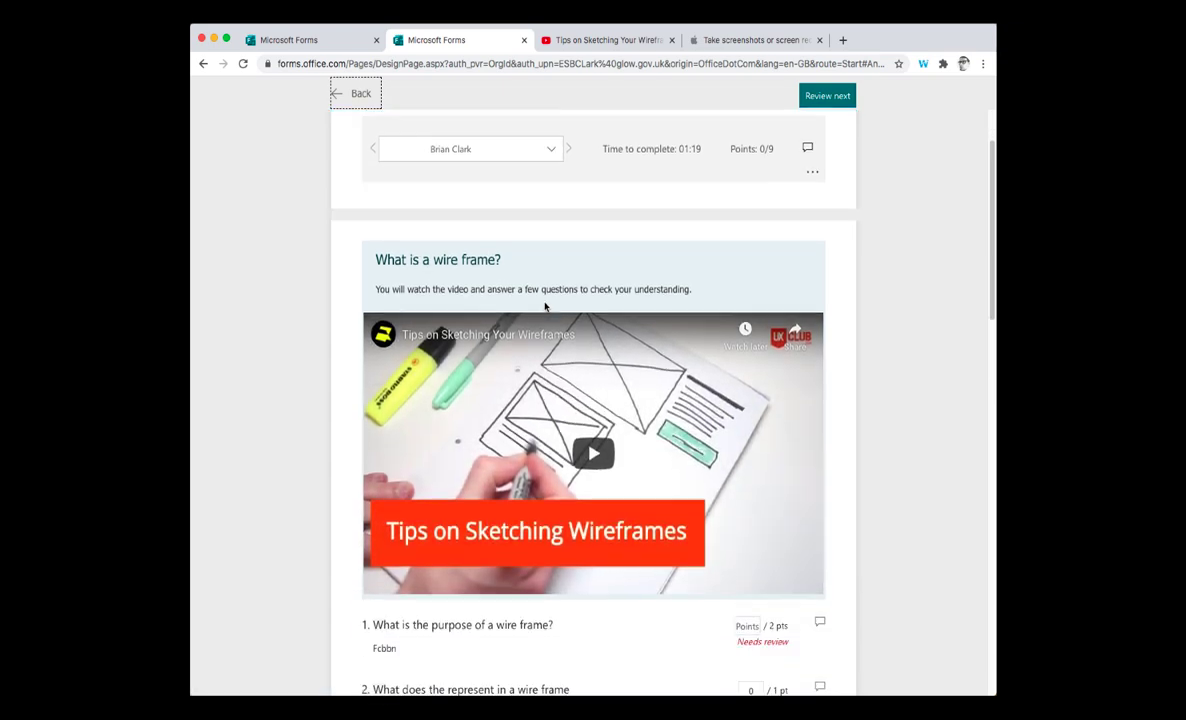
- Score question 1 at 1/2, the photo upload 4/5, question 4 1/1, and begin feedback
scroll("down", 3)
type("1")
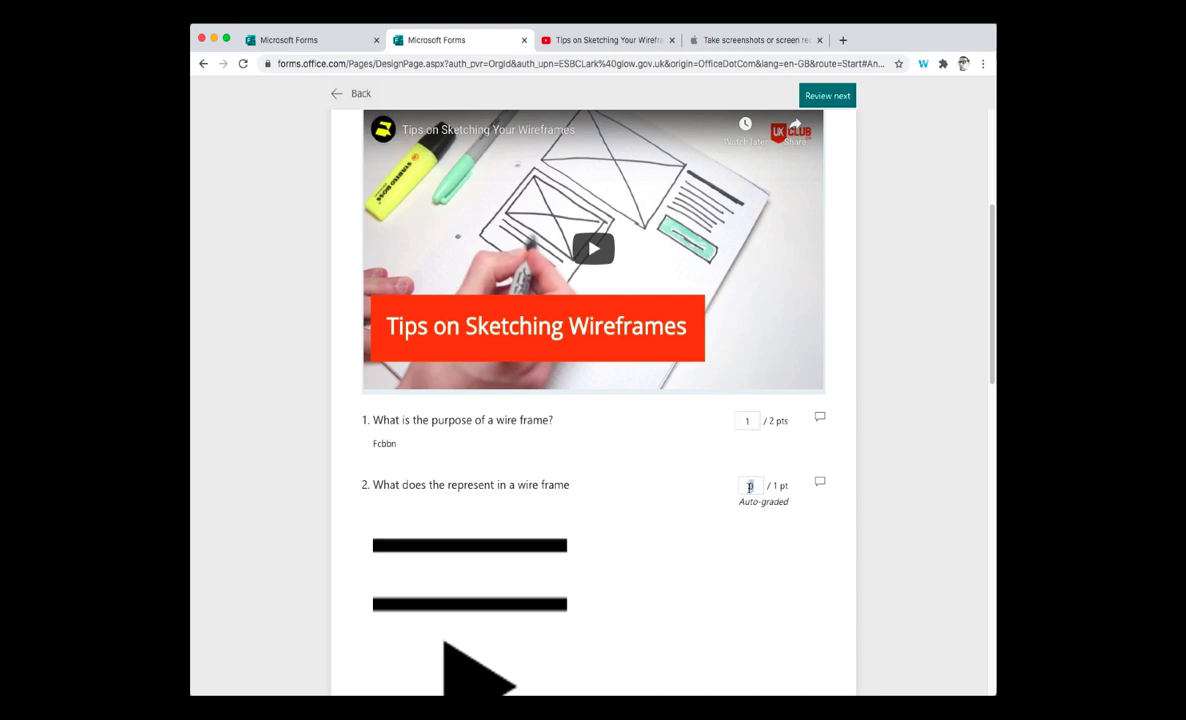
scroll("down", 3)
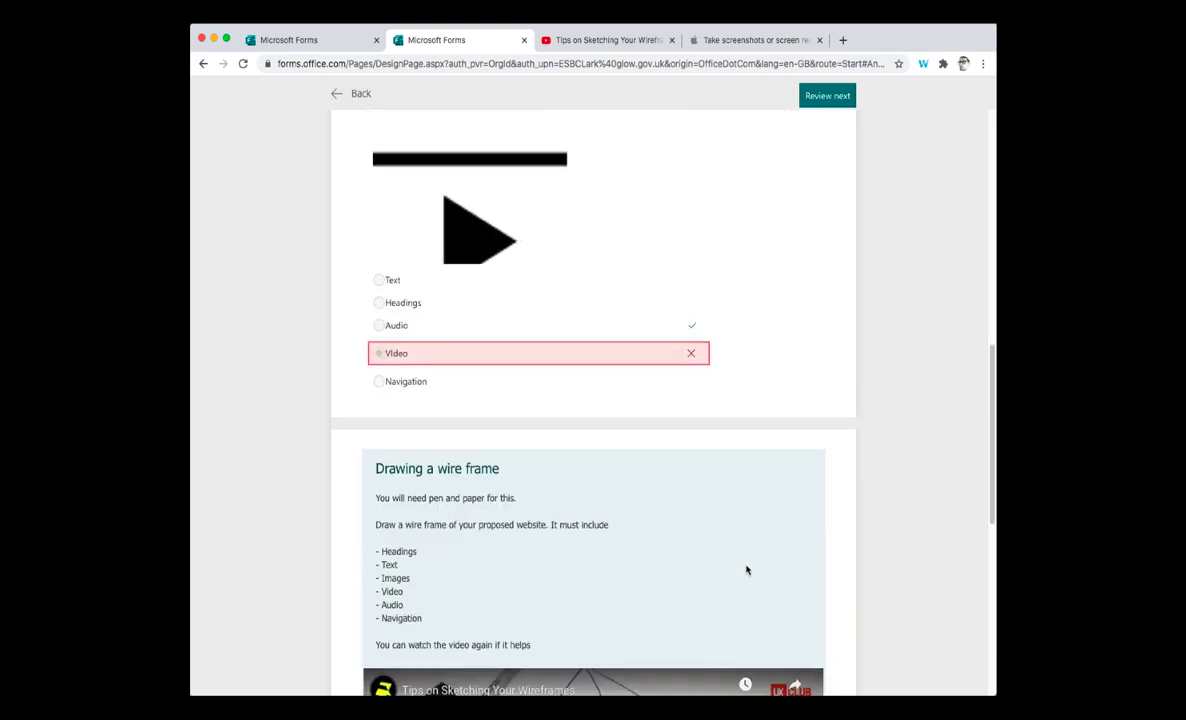
scroll("down", 3)
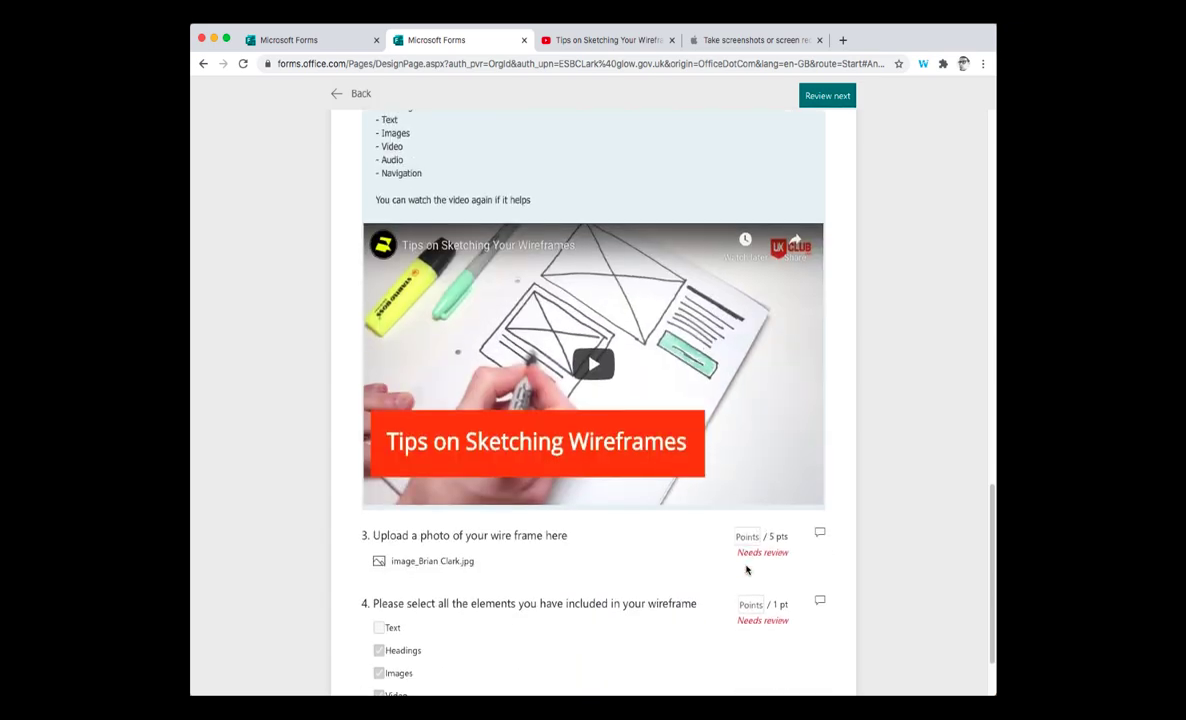
scroll("down", 3)
type("4")
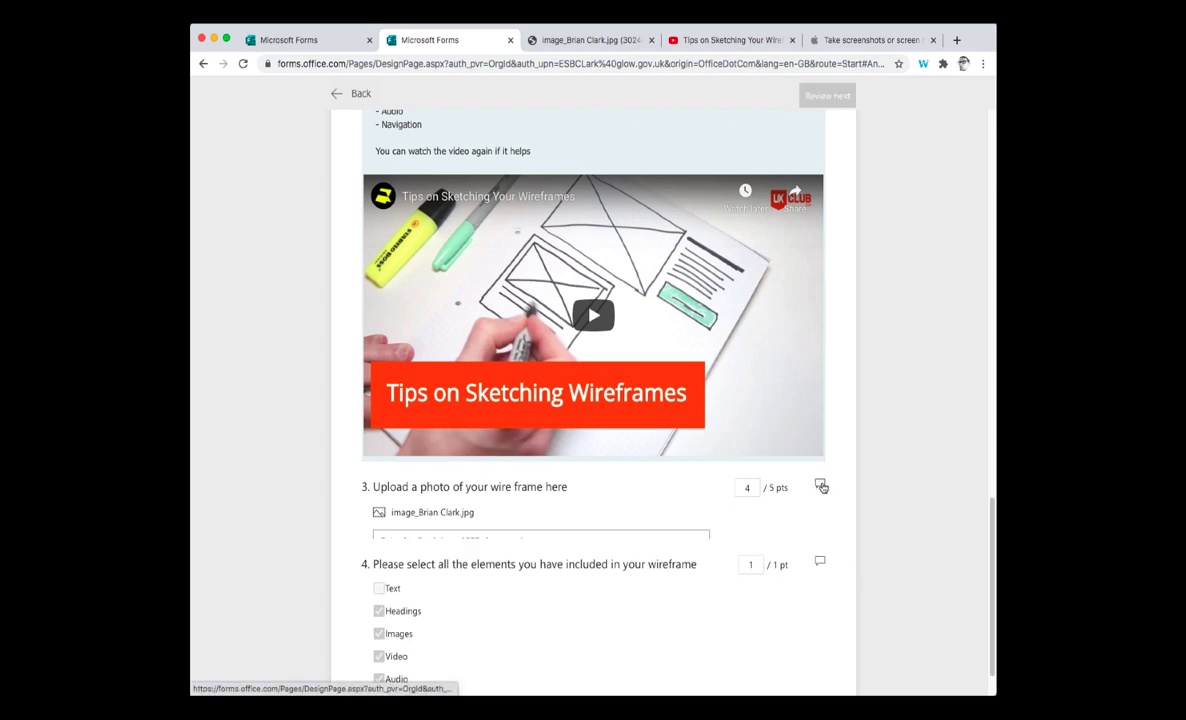
type("fdgdg")
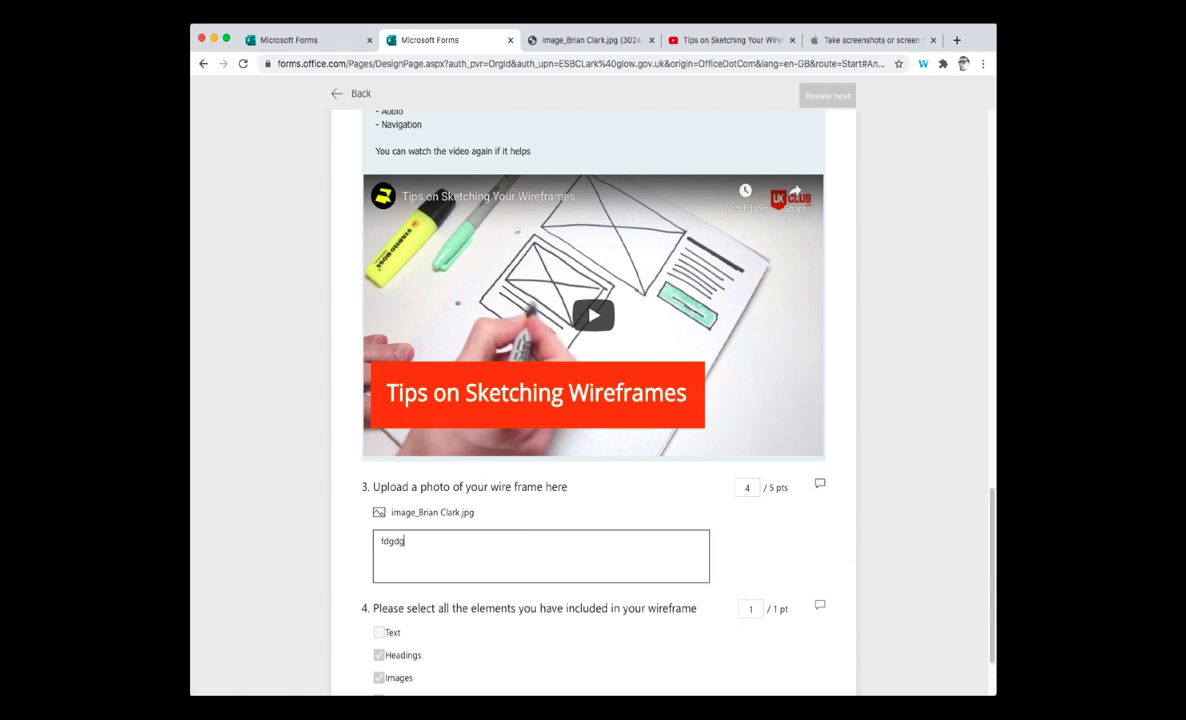